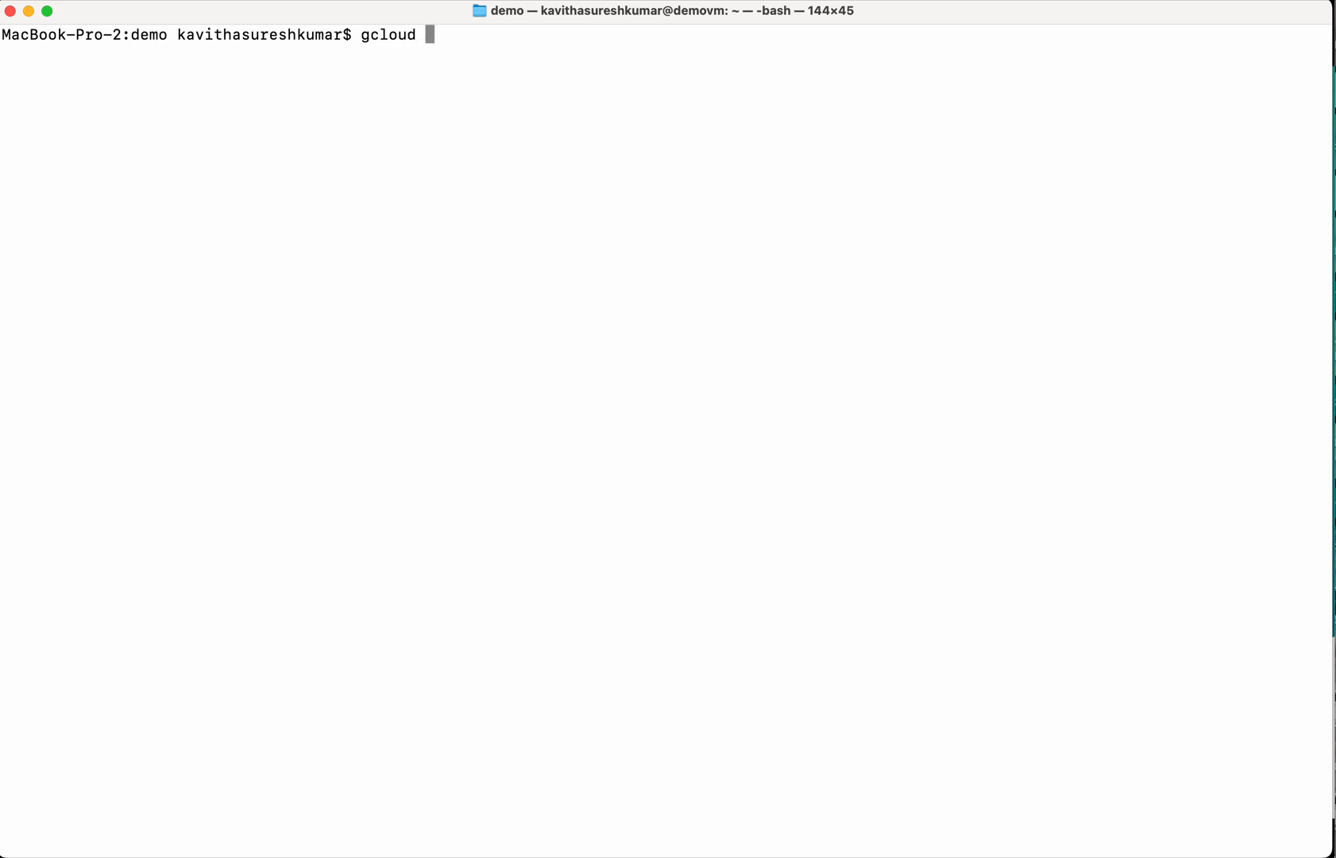
Run gcloud --version and highlight gke-gcloud-auth-plugin 0.5.3 in the output.
text(--version)
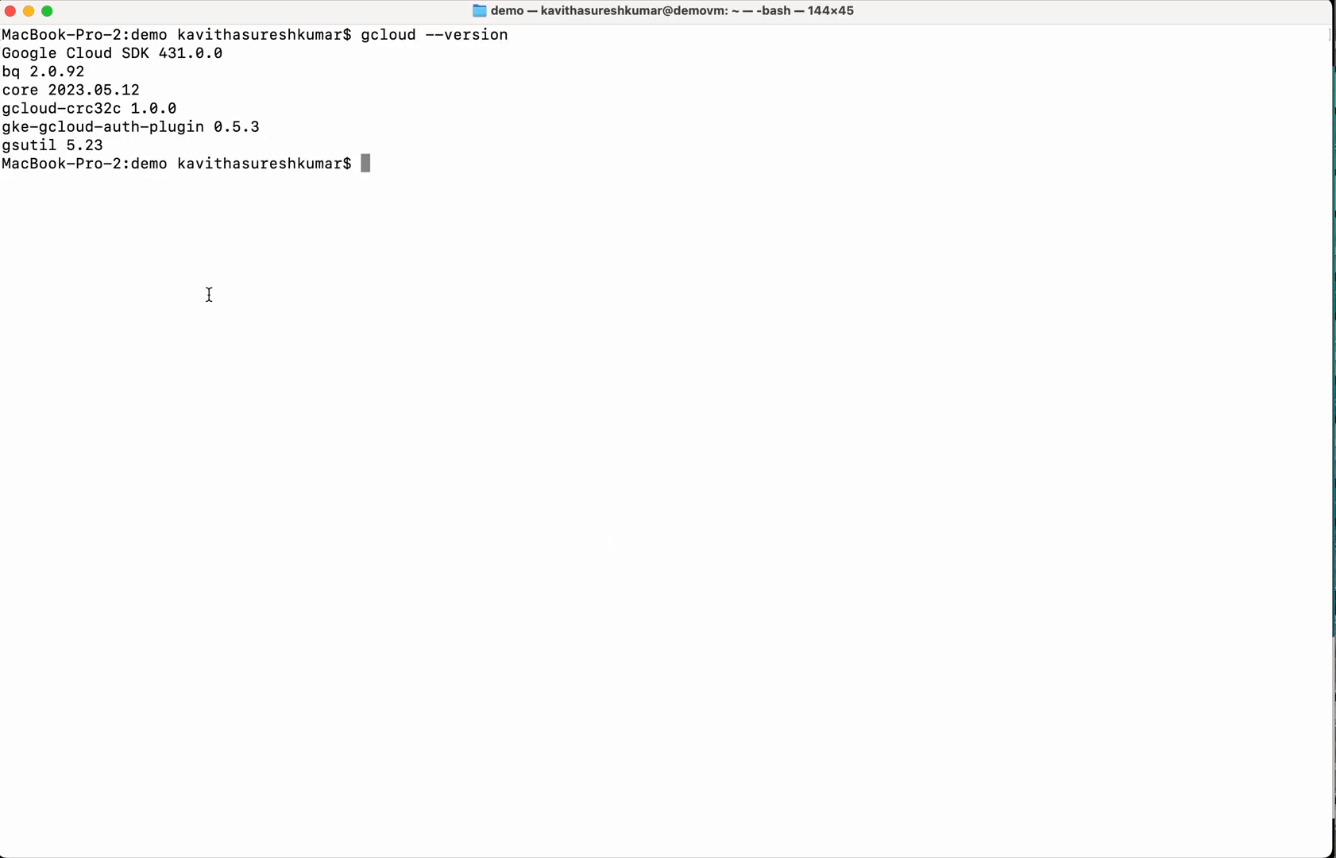
mouse_move(142, 66)
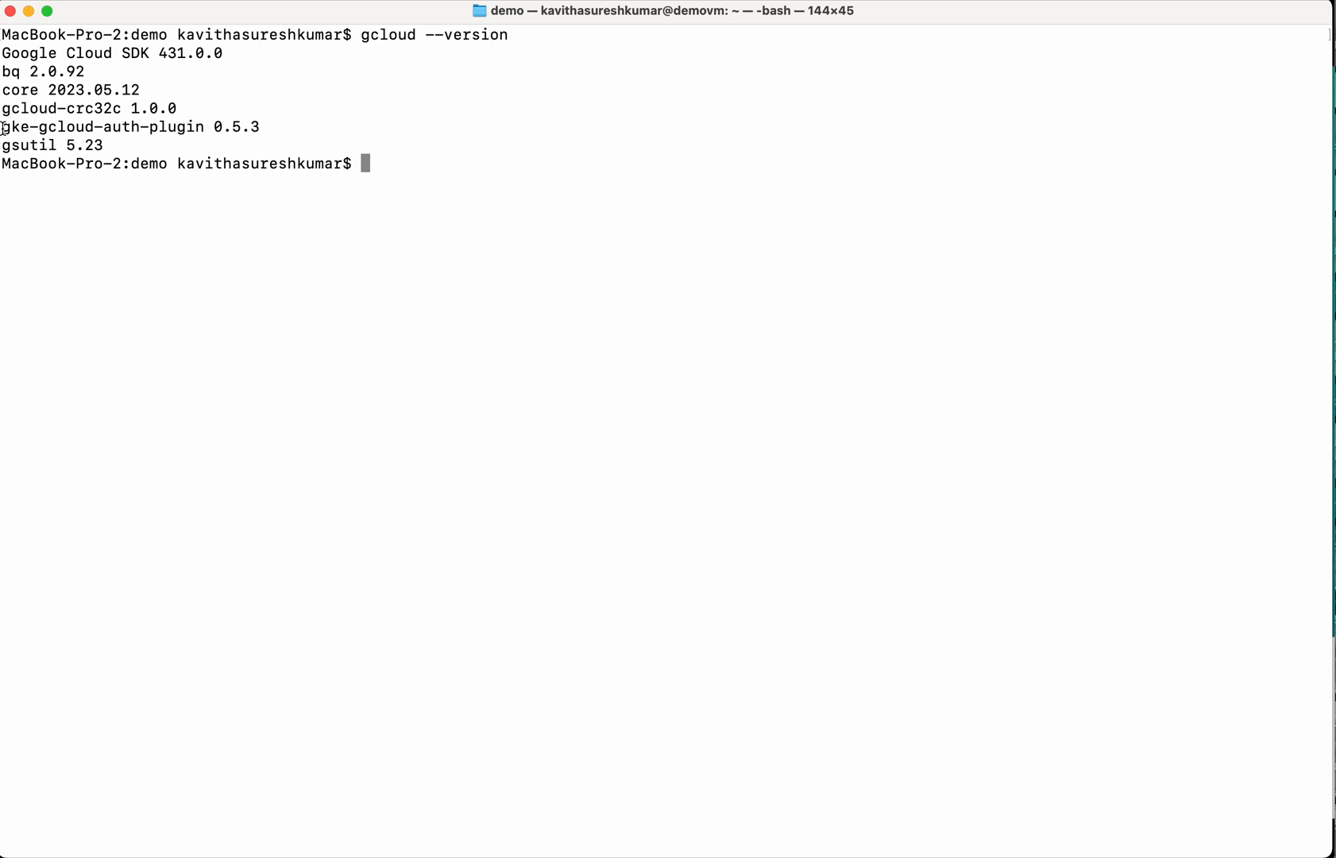
double_click(102, 127)
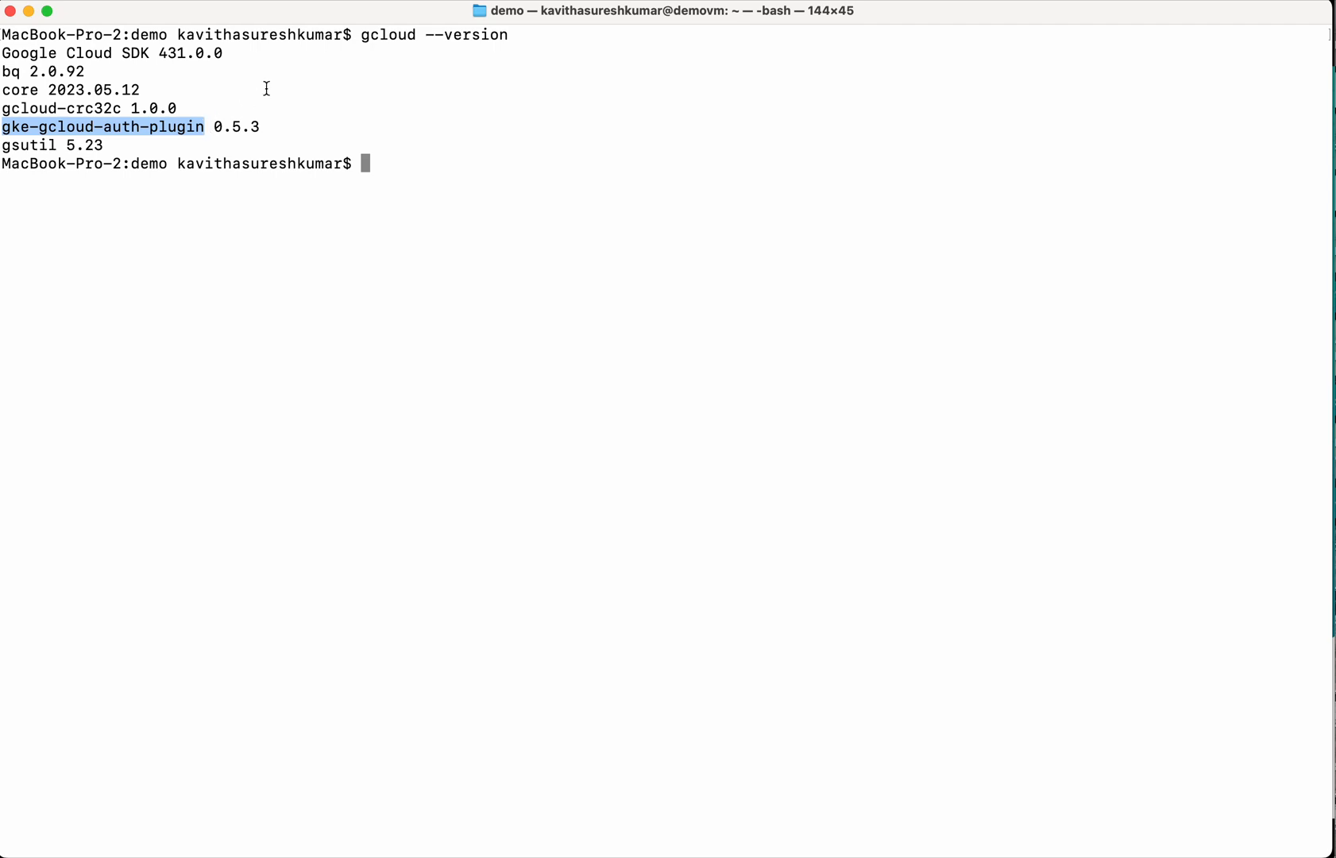
click(736, 251)
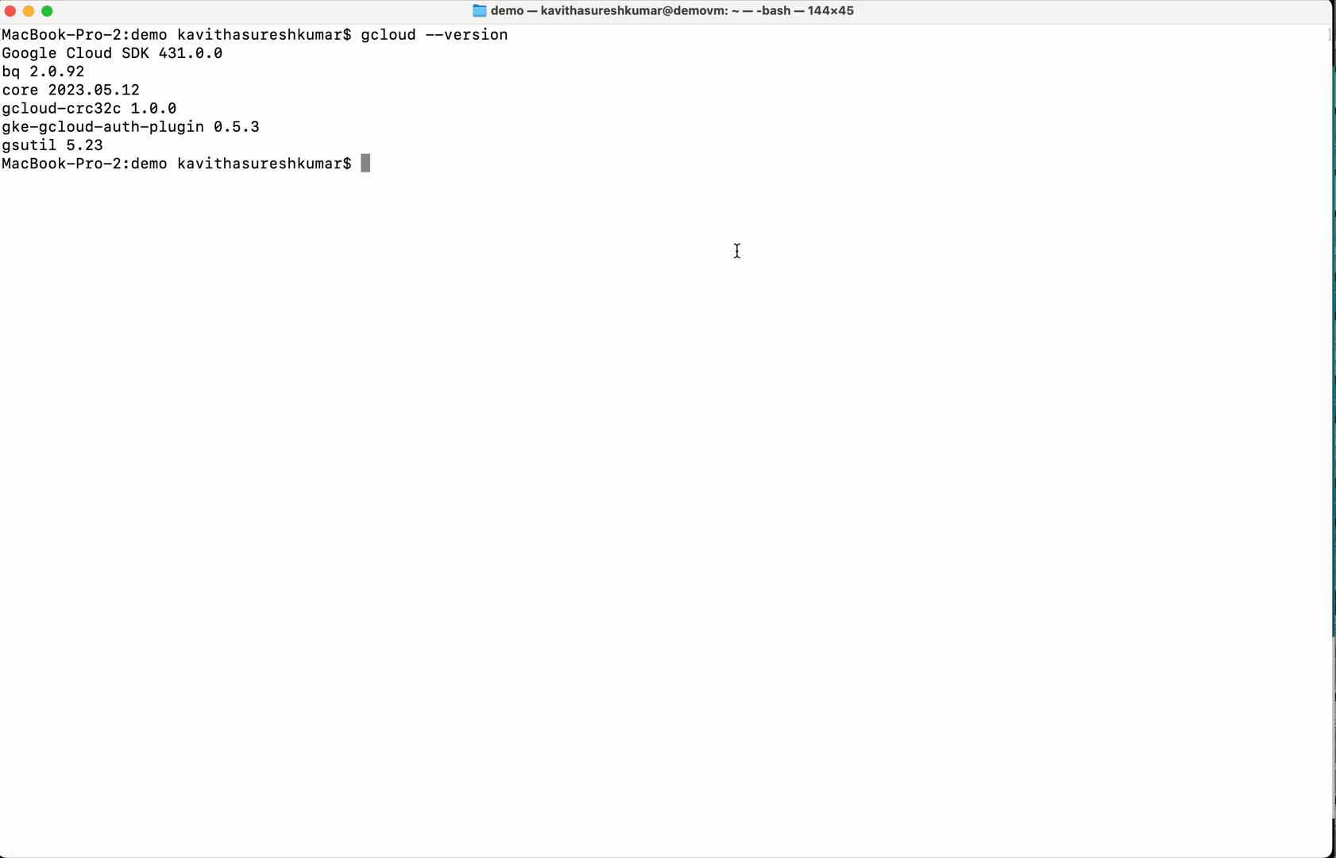
Log in with gcloud auth login, choosing the account and allowing Google Cloud SDK access.
text(gcloud a)
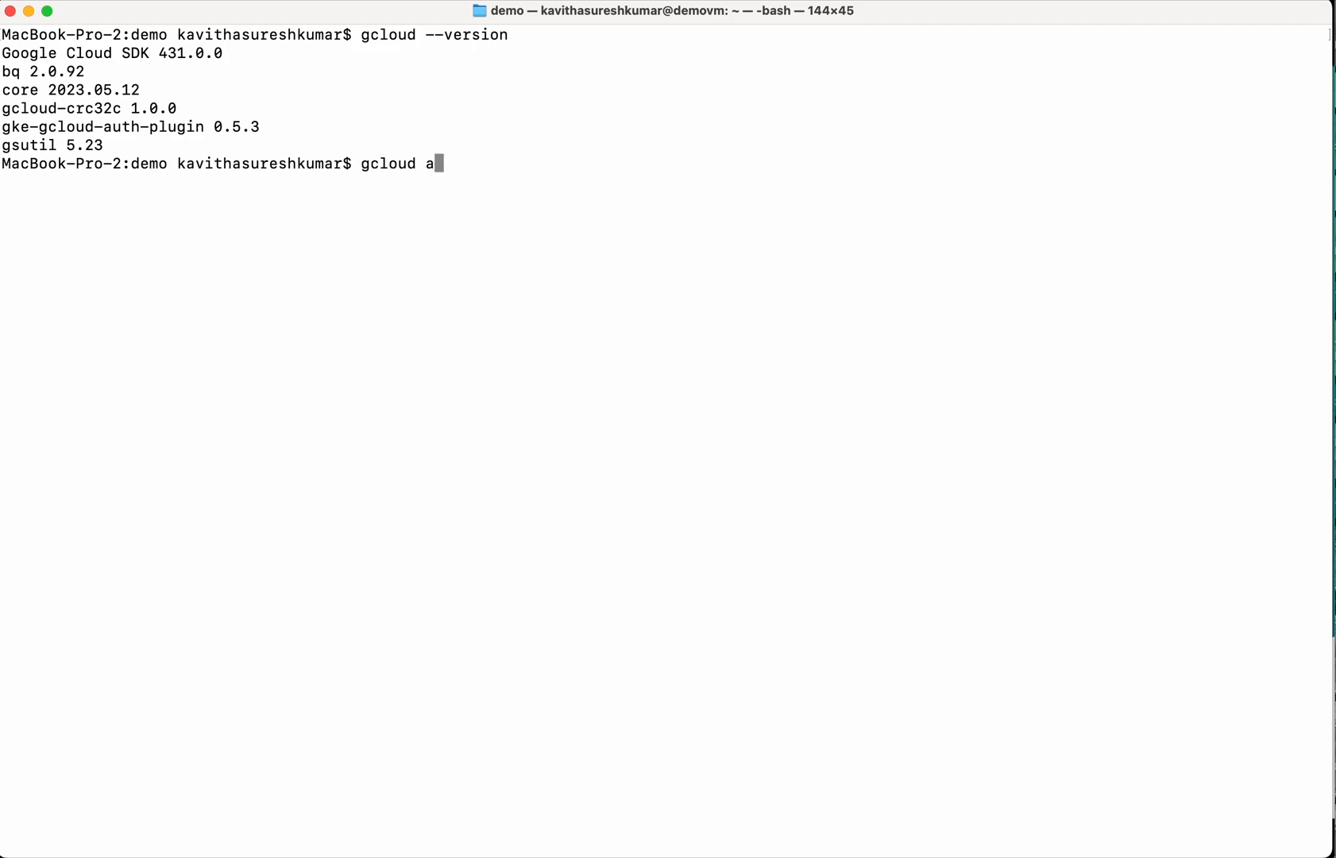
text(uth login)
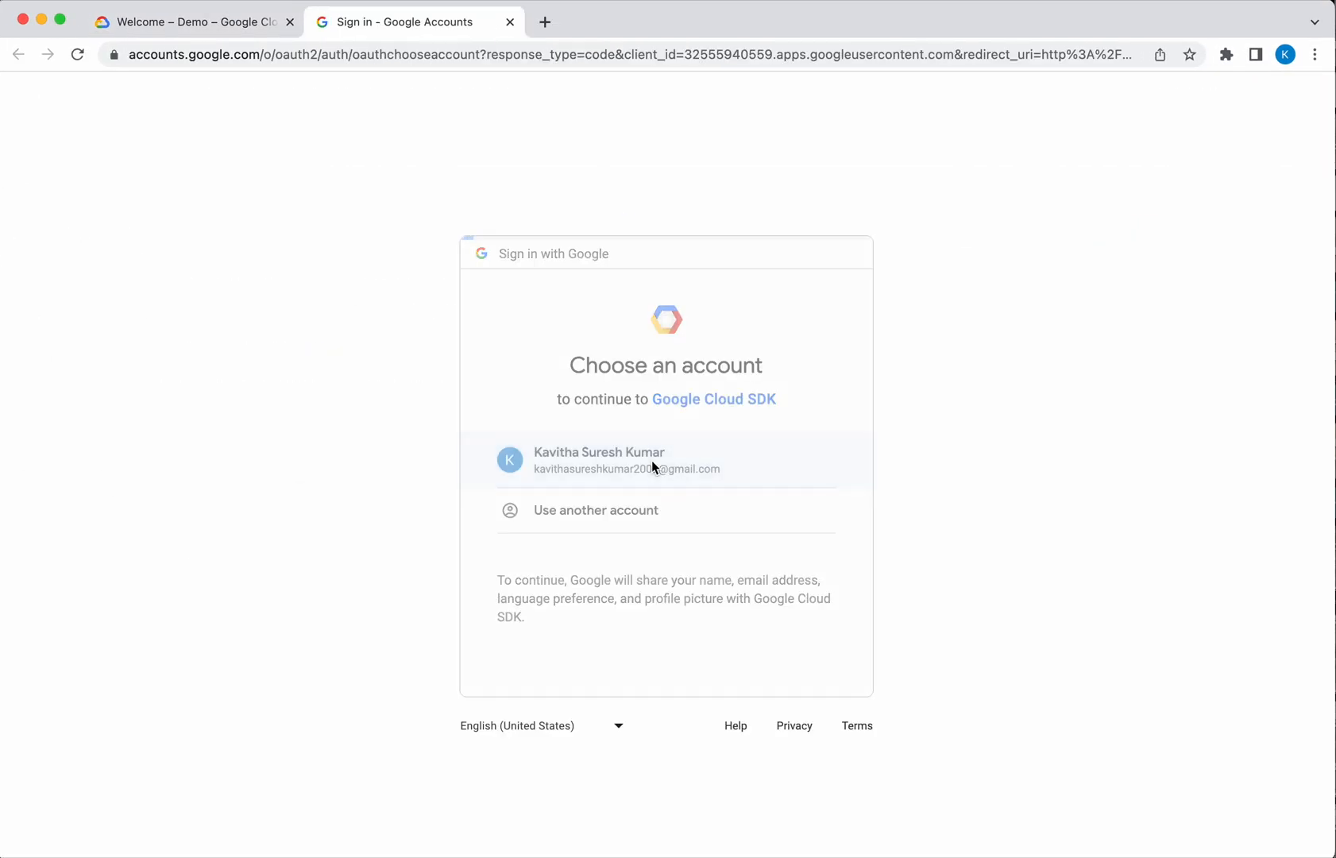
click(626, 460)
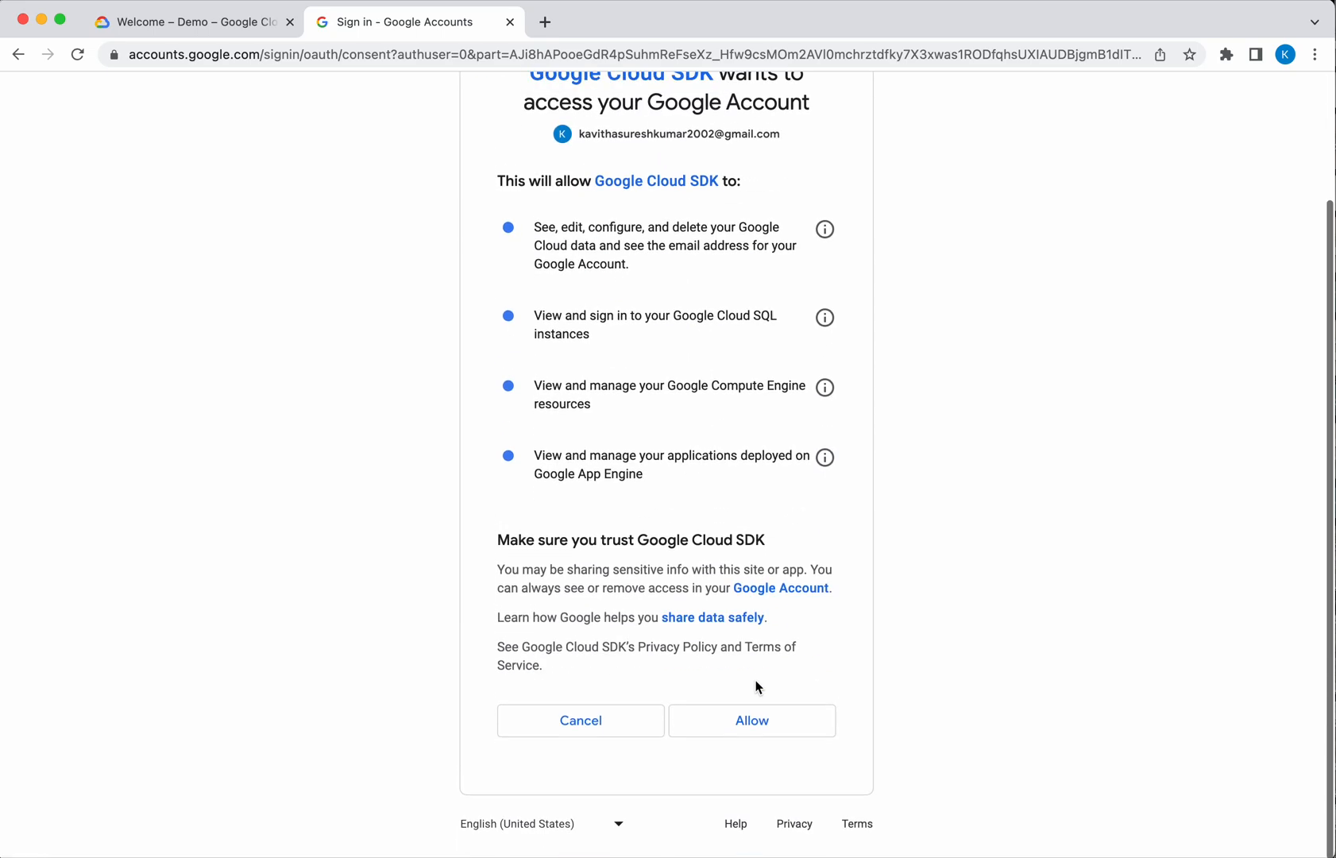
click(750, 719)
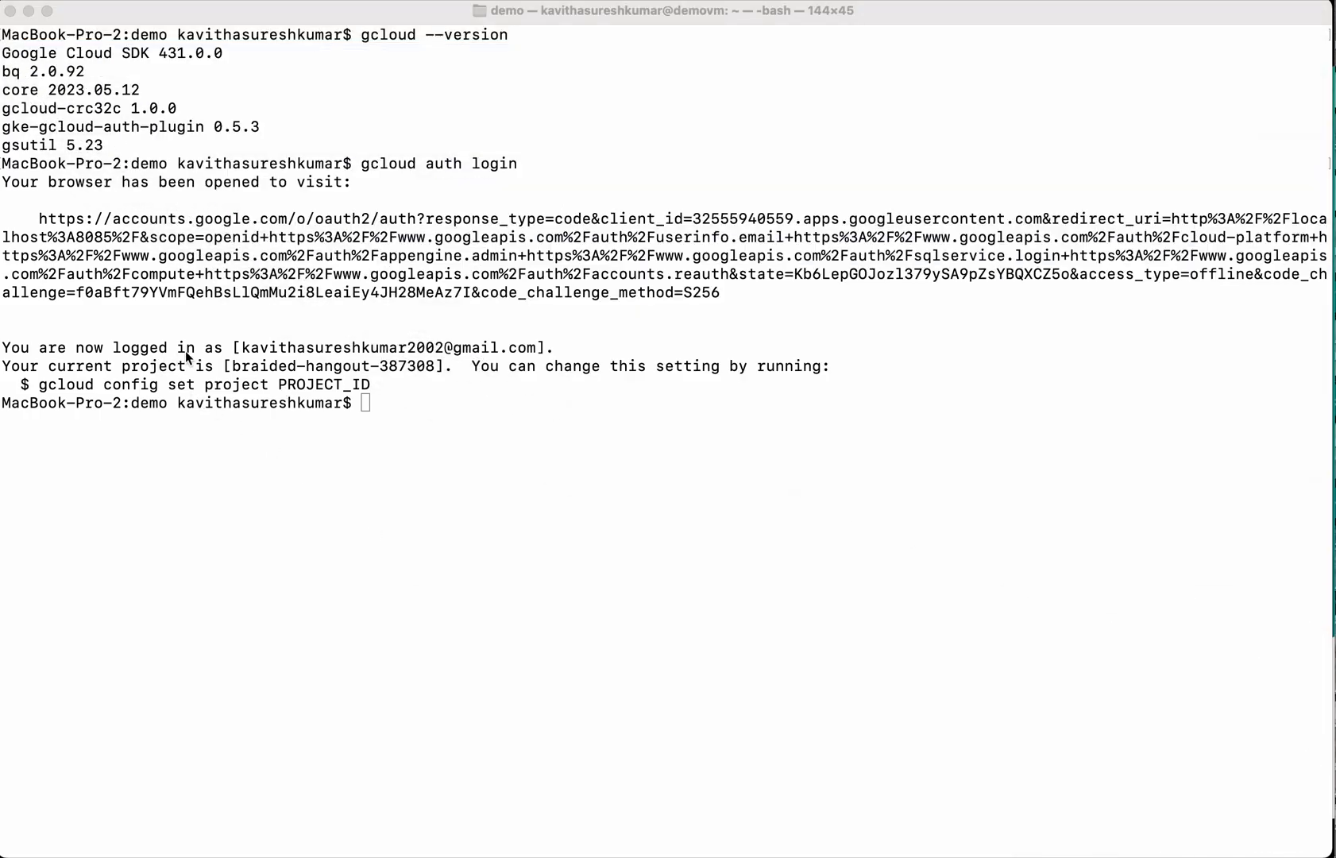
mouse_move(415, 403)
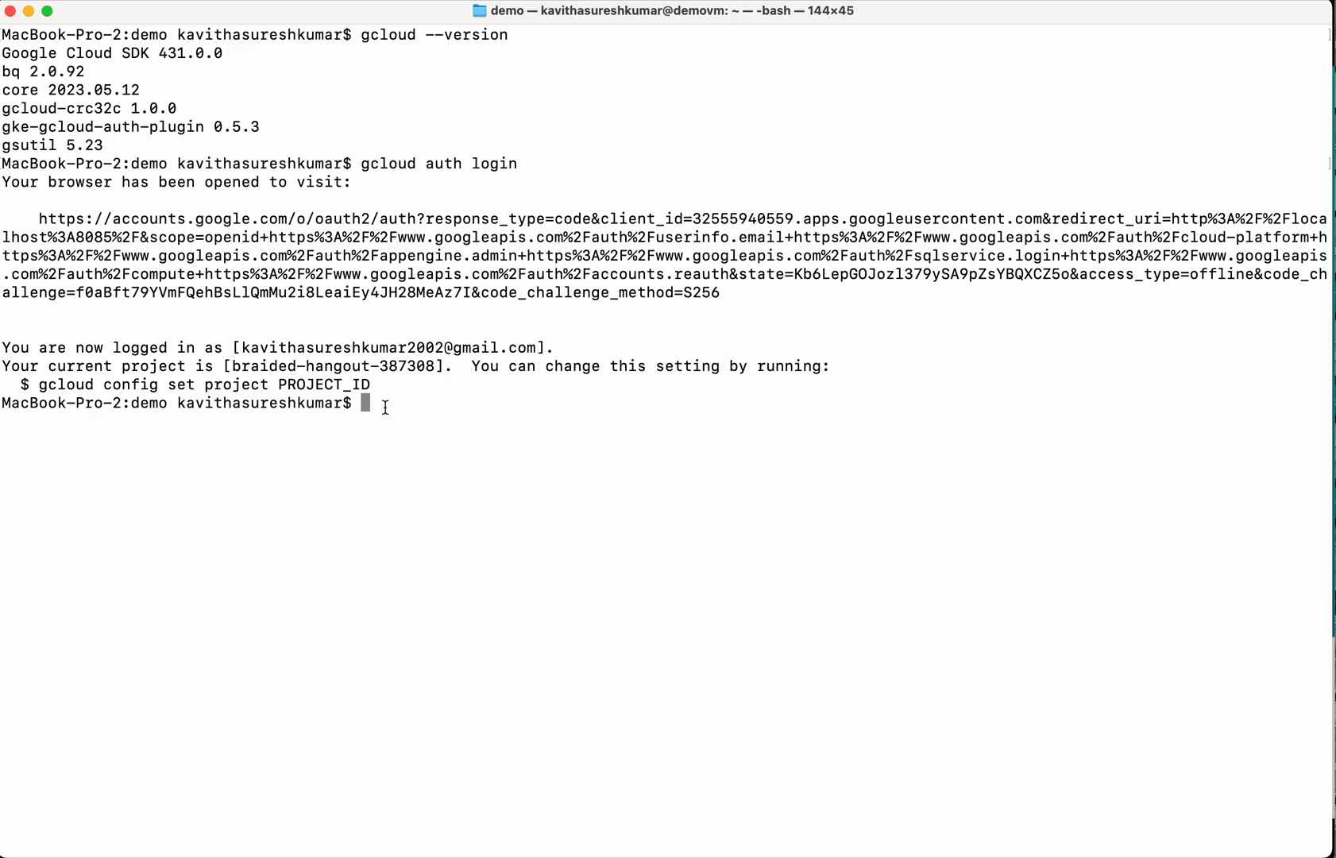
Create demo-cluster in zone us-central1-a with two e2-micro nodes.
text(gcloud co)
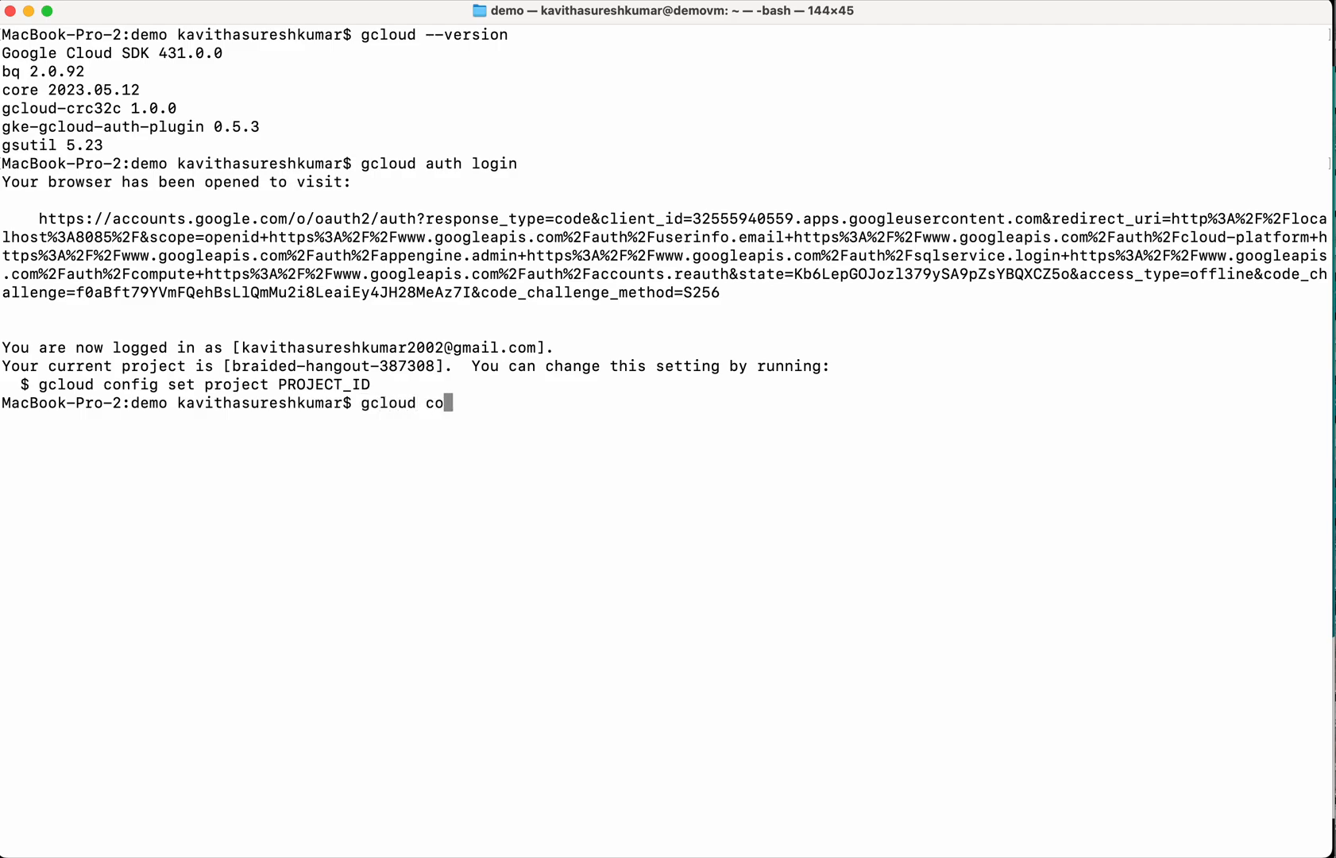
text(ntainer clust)
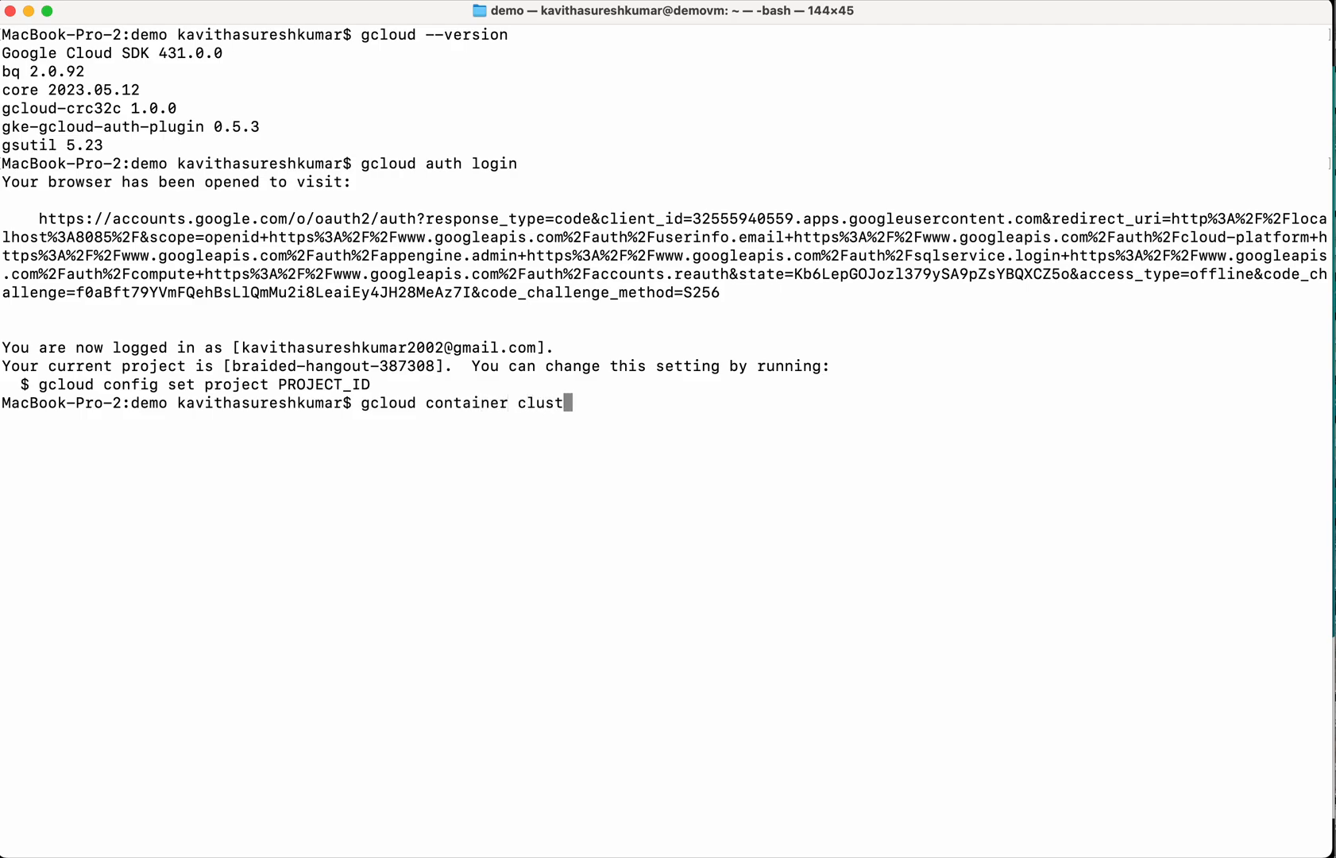
text(ers create)
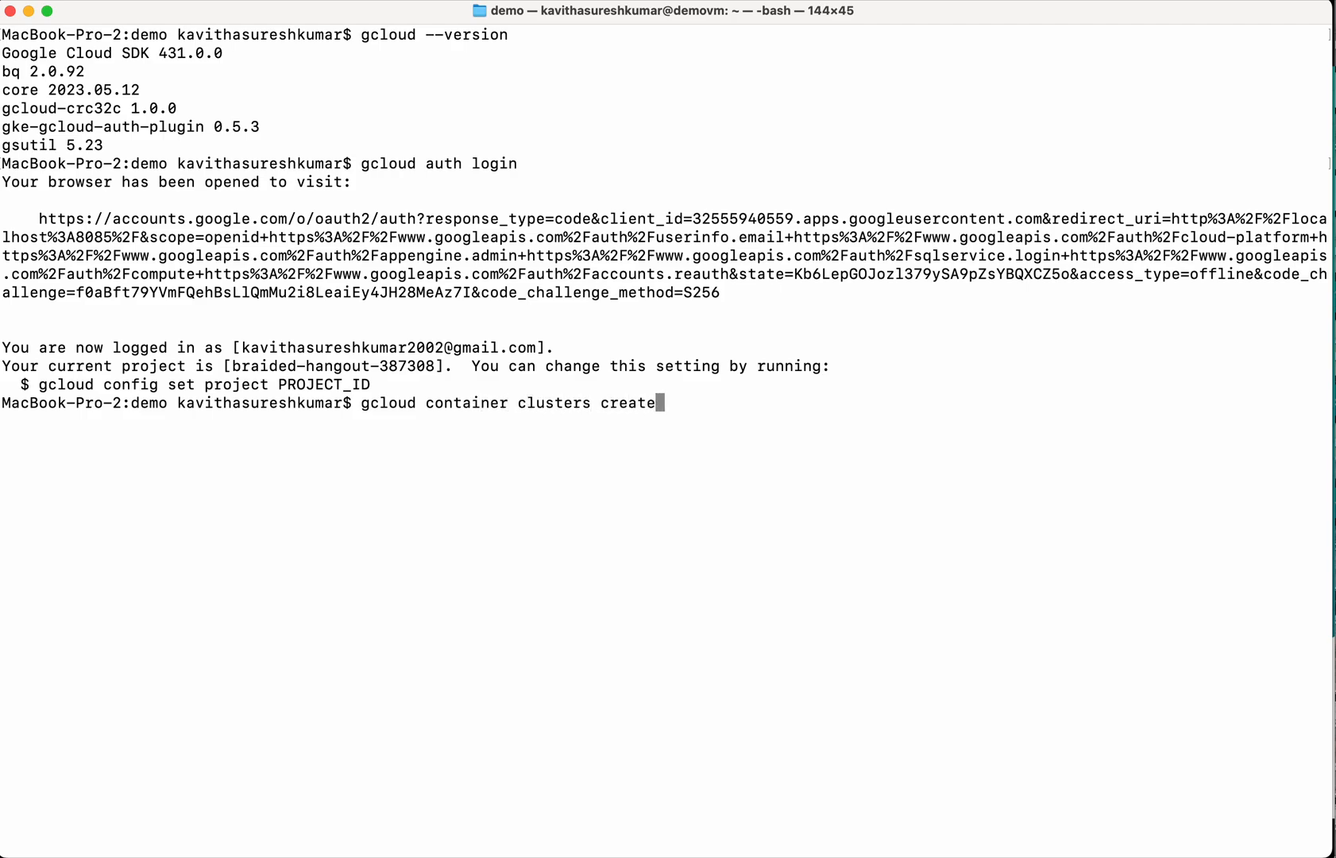
text(demo)
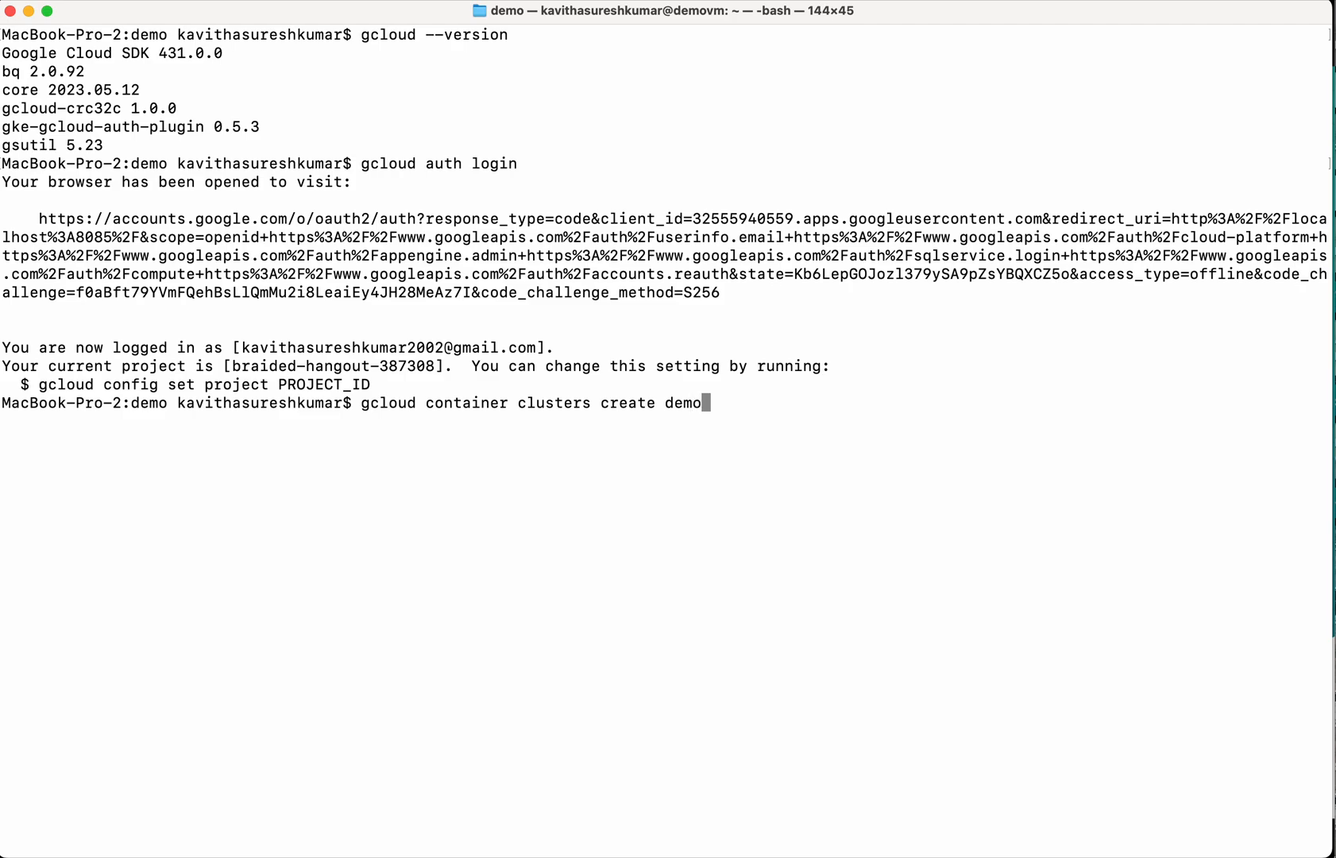
text(-cluster)
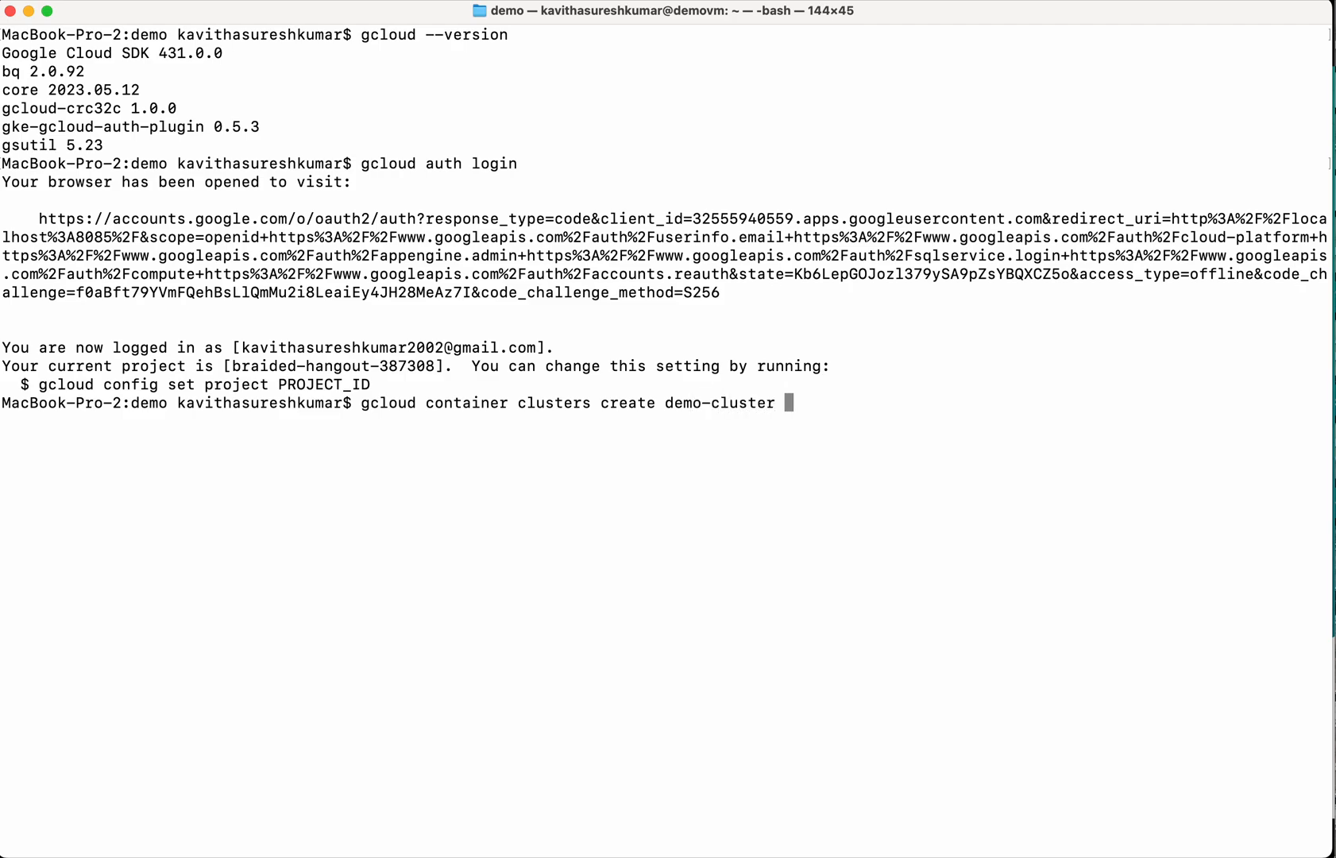
text(--machine-)
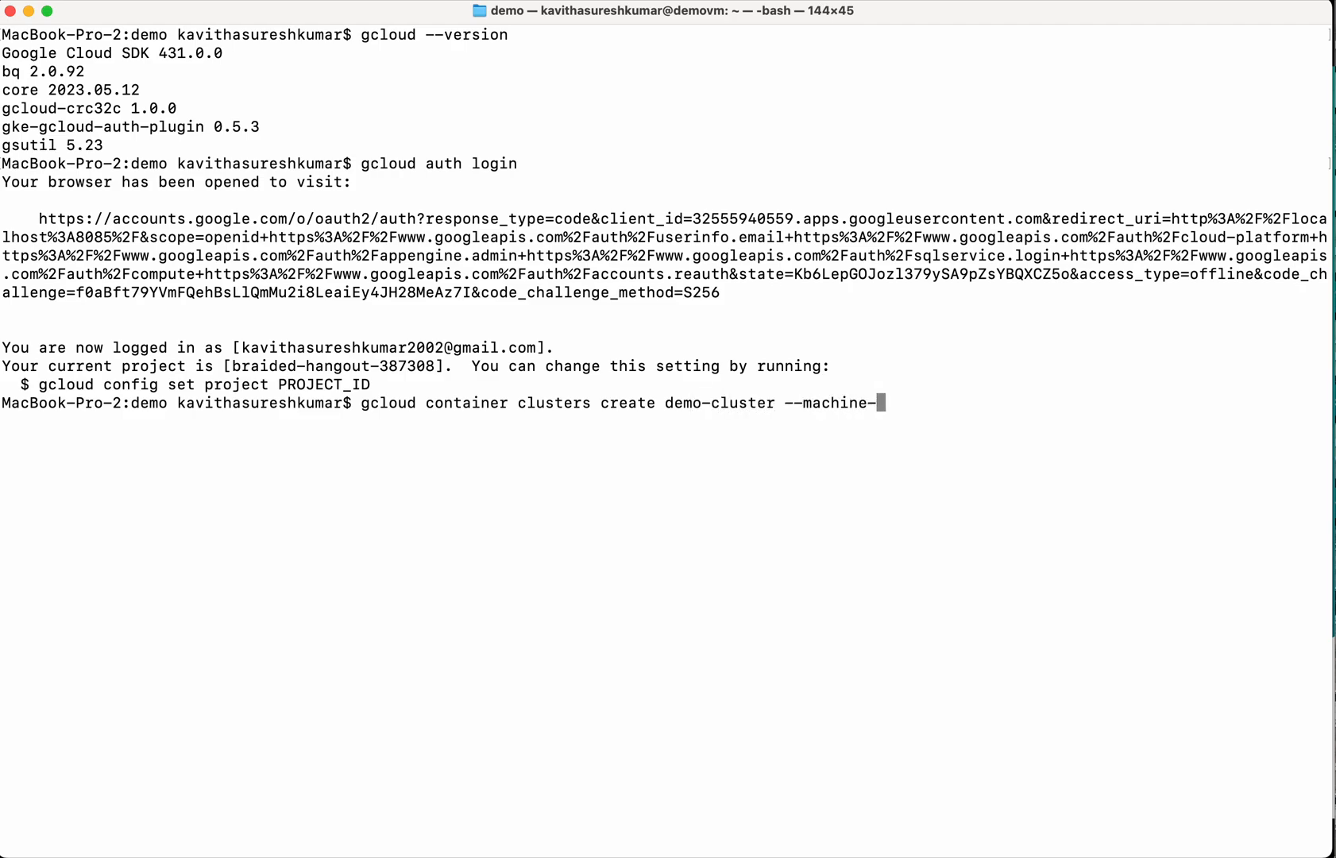
text(type=)
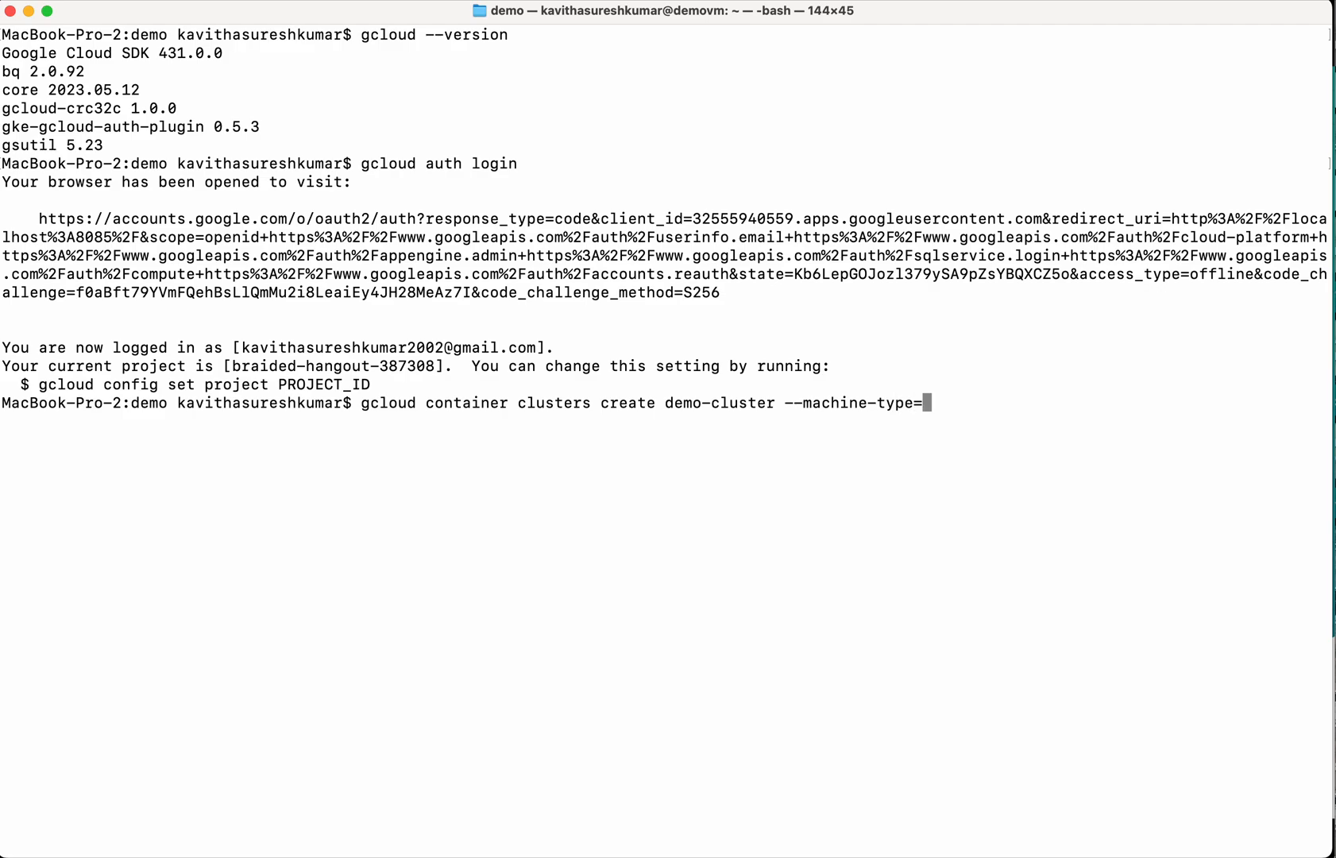
text(e2-micro)
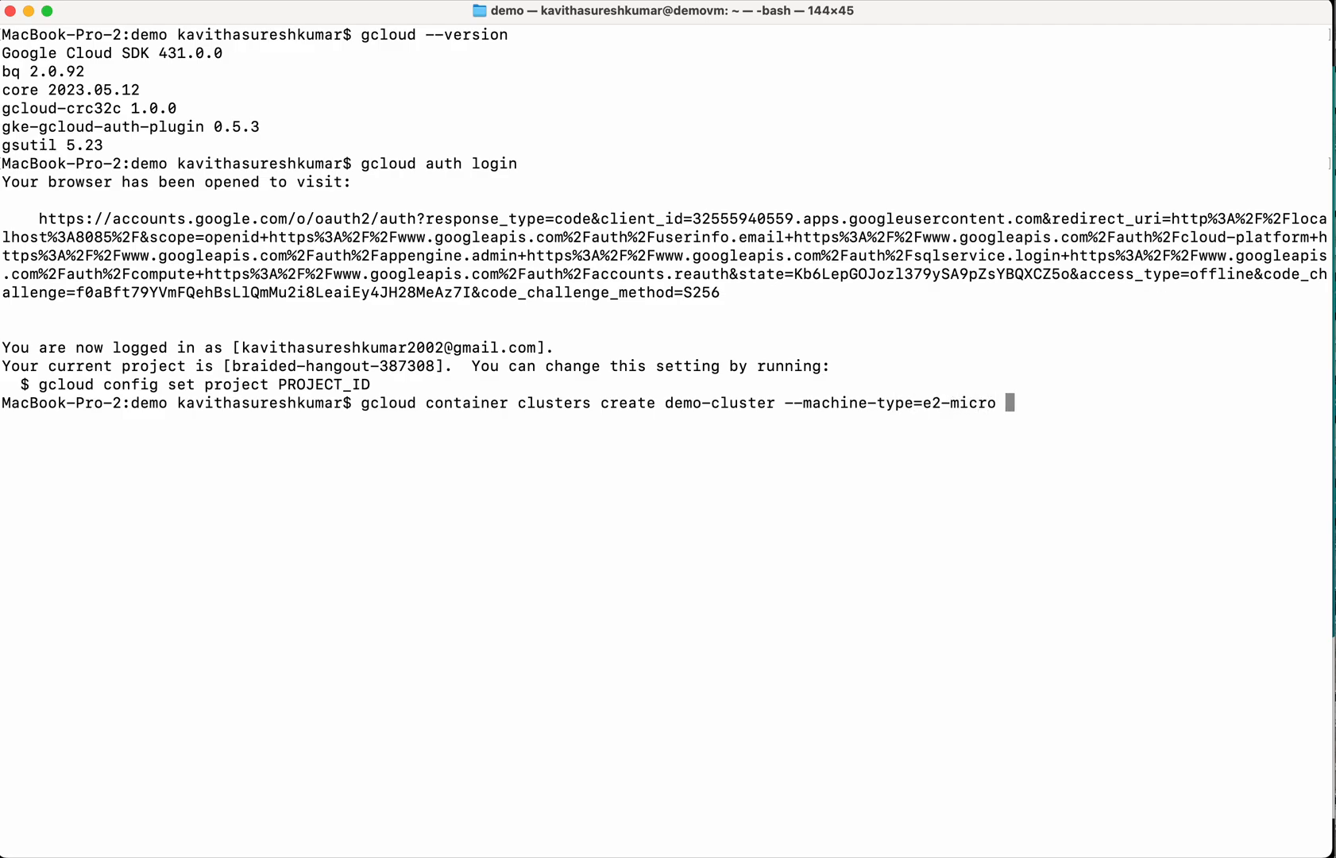
text(--zo)
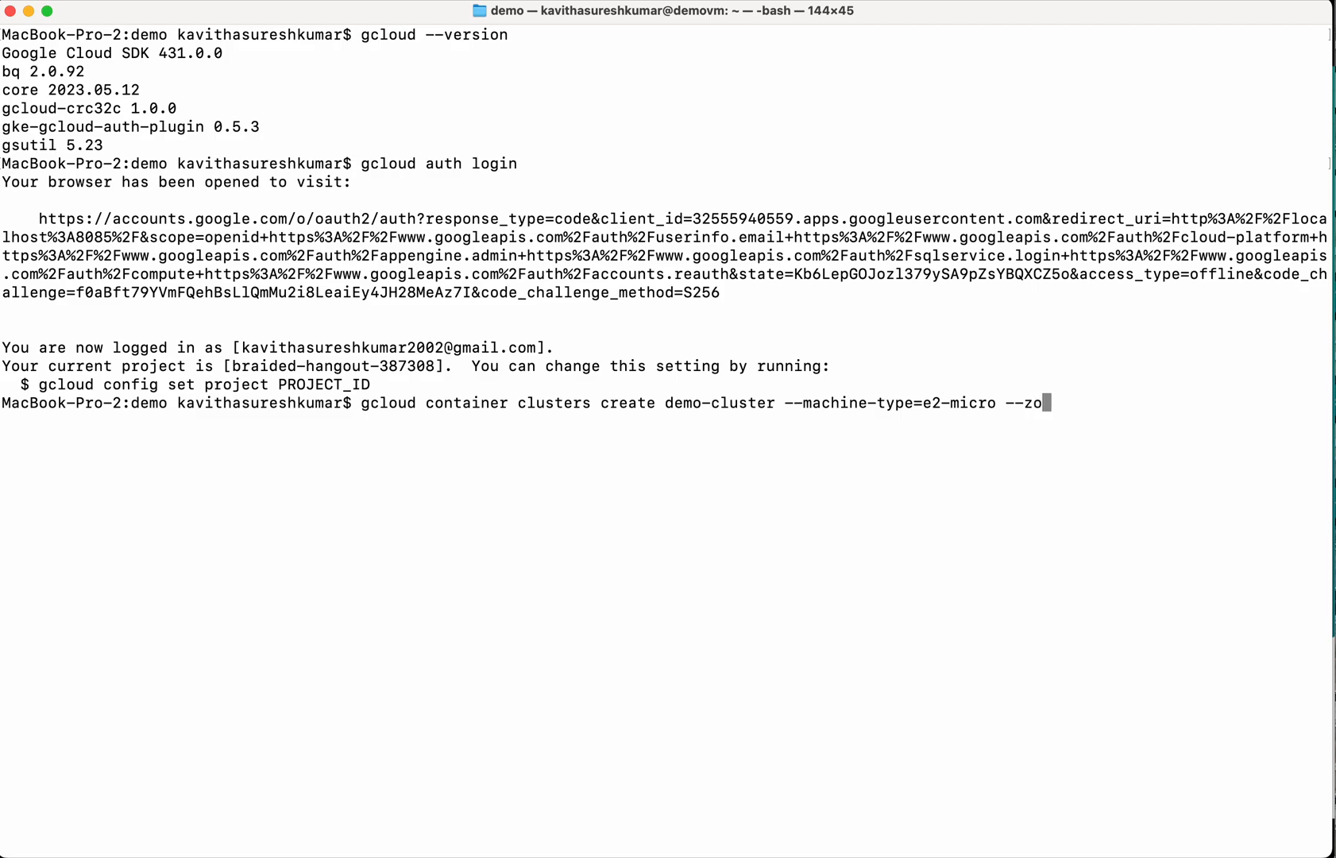
text(ne=)
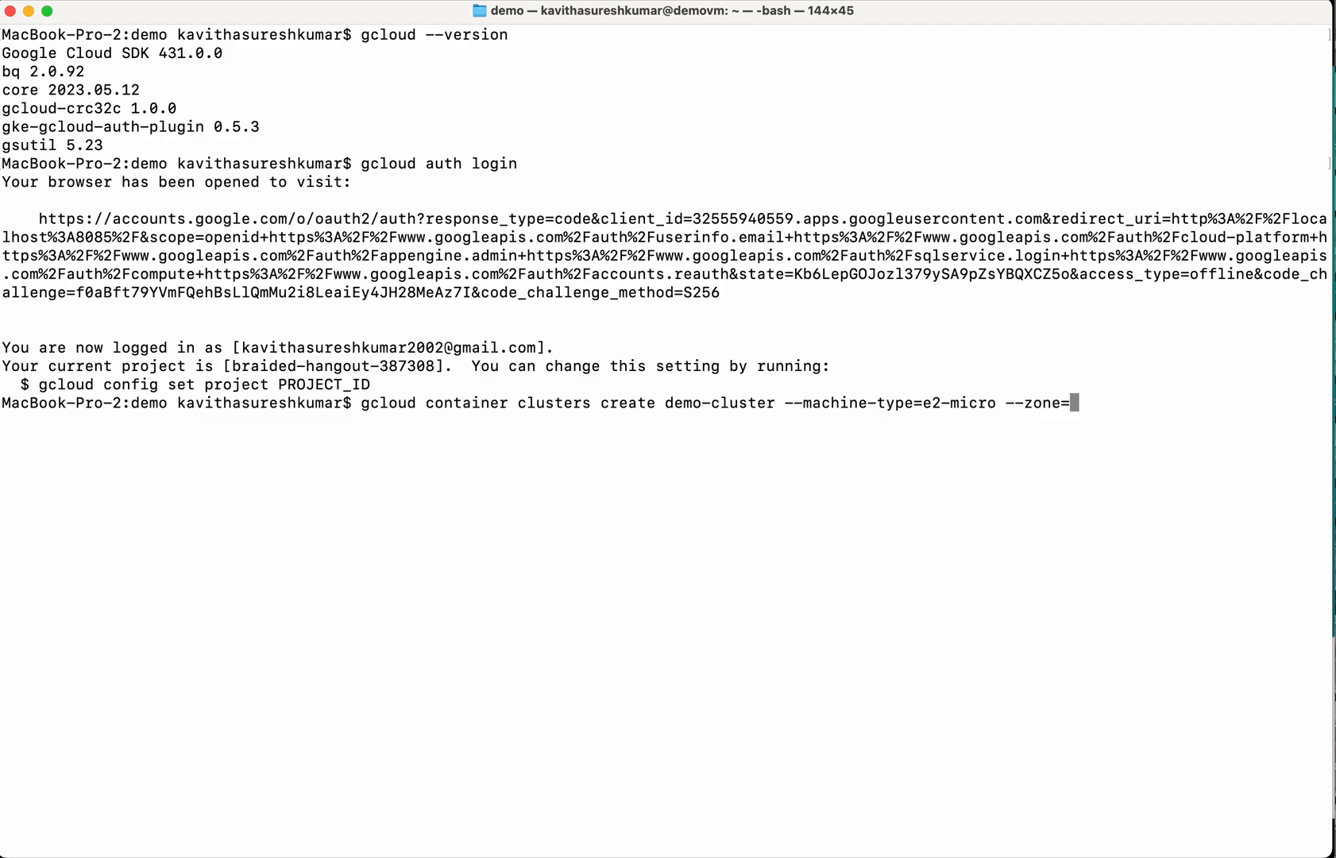
text(us-)
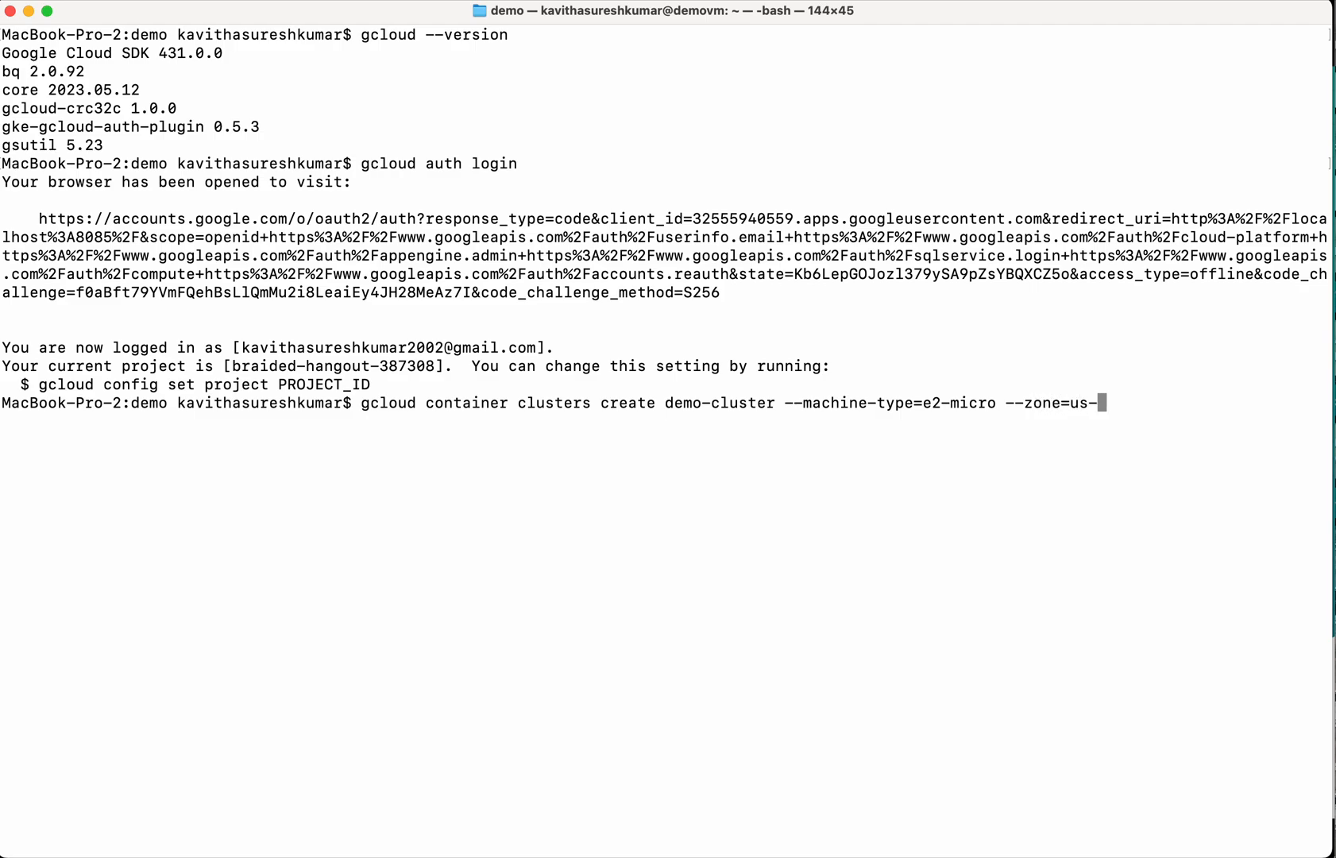
text(central)
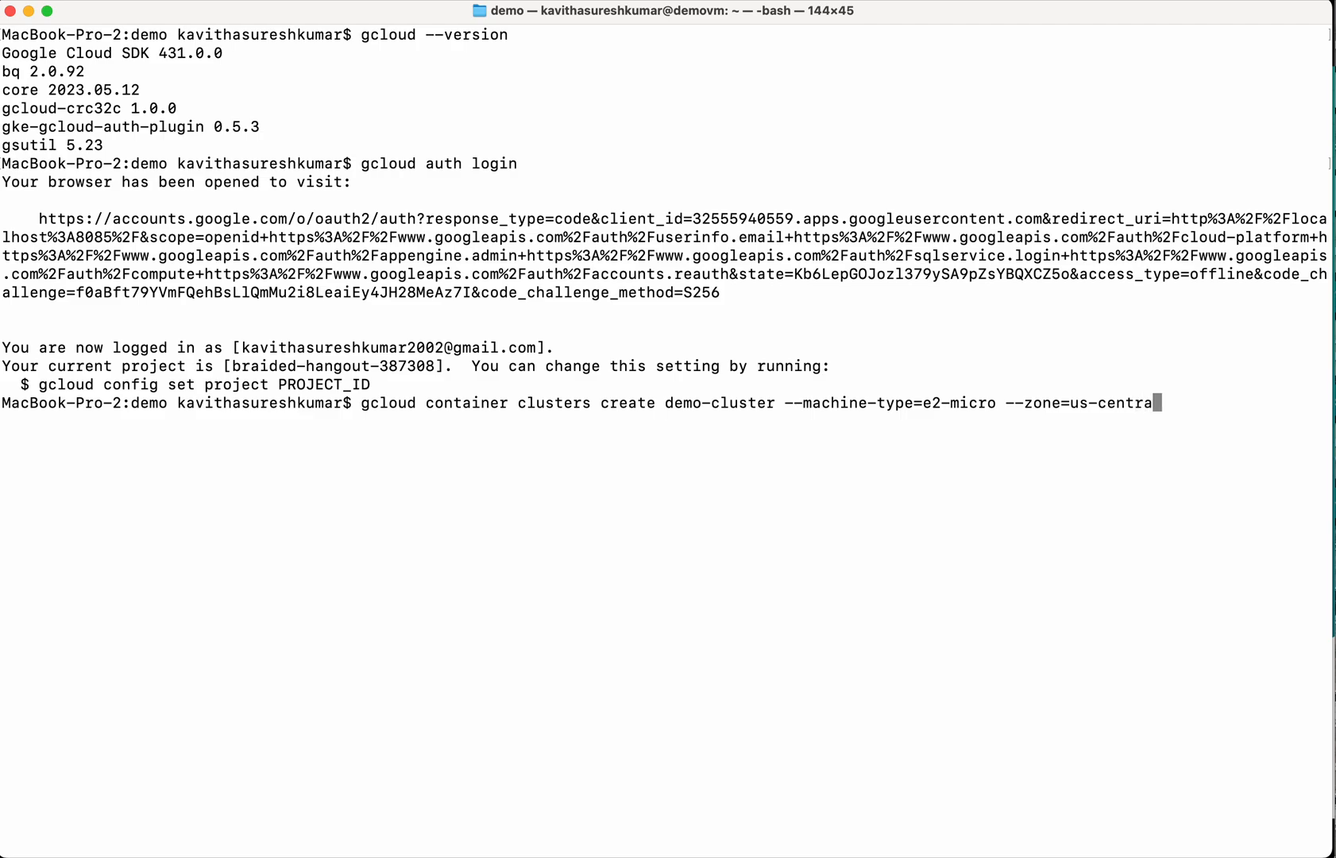
text(1-a)
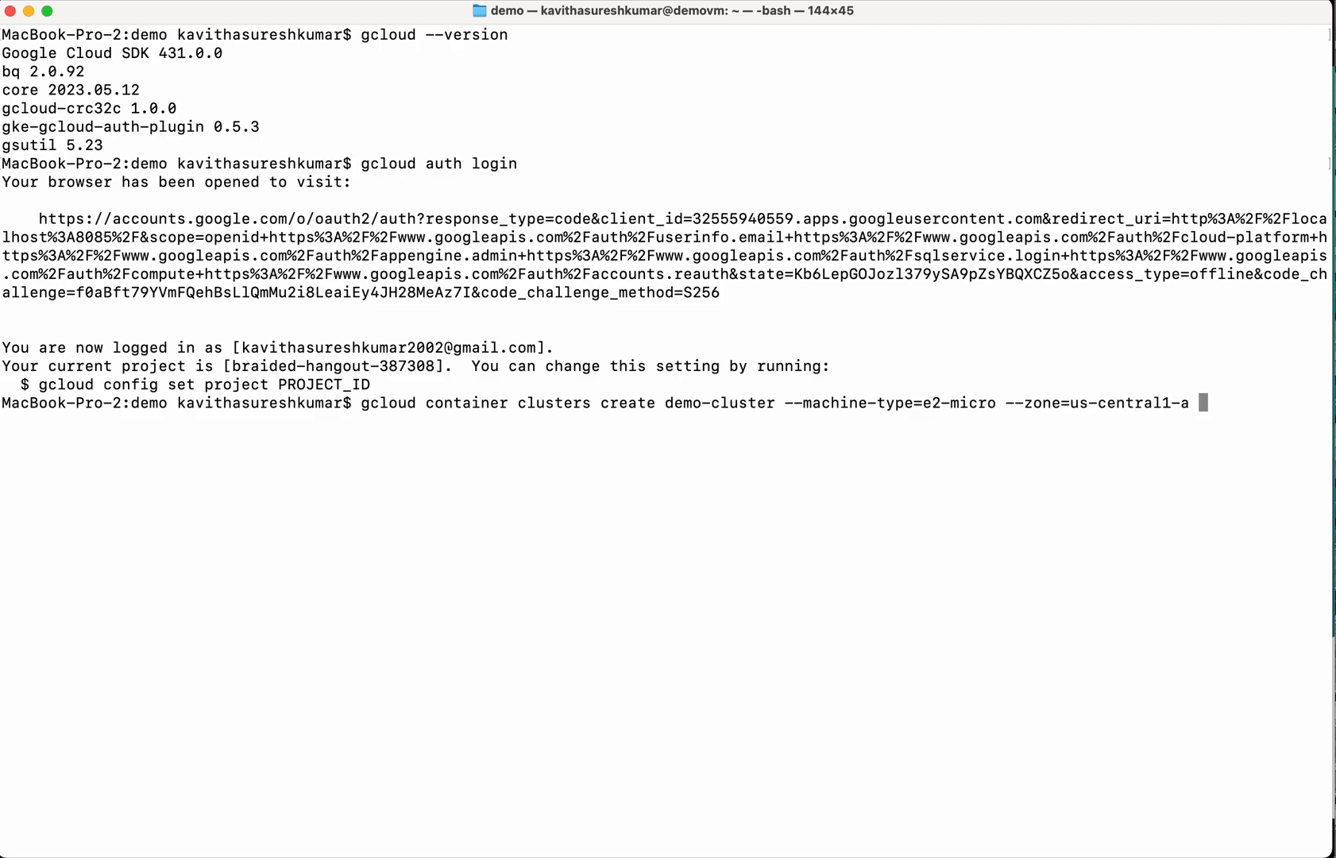
text(--nu)
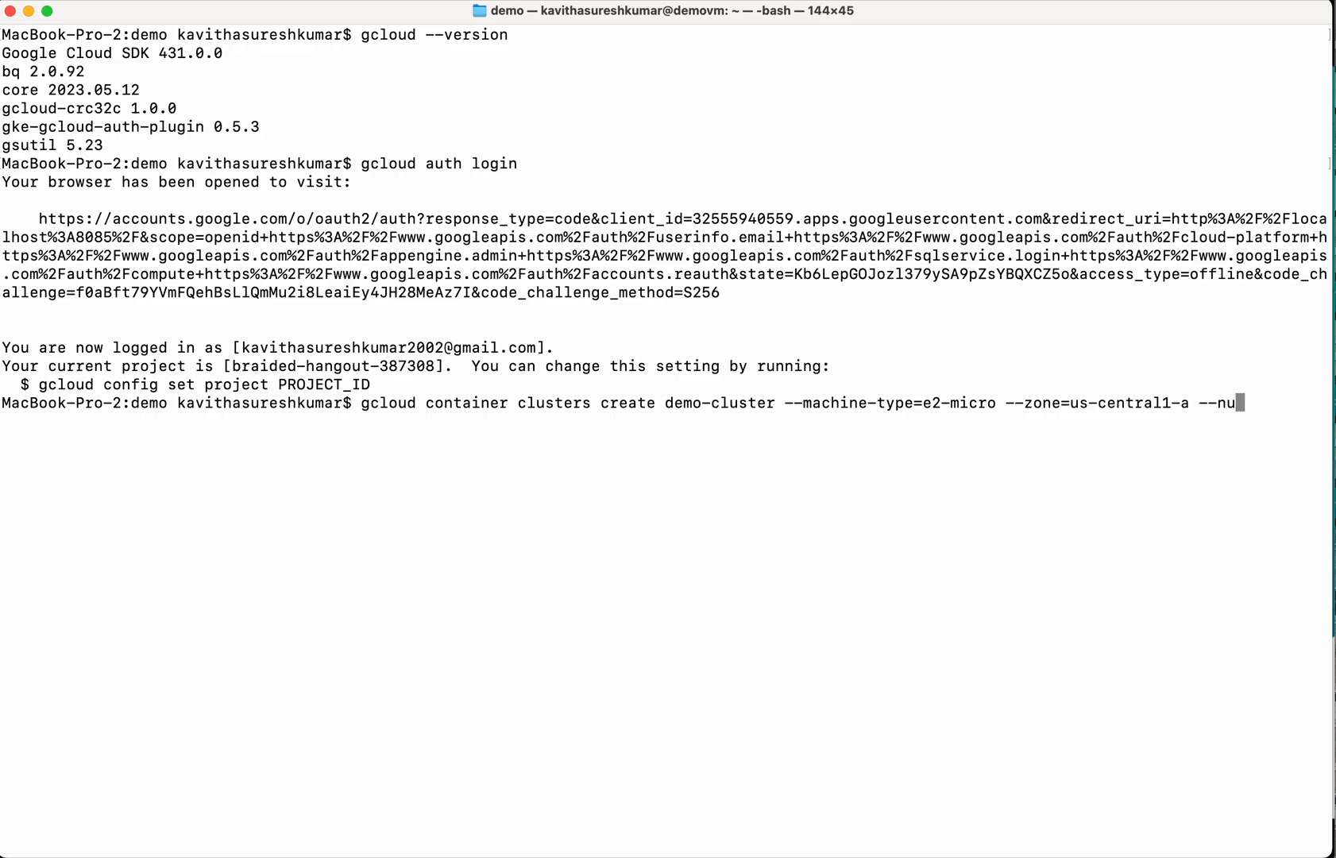
text(m-nodes=2)
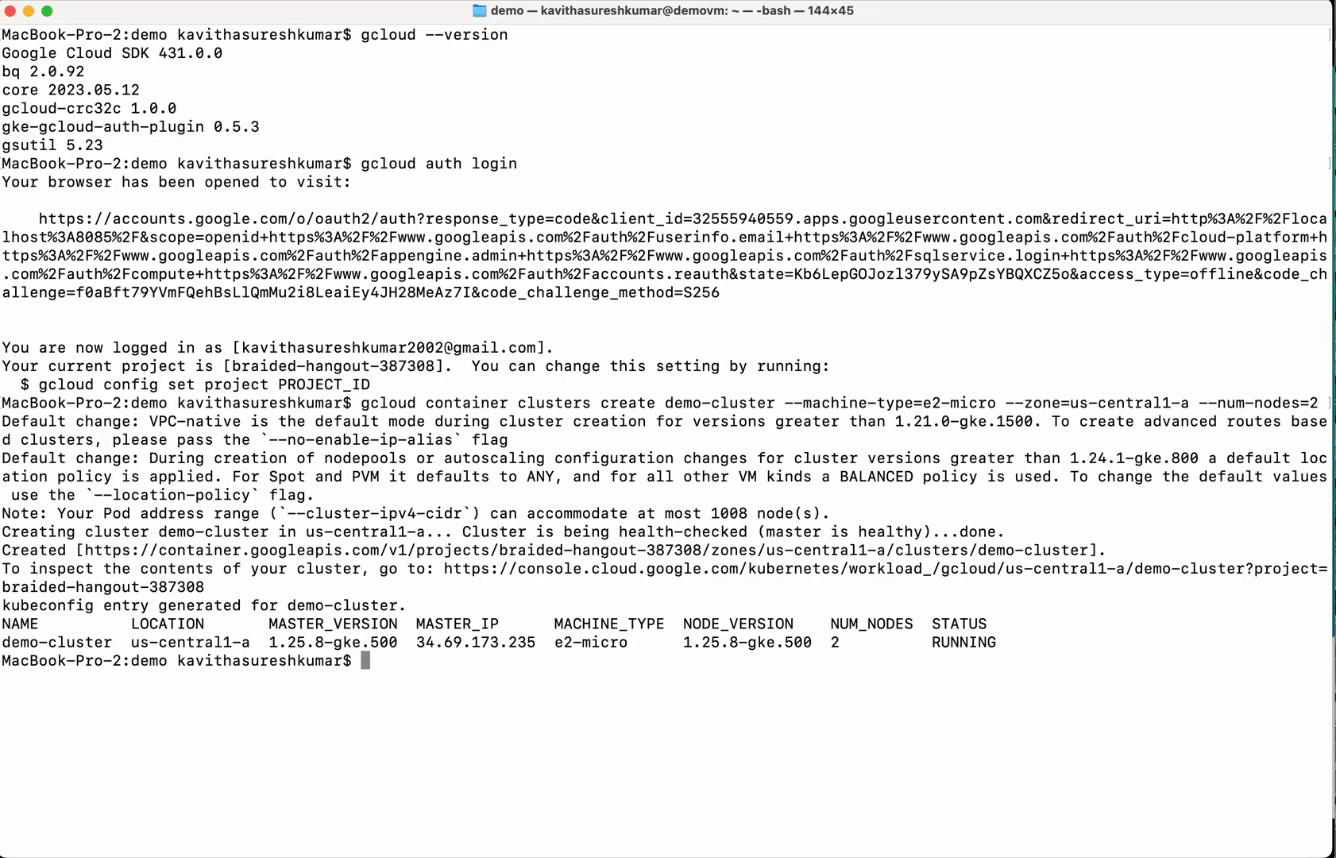
mouse_move(457, 727)
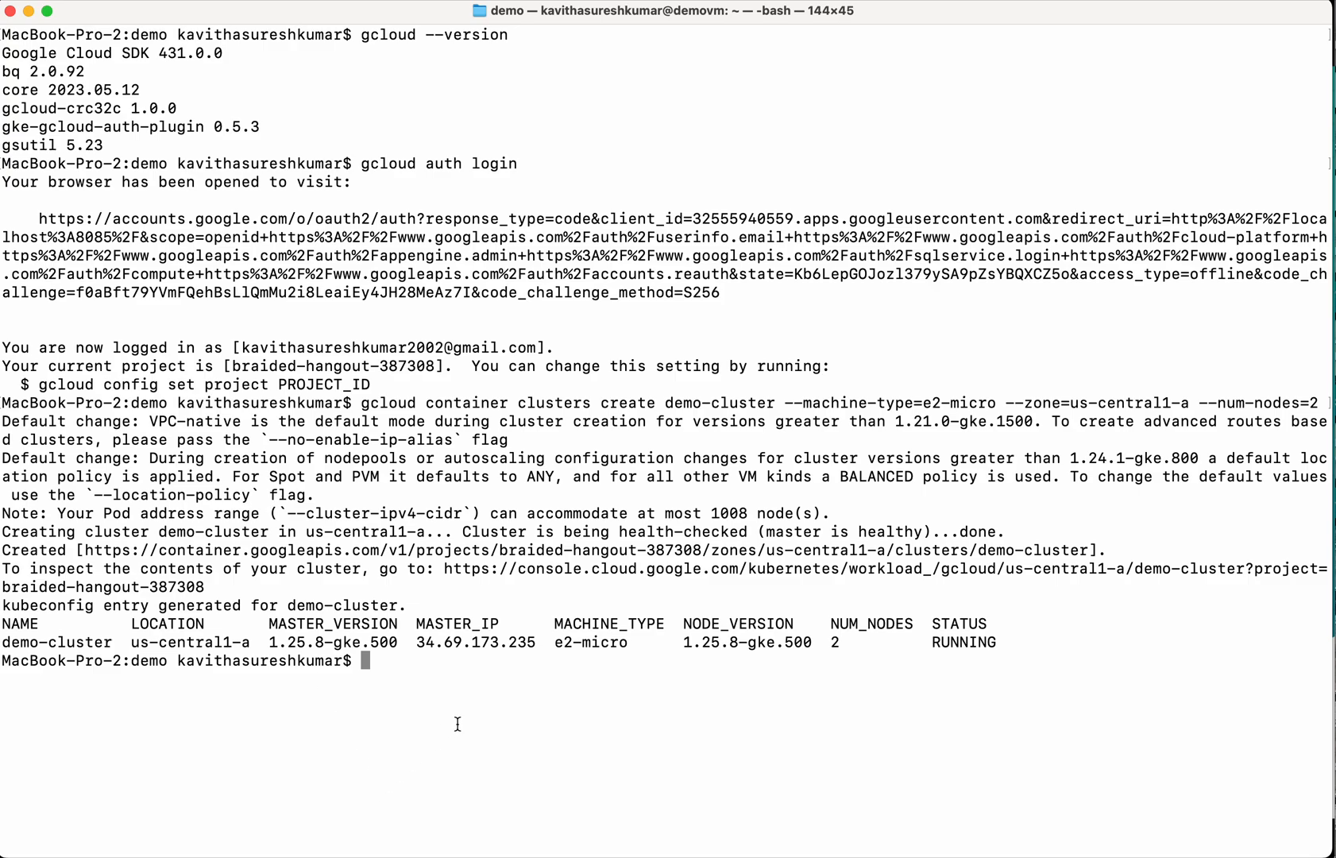
mouse_move(398, 665)
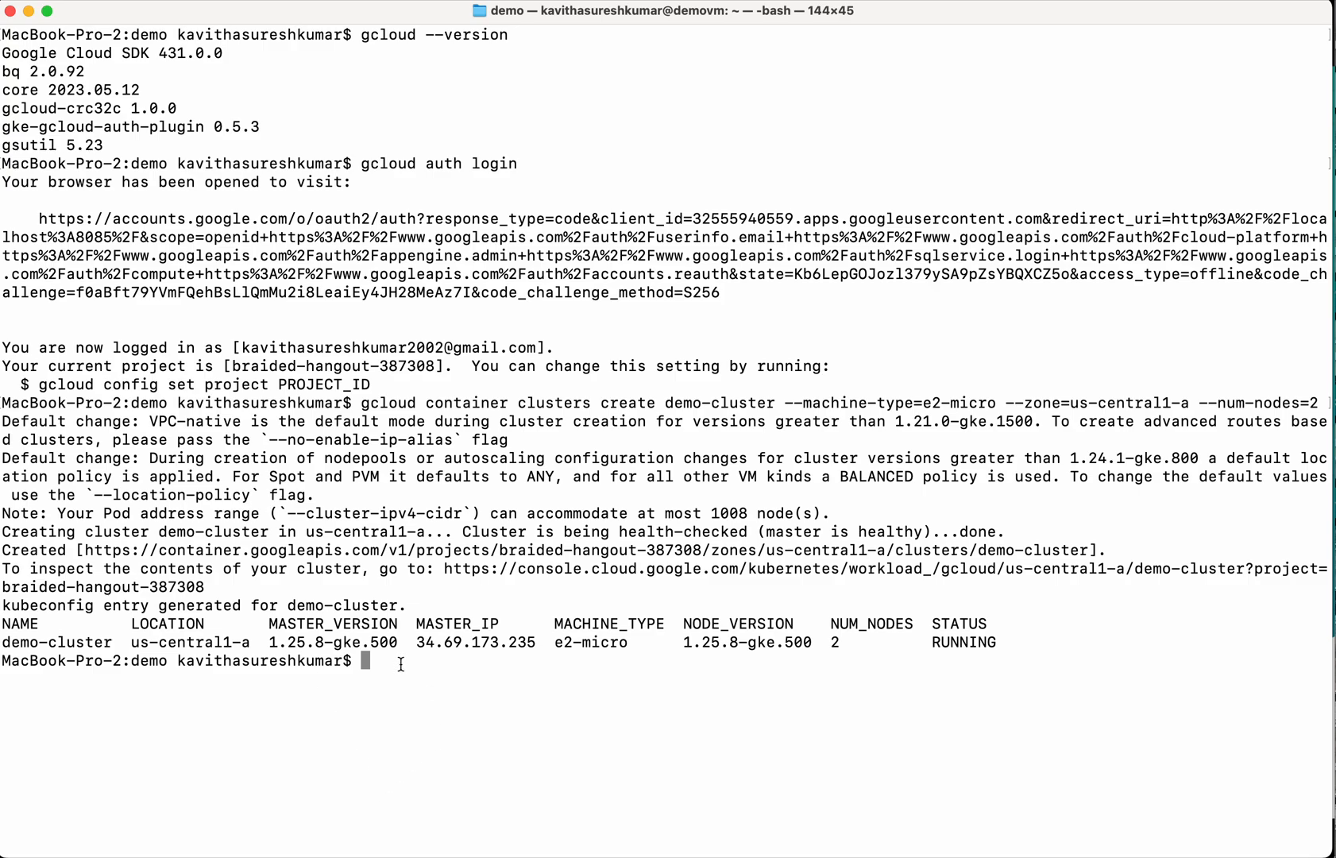
Run gcloud container clusters list to confirm demo-cluster is running.
text(gcloud)
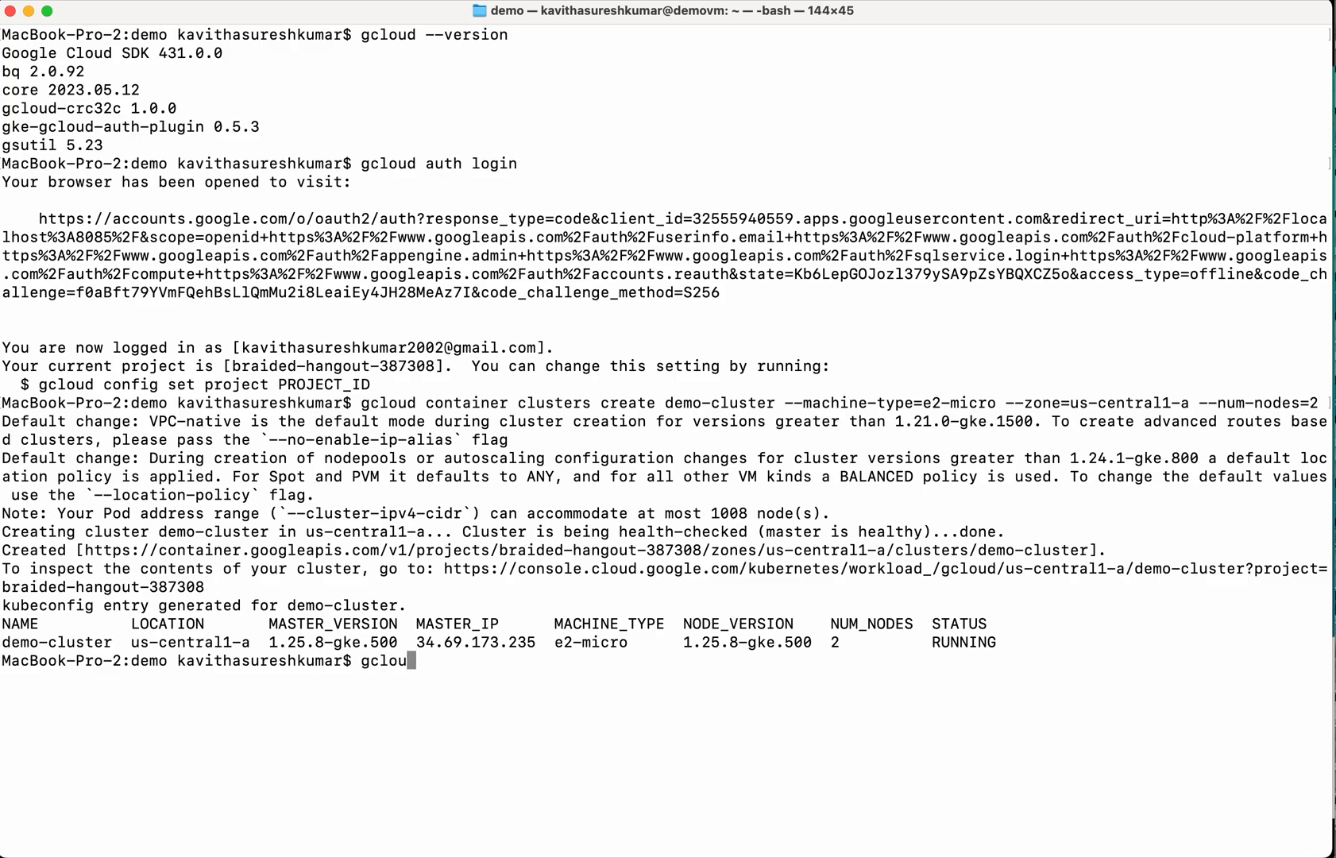
text(con)
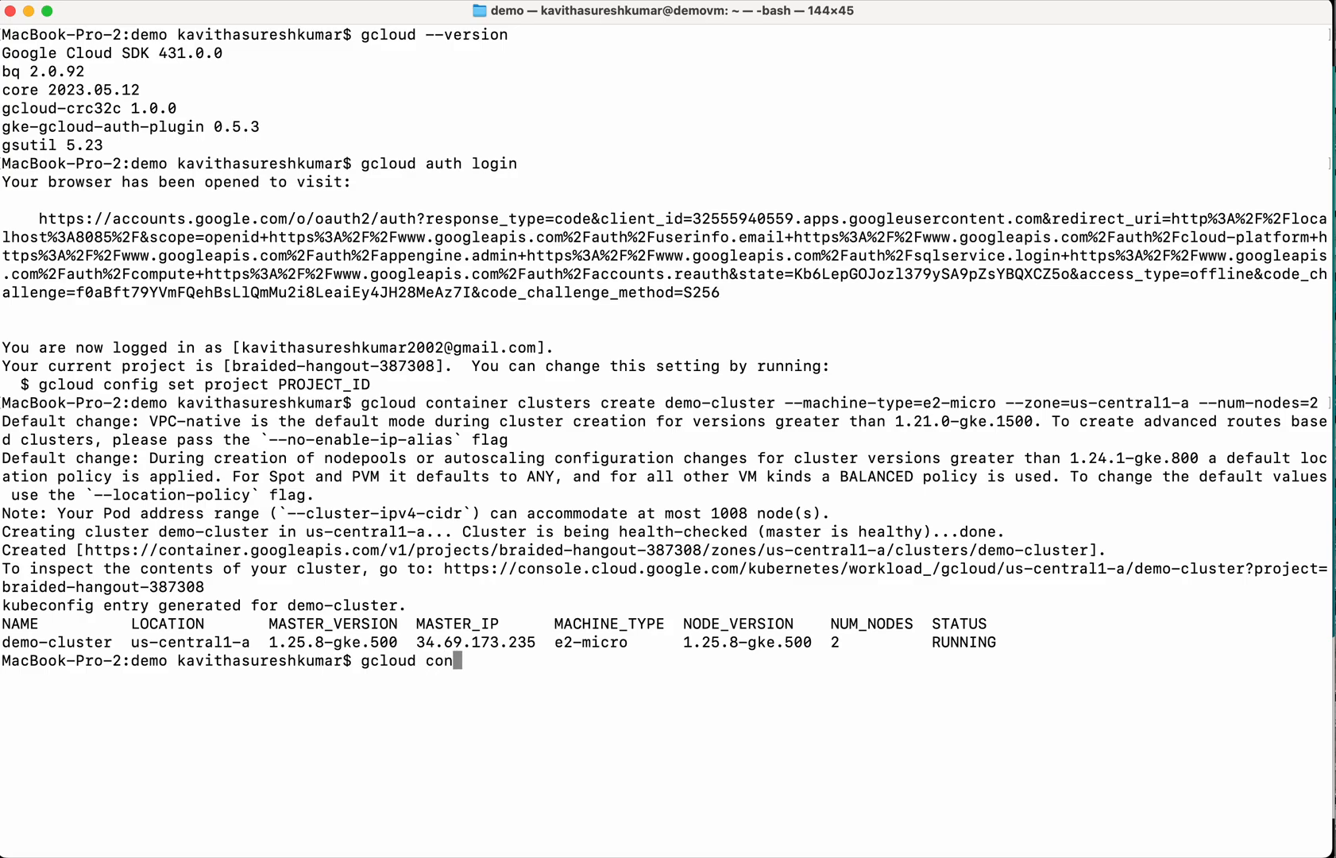
text(tainer clus)
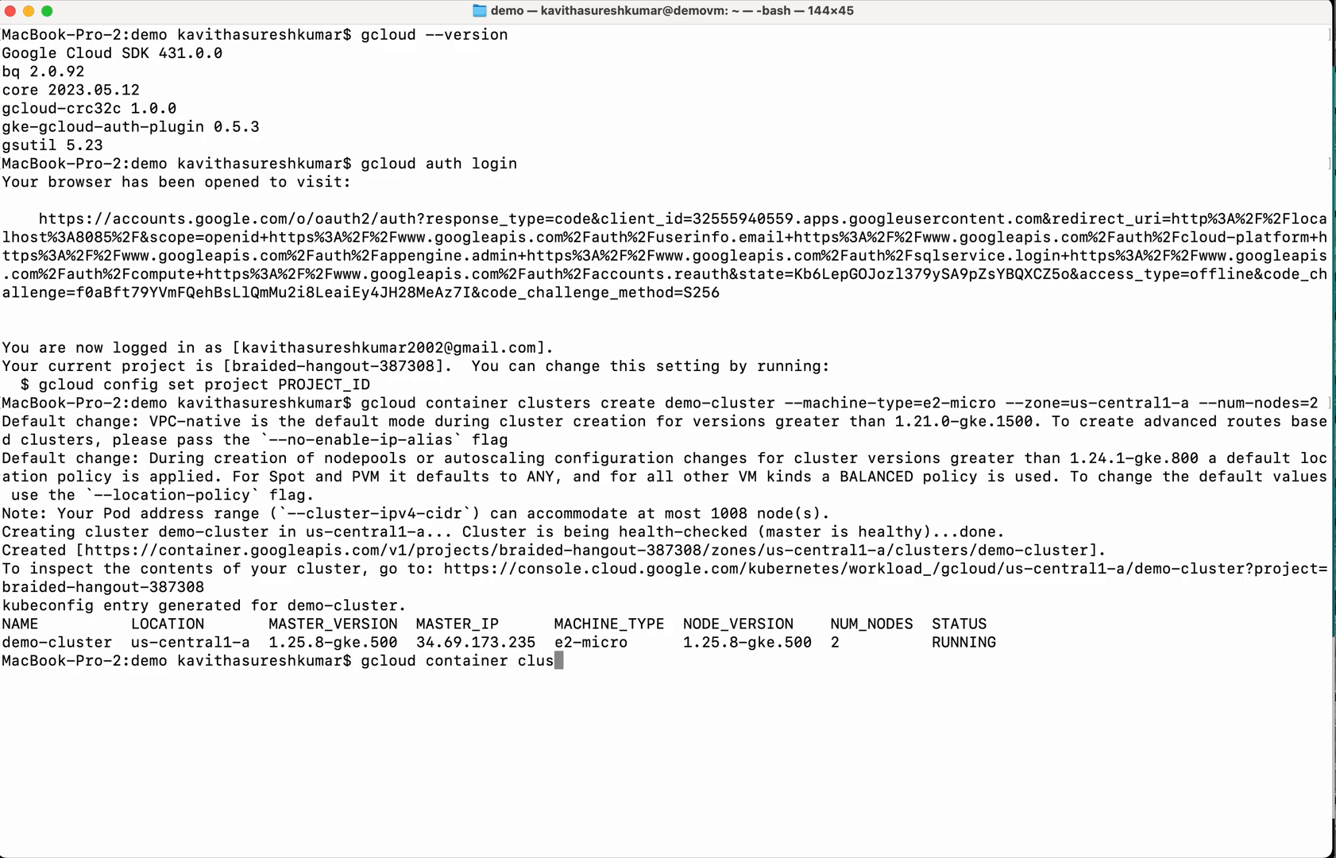
text(ters list)
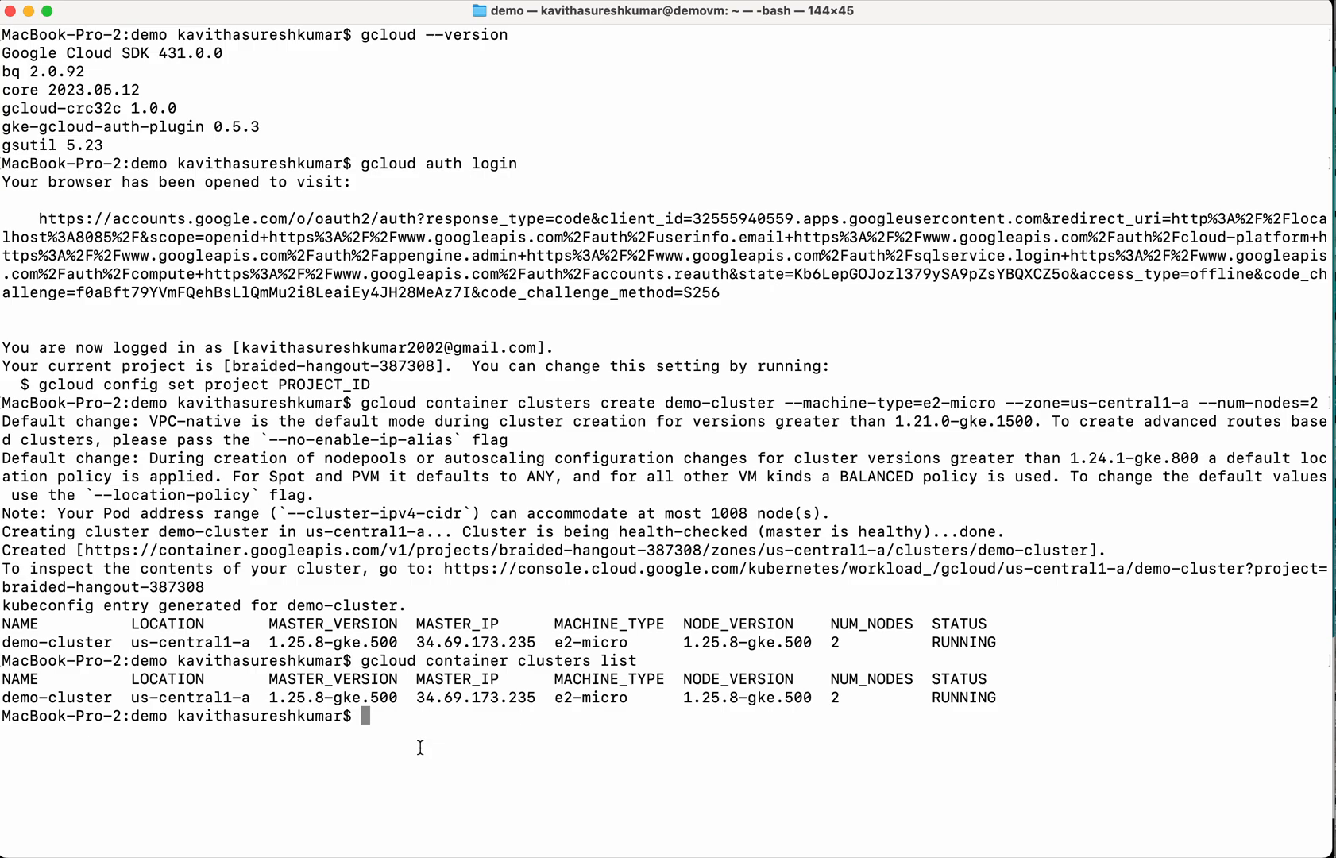
Create and open an empty deployment.yaml file in vi.
text(vi)
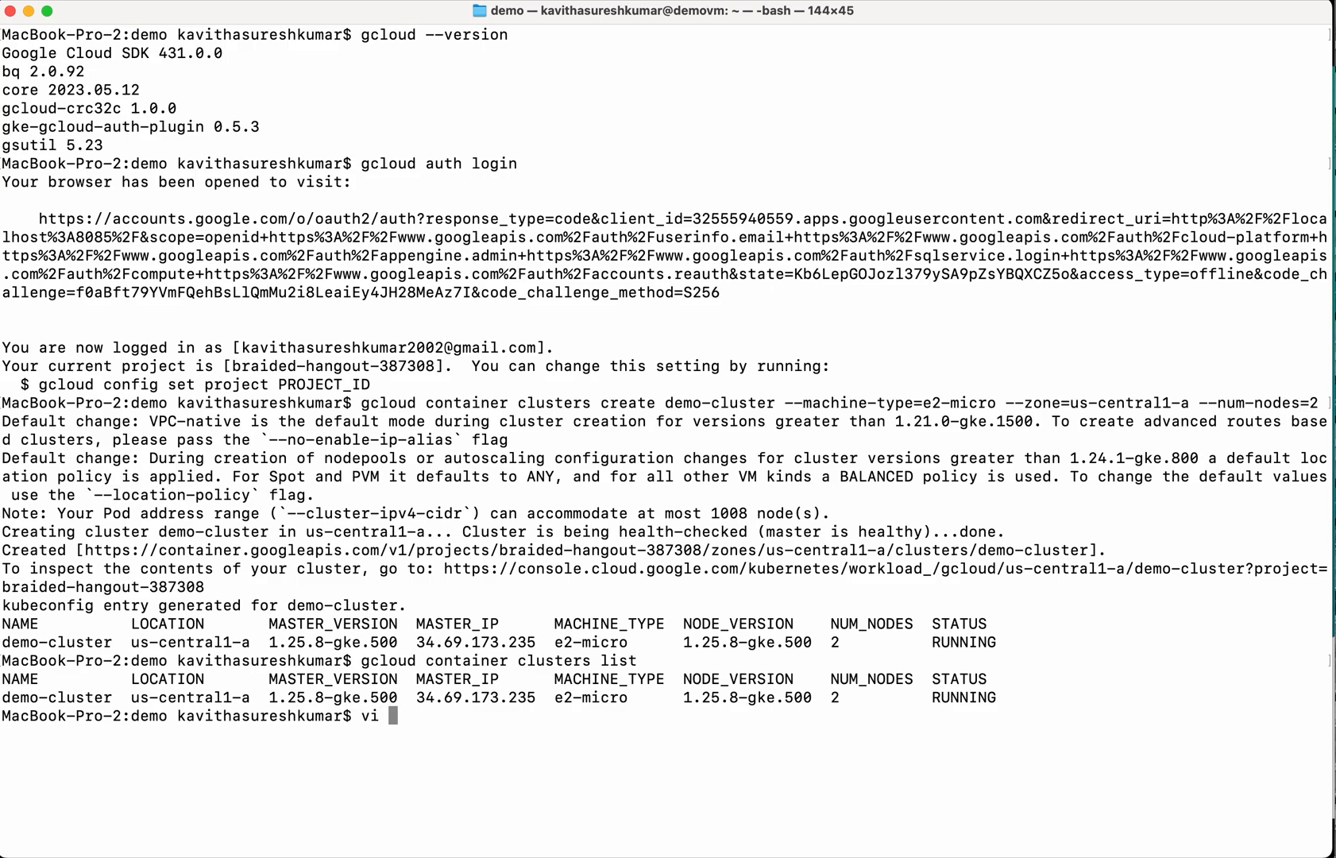
text(dep)
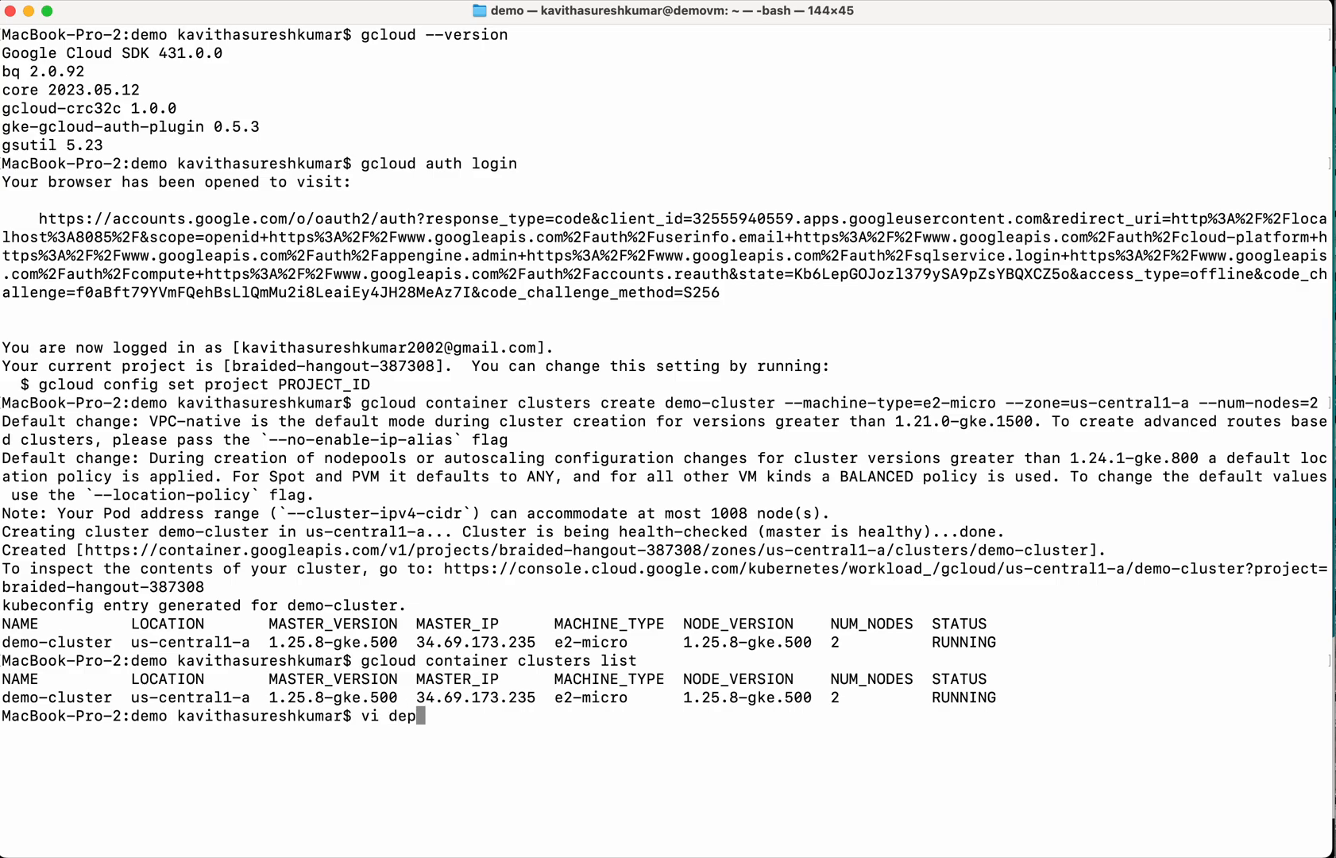
text(loyment)
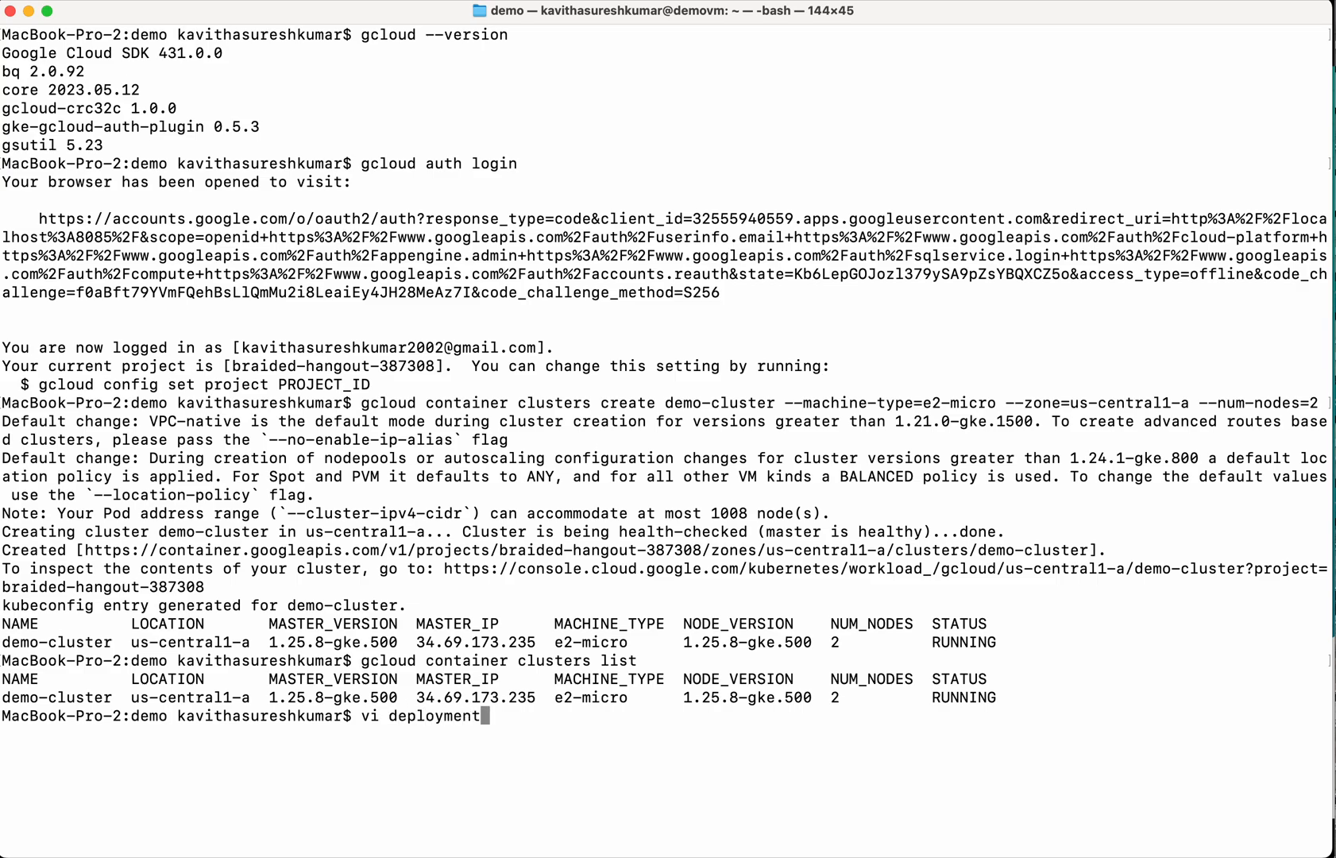
key(enter)
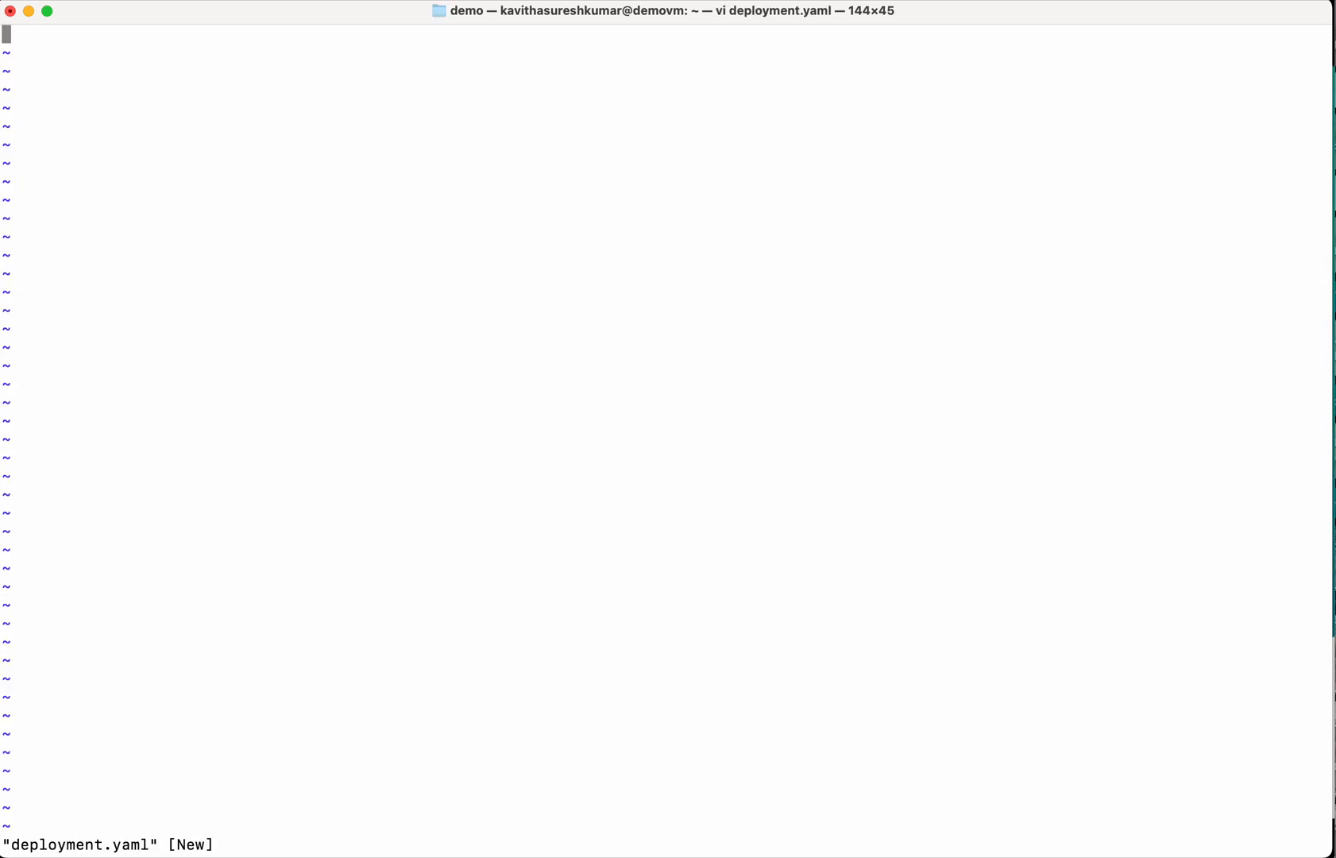
Write apiVersion apps/v1 and kind Deployment at the top of deployment.yaml.
text(api)
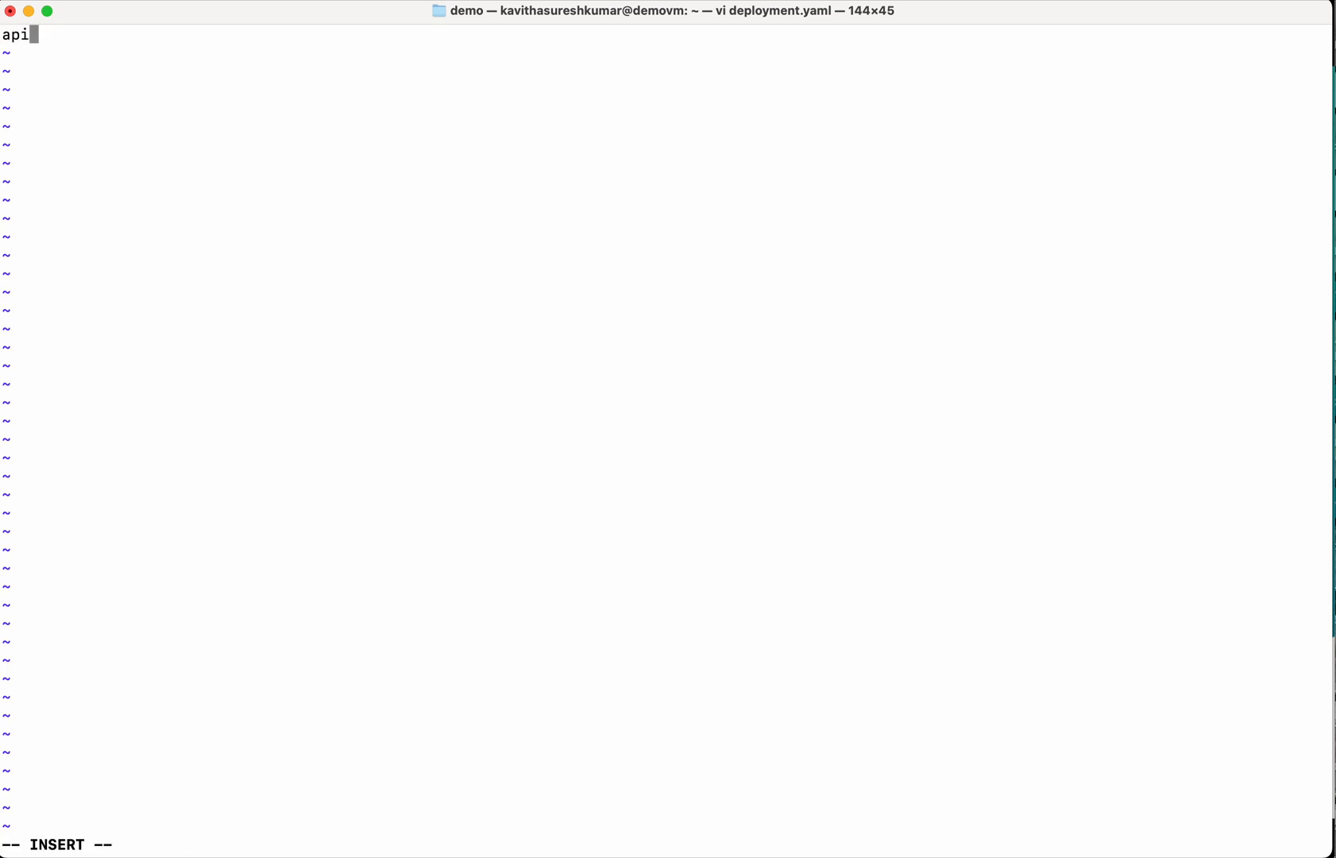
text(Version:)
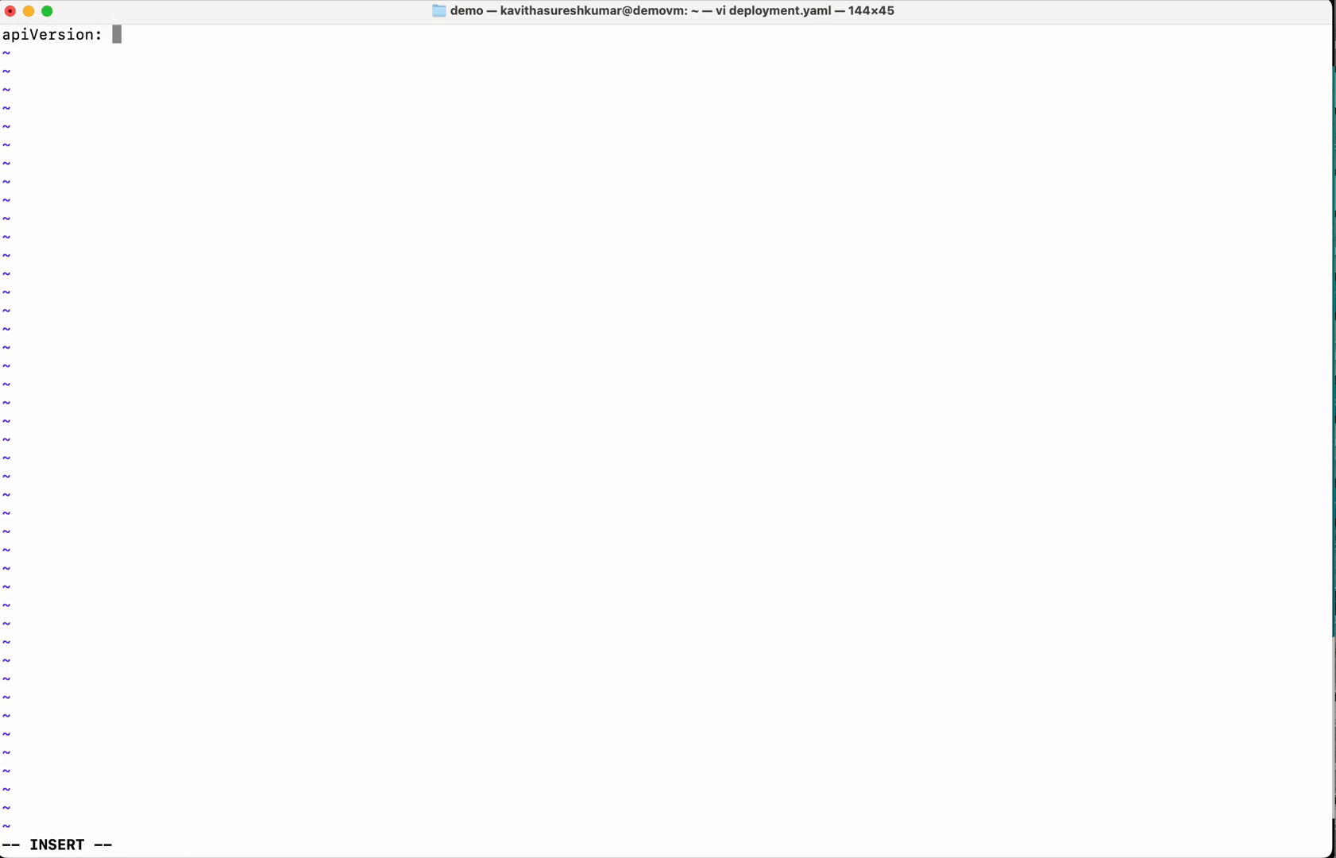
text(apps/v1)
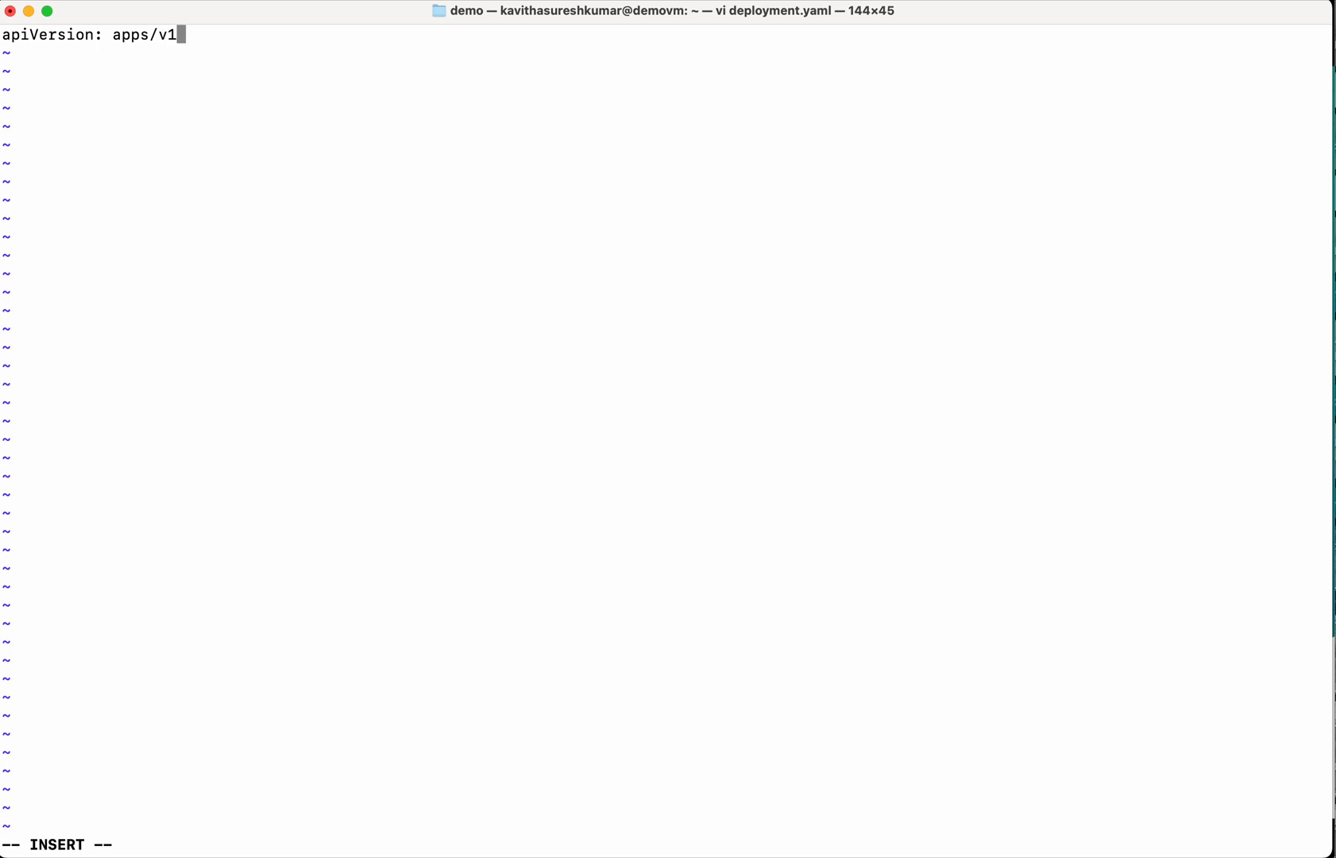
text(kind)
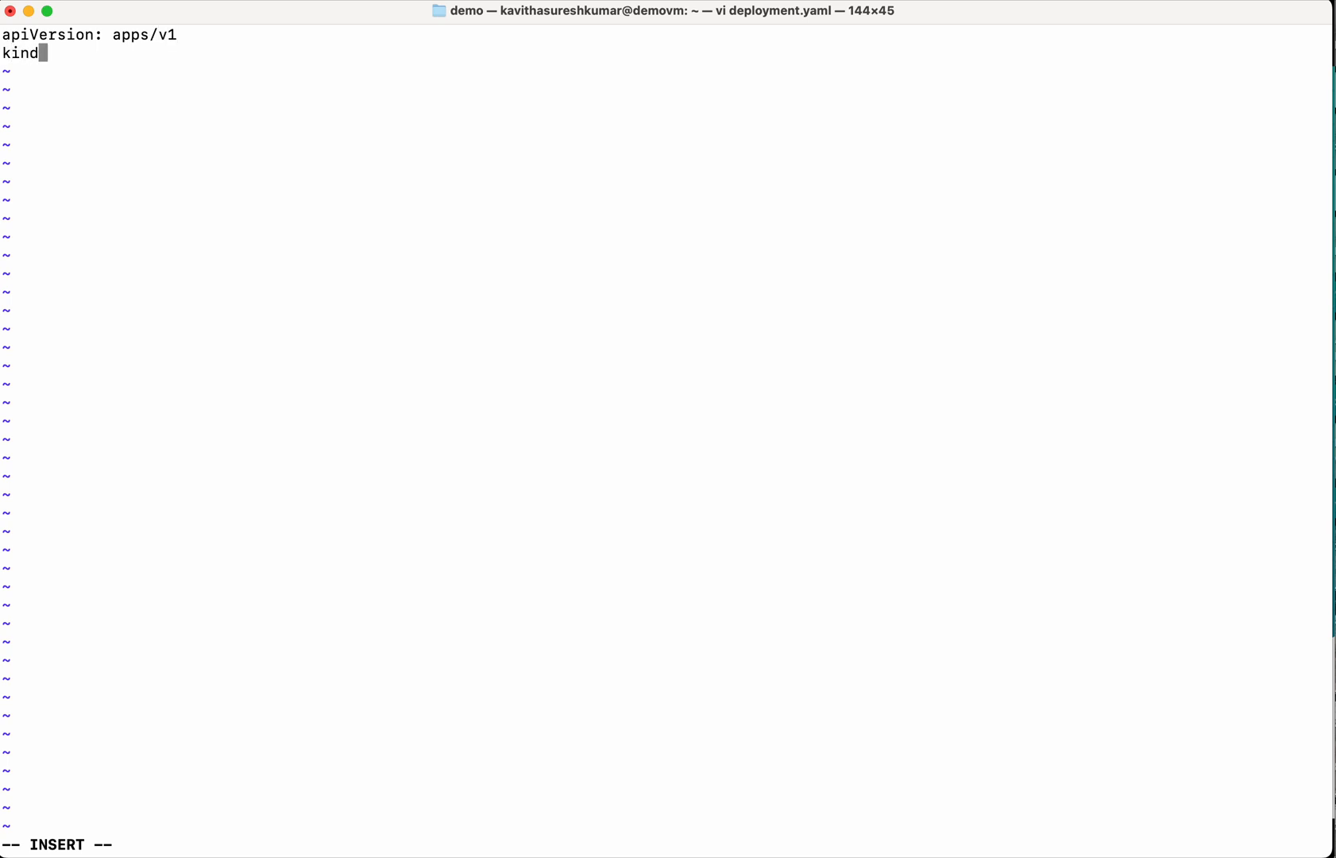
text(: Deplo)
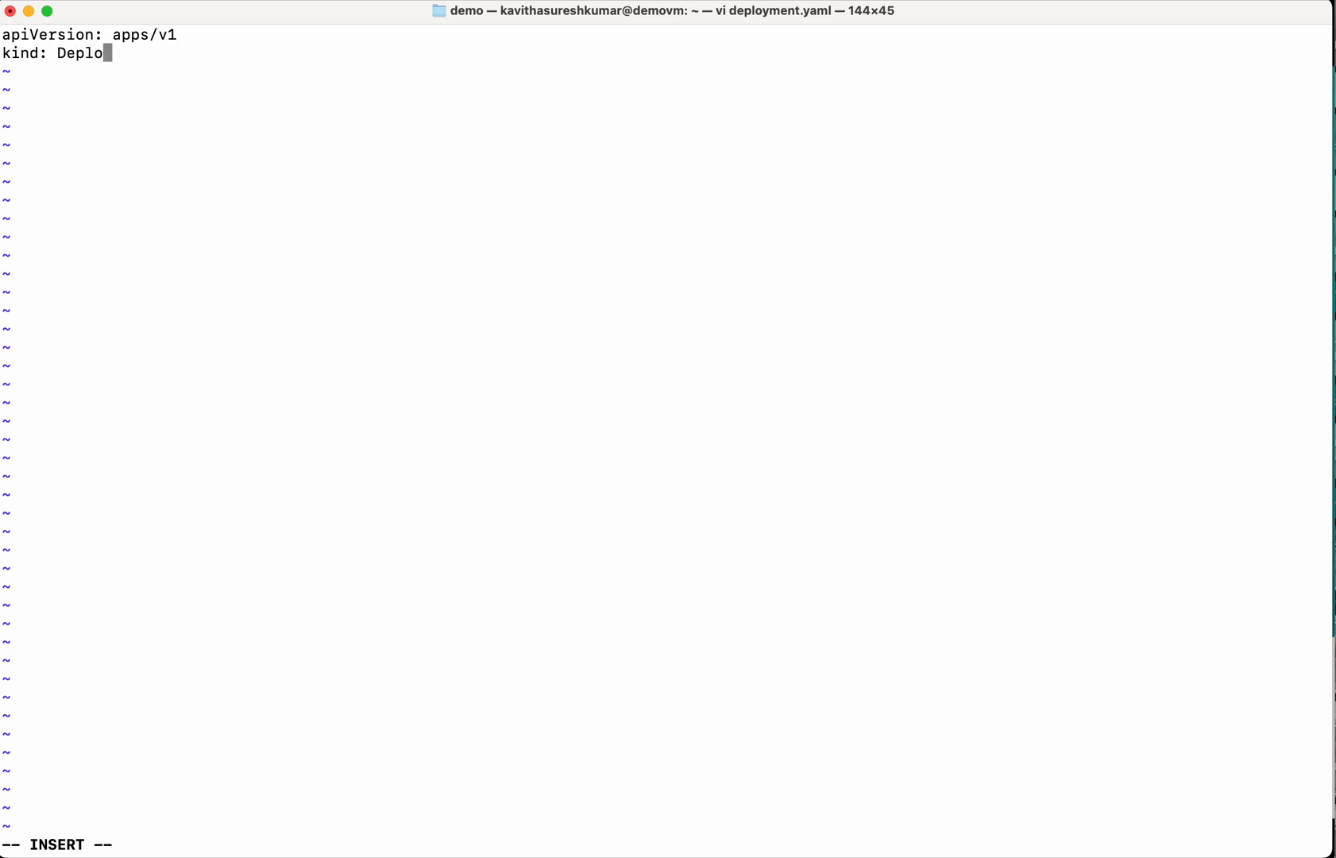
text(yment)
text(metadata)
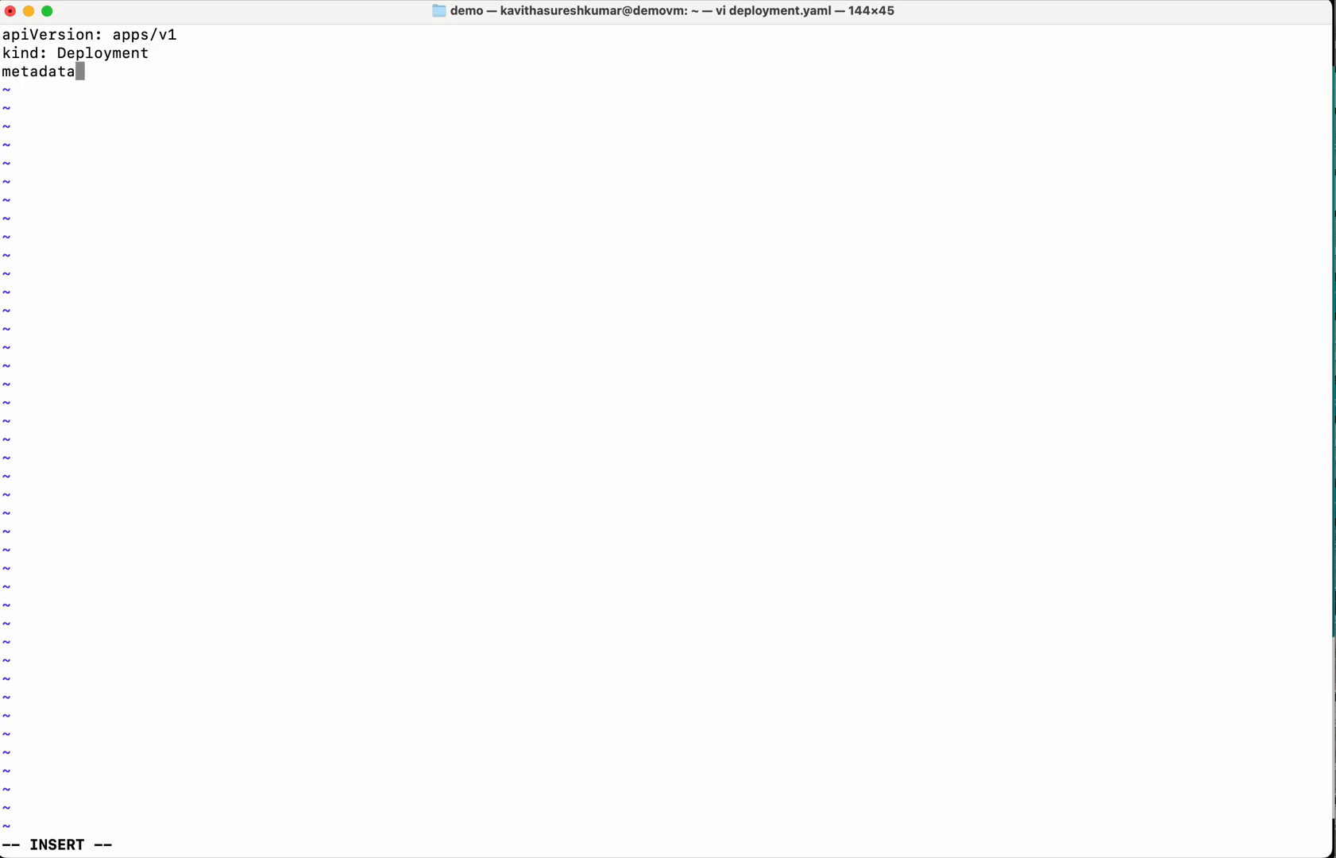
Add metadata with name nginx and label app: nginx, then start the spec section.
text(:)
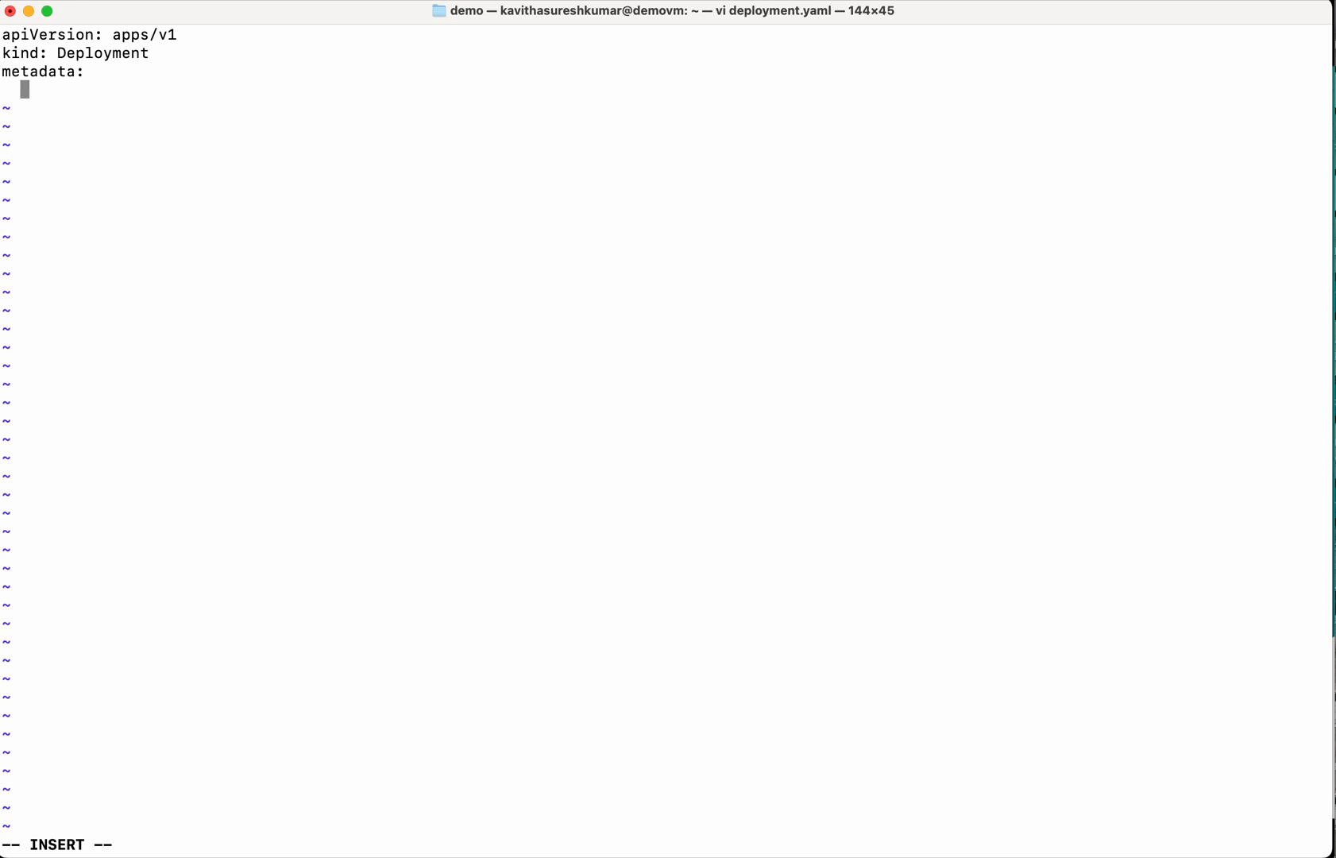
text(name: n)
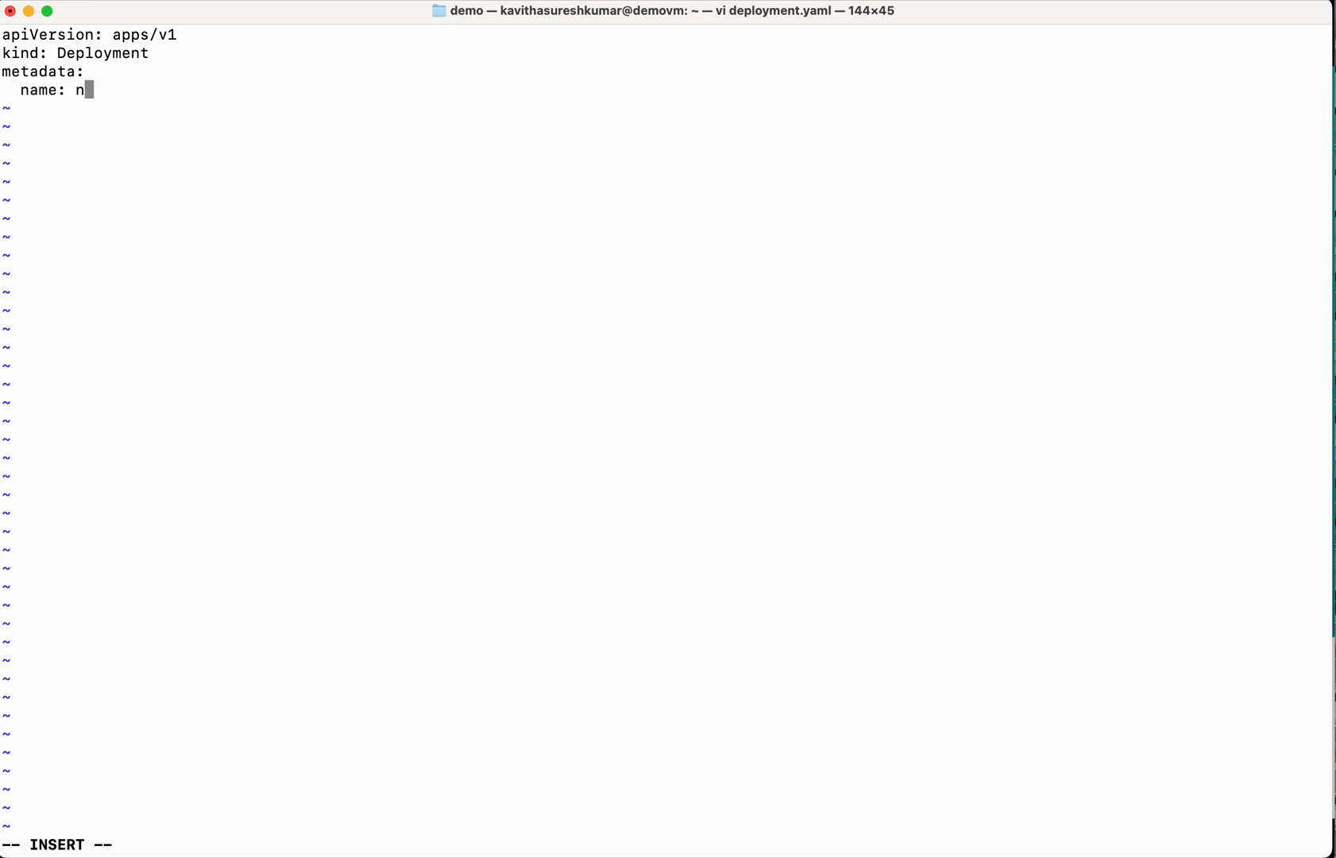
text(ginx)
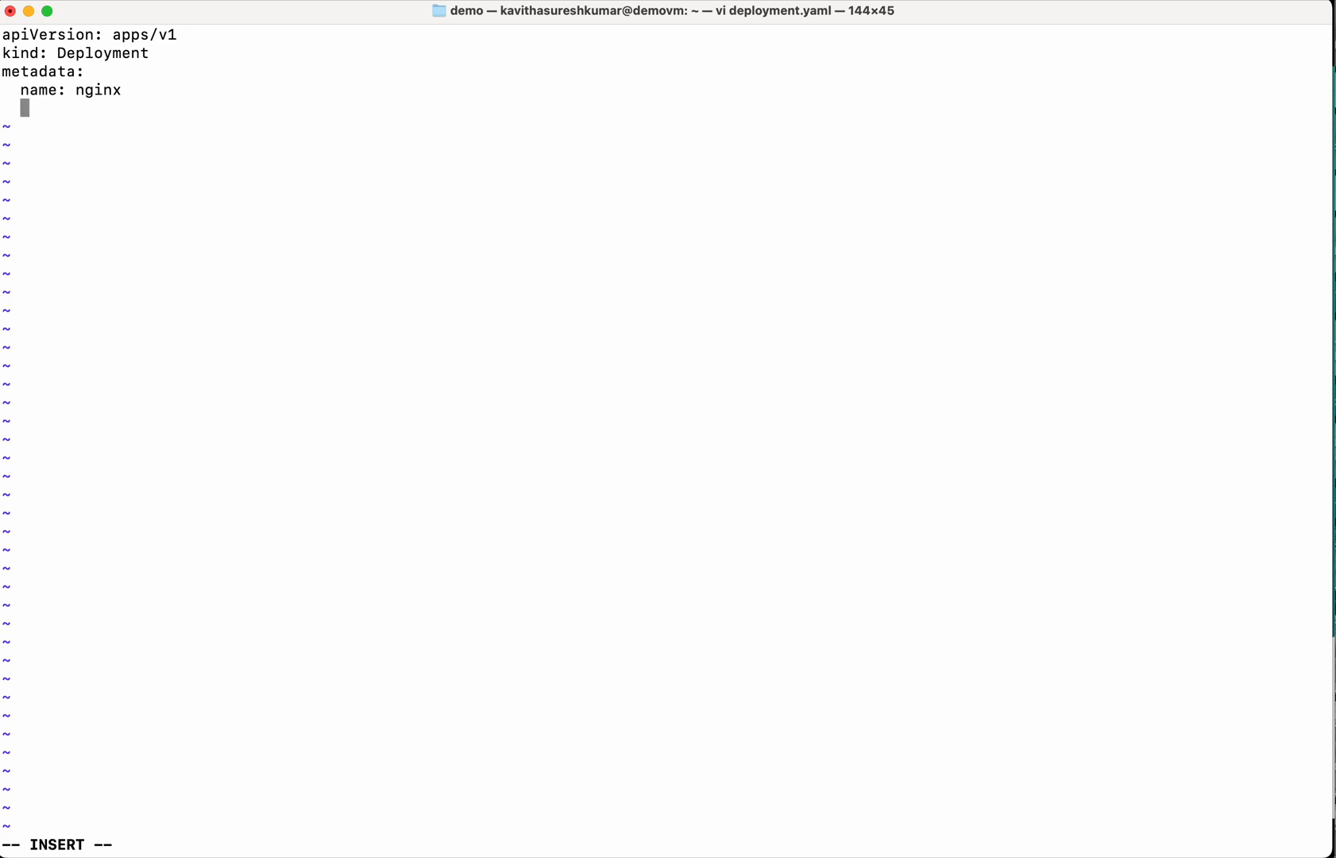
text(labels:)
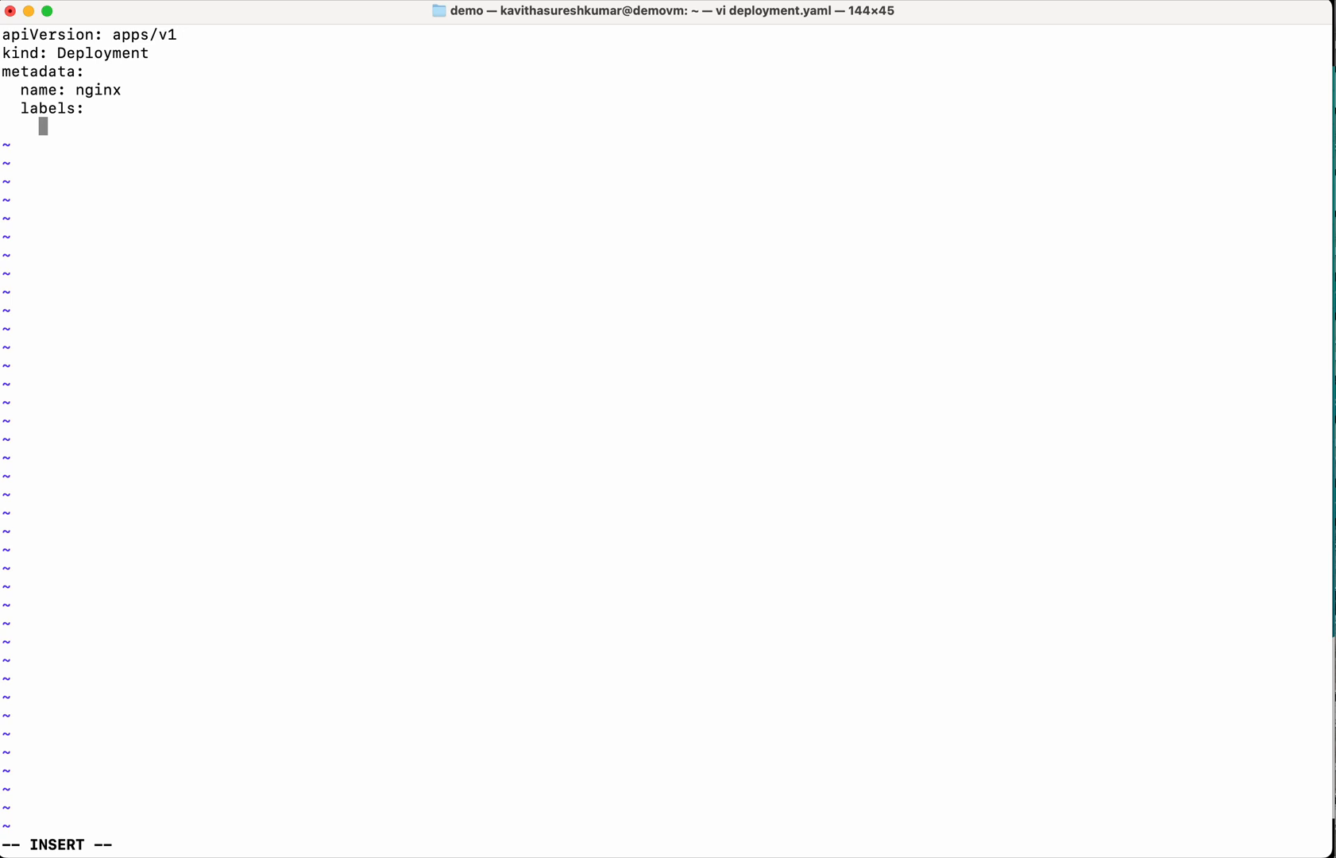
text(app: n)
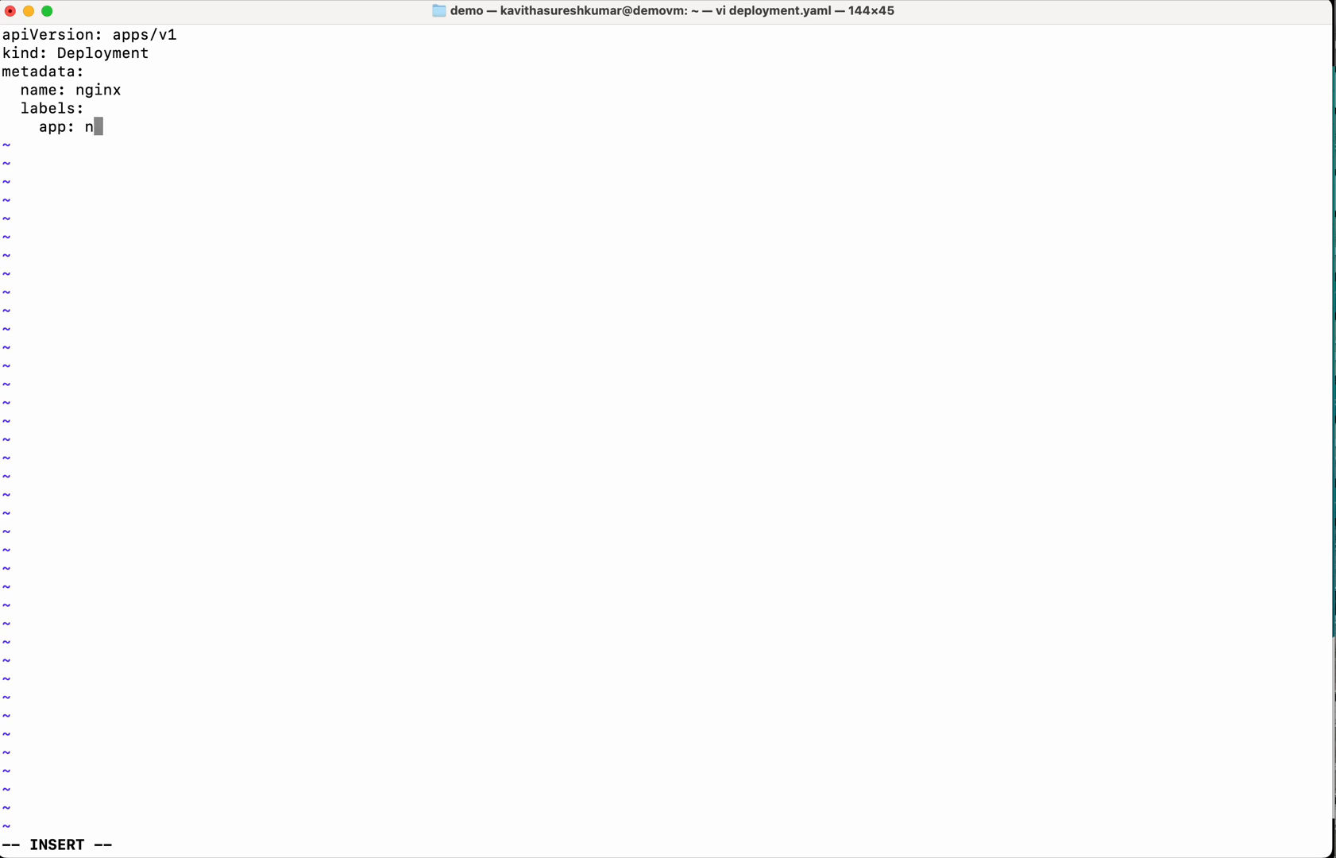
text(ginx)
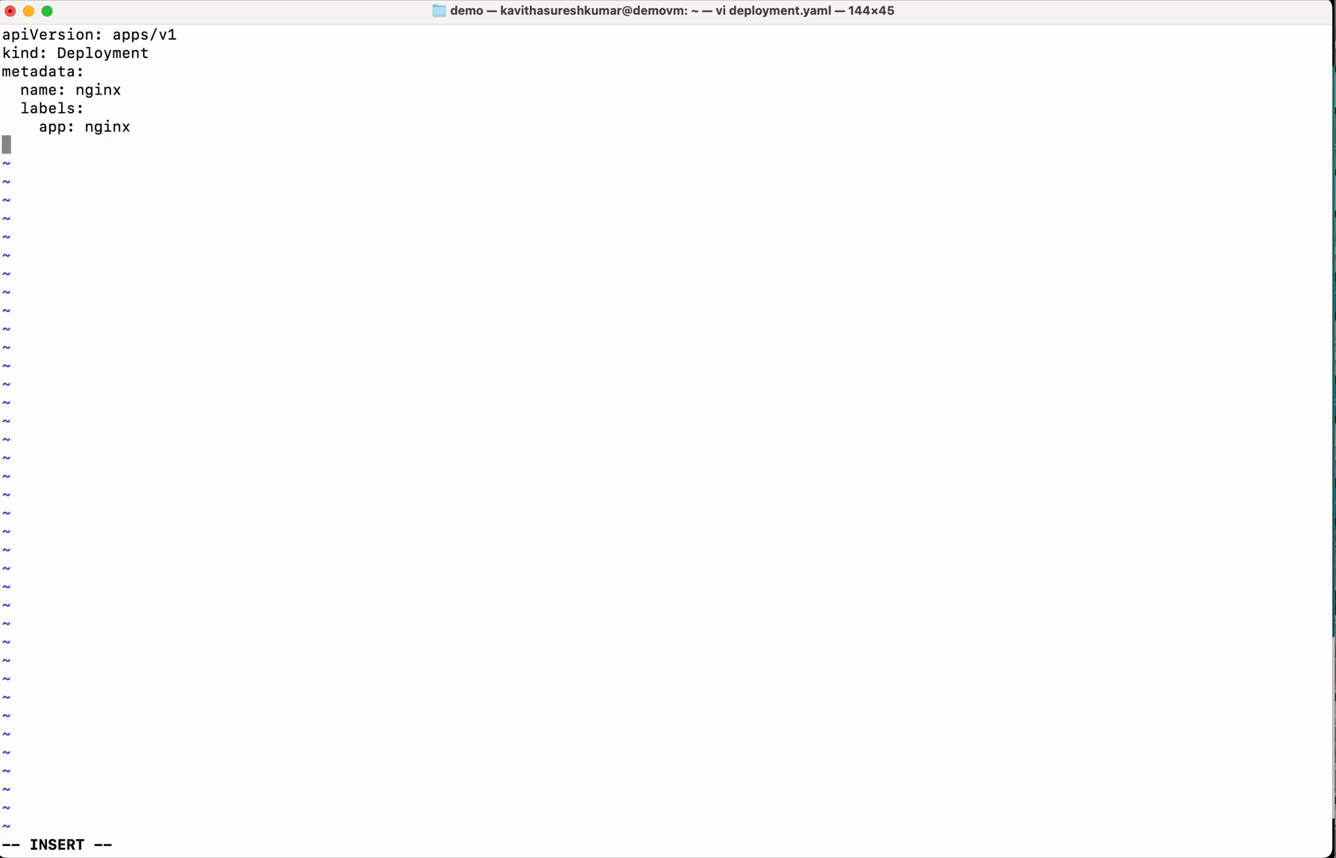
text(spec:)
text(rep)
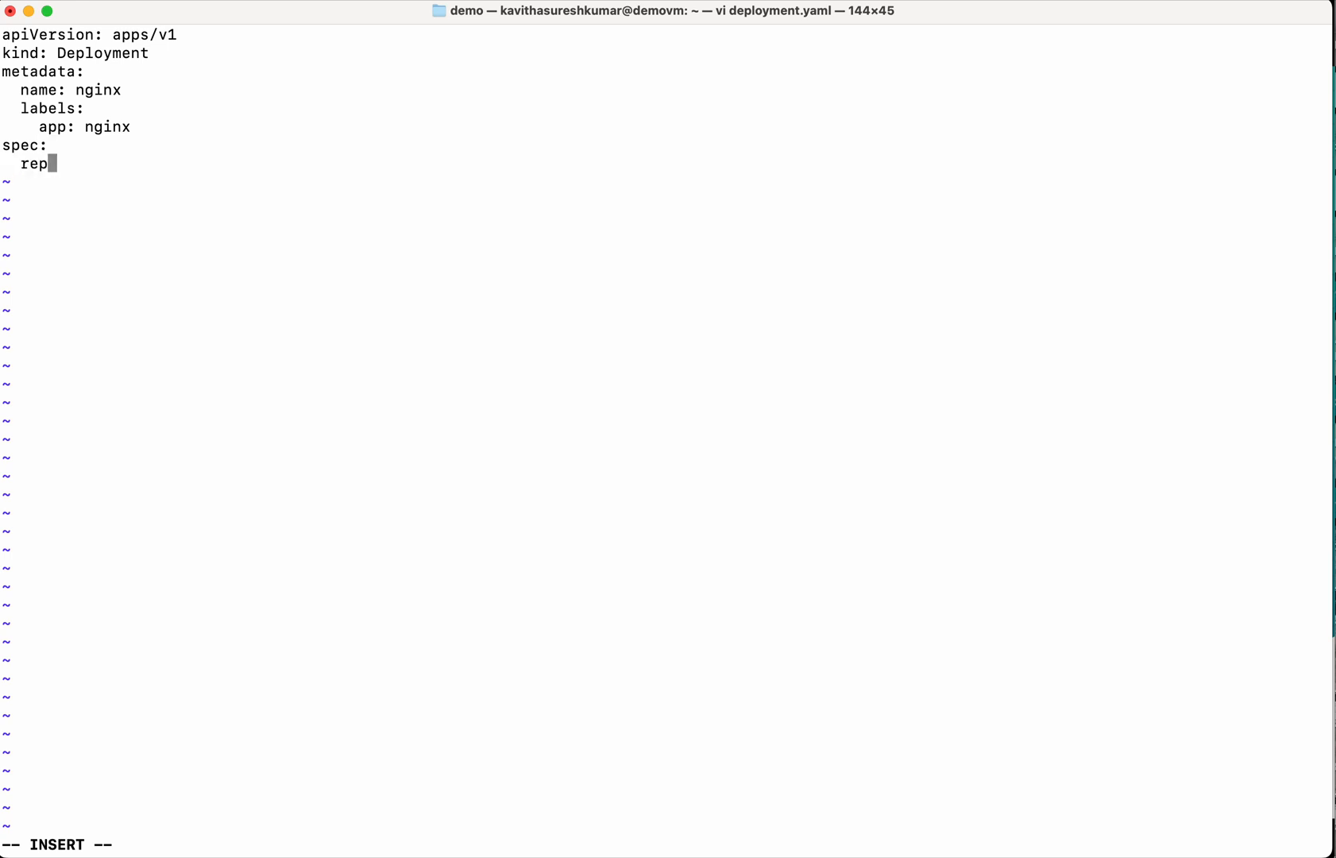
Set replicas to 3 with a selector matching labels app: nginx.
text(licas:)
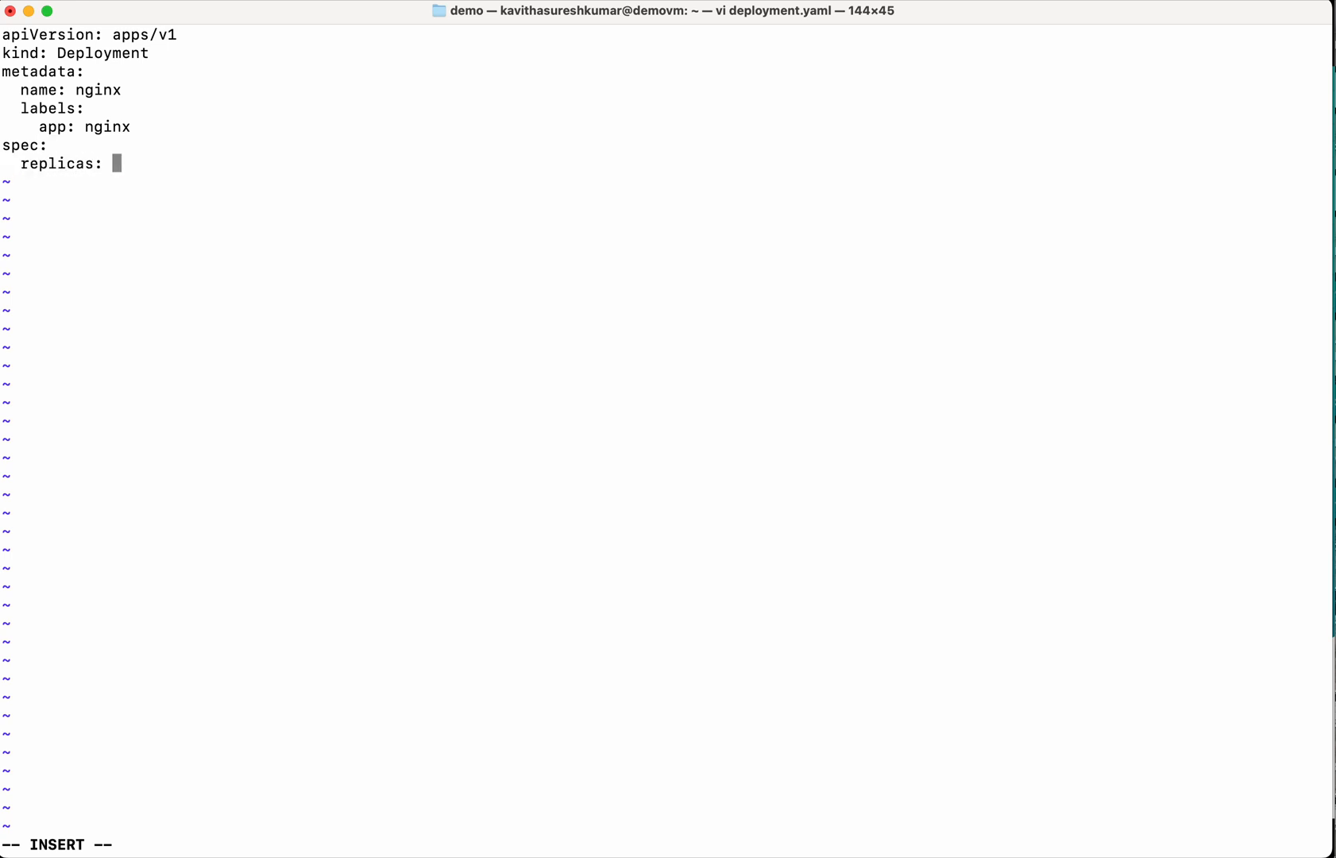
text(3)
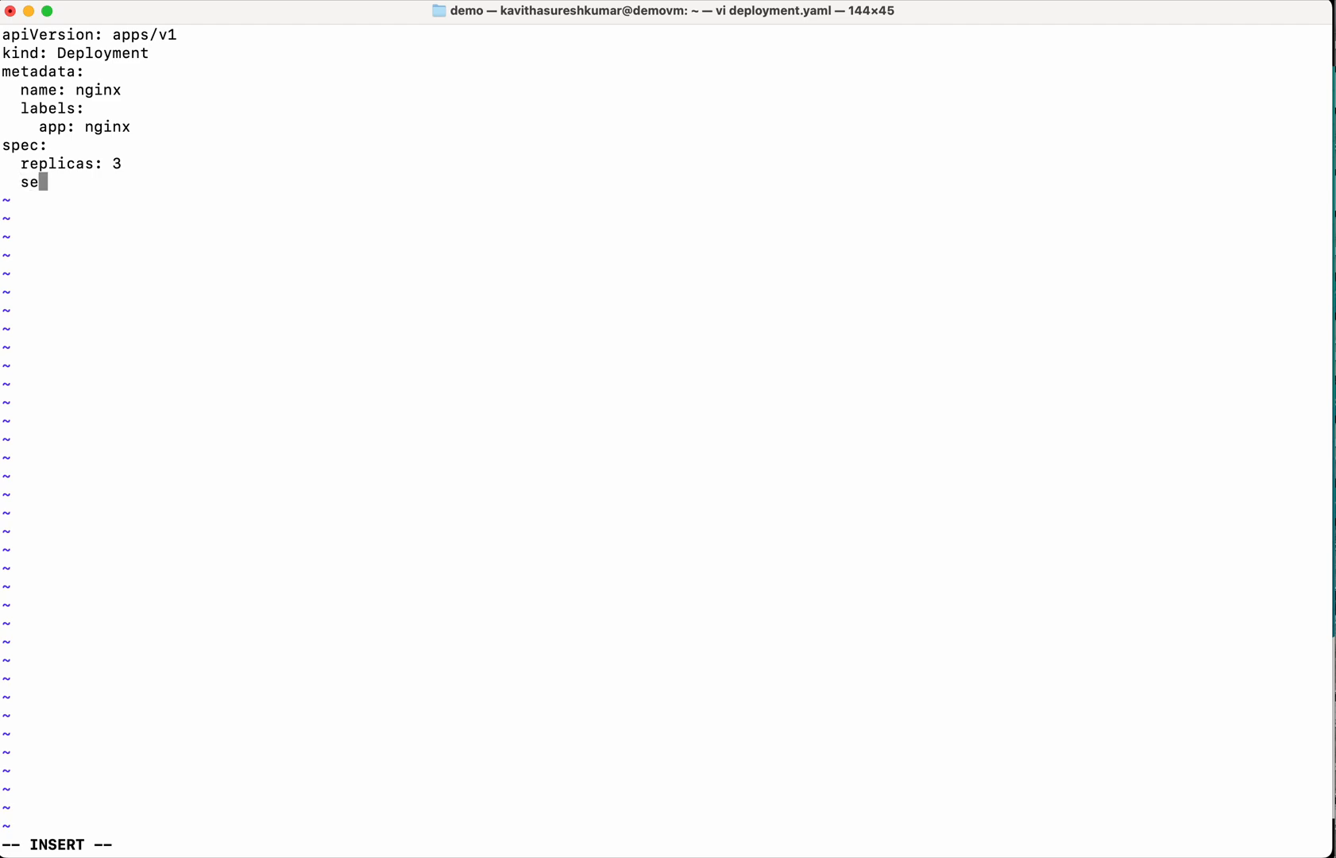
text(lector:)
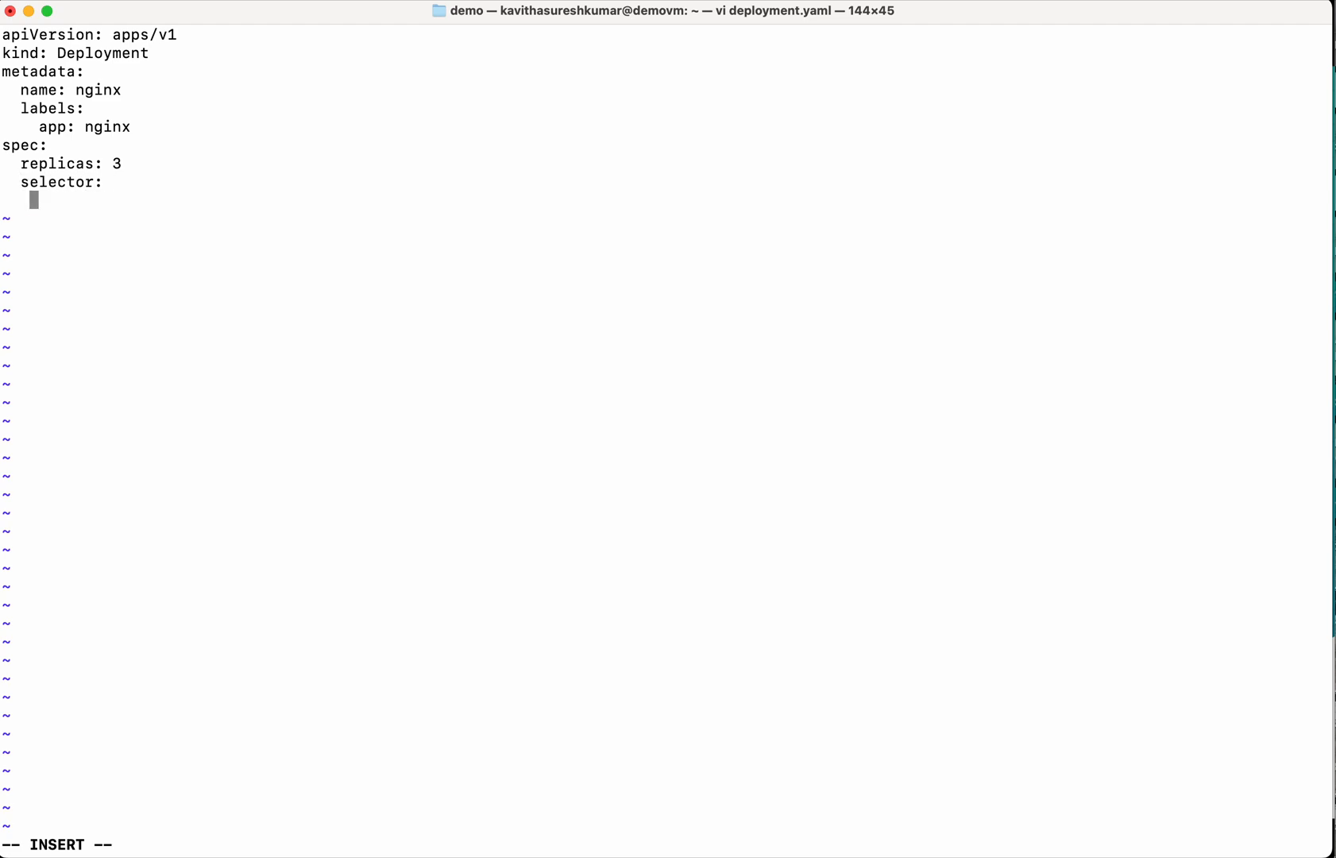
text(matchLabels:)
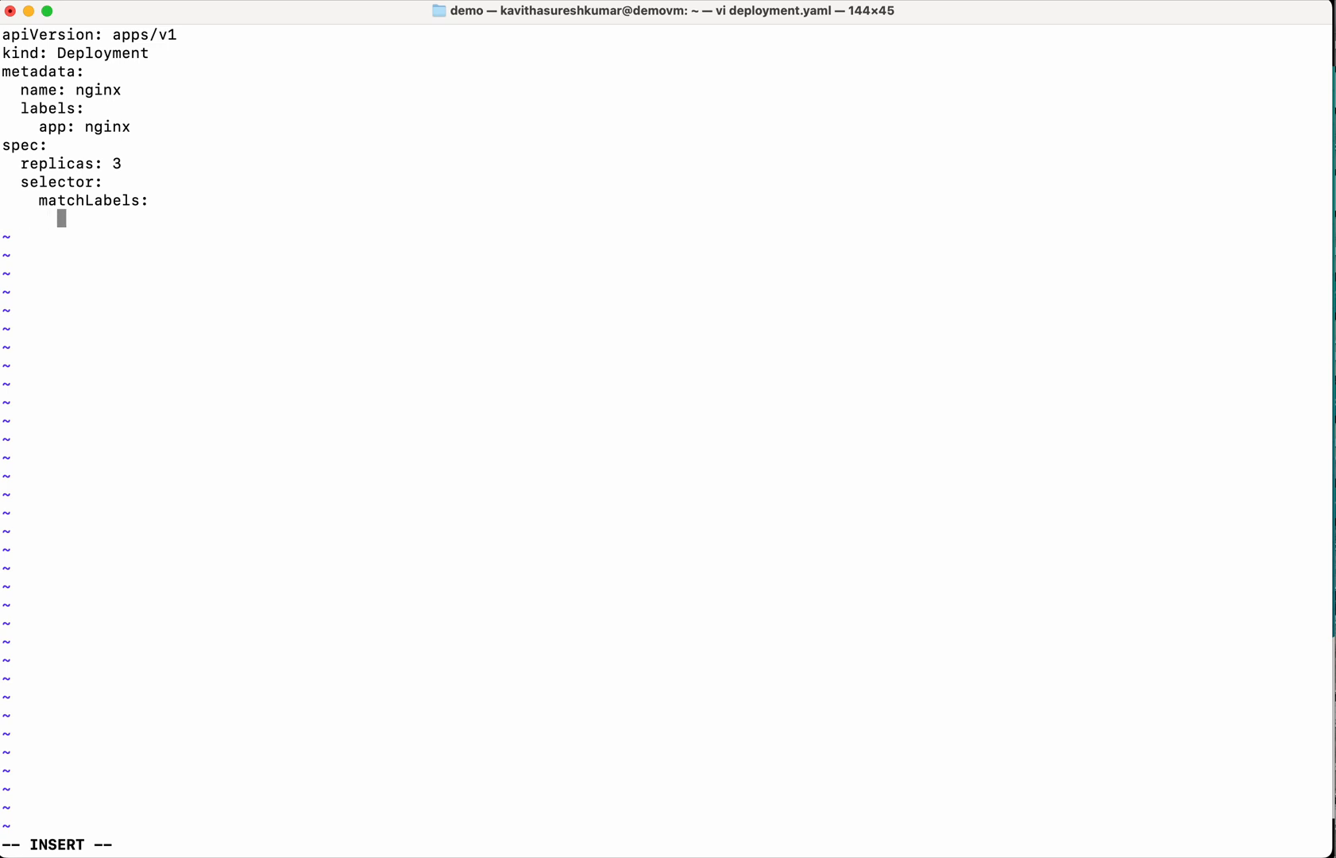
text(app:)
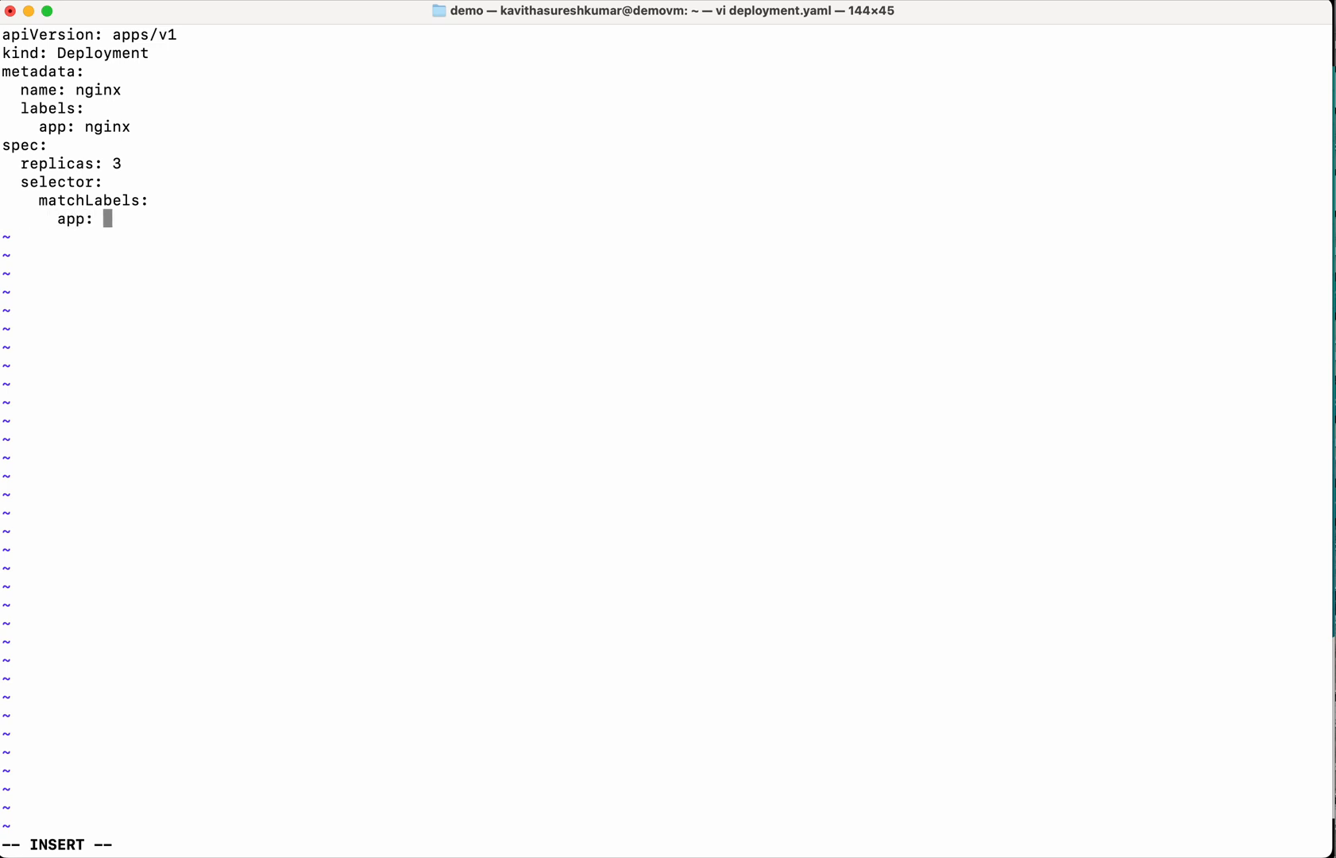
text(nginx)
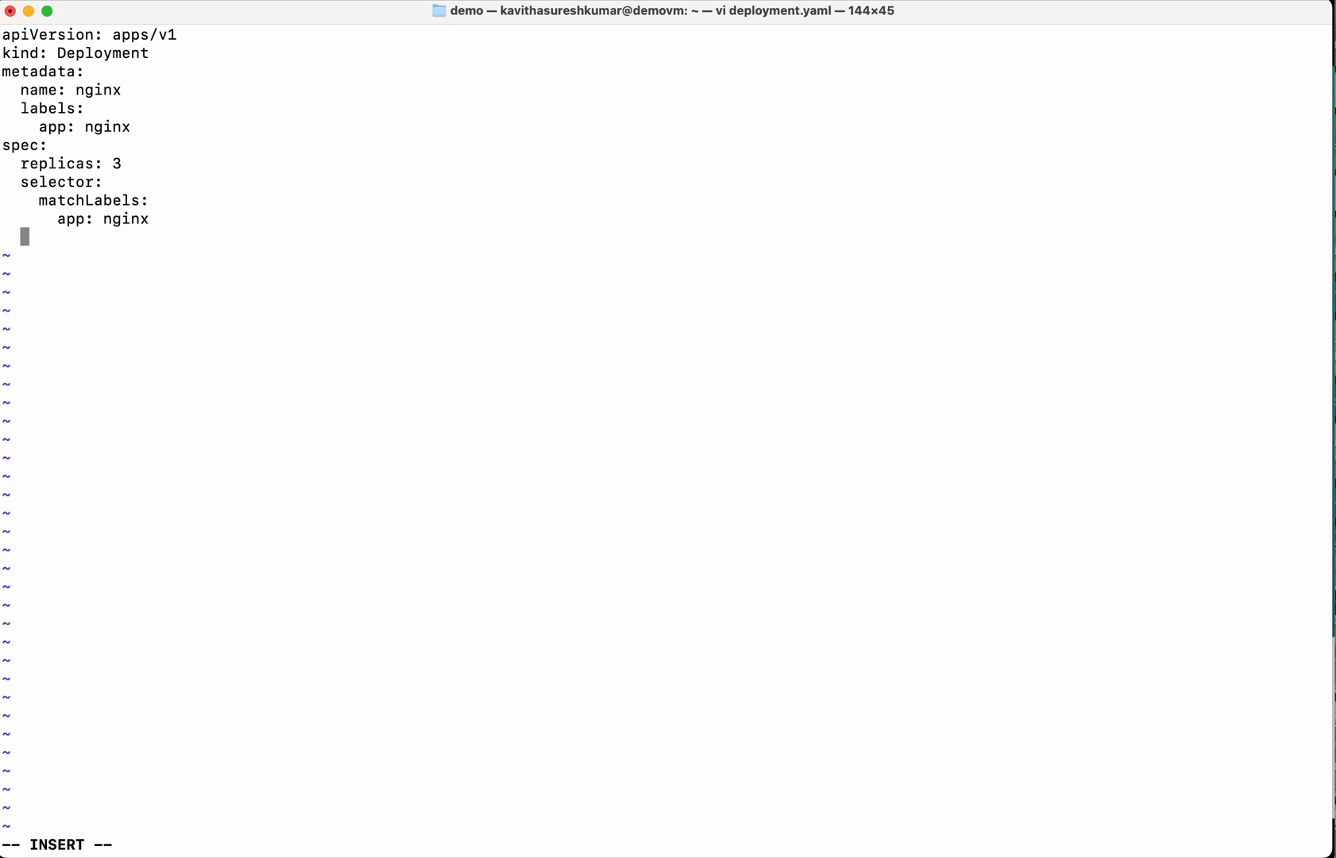
Add template metadata labels app: nginx and begin the template spec.
text(template:)
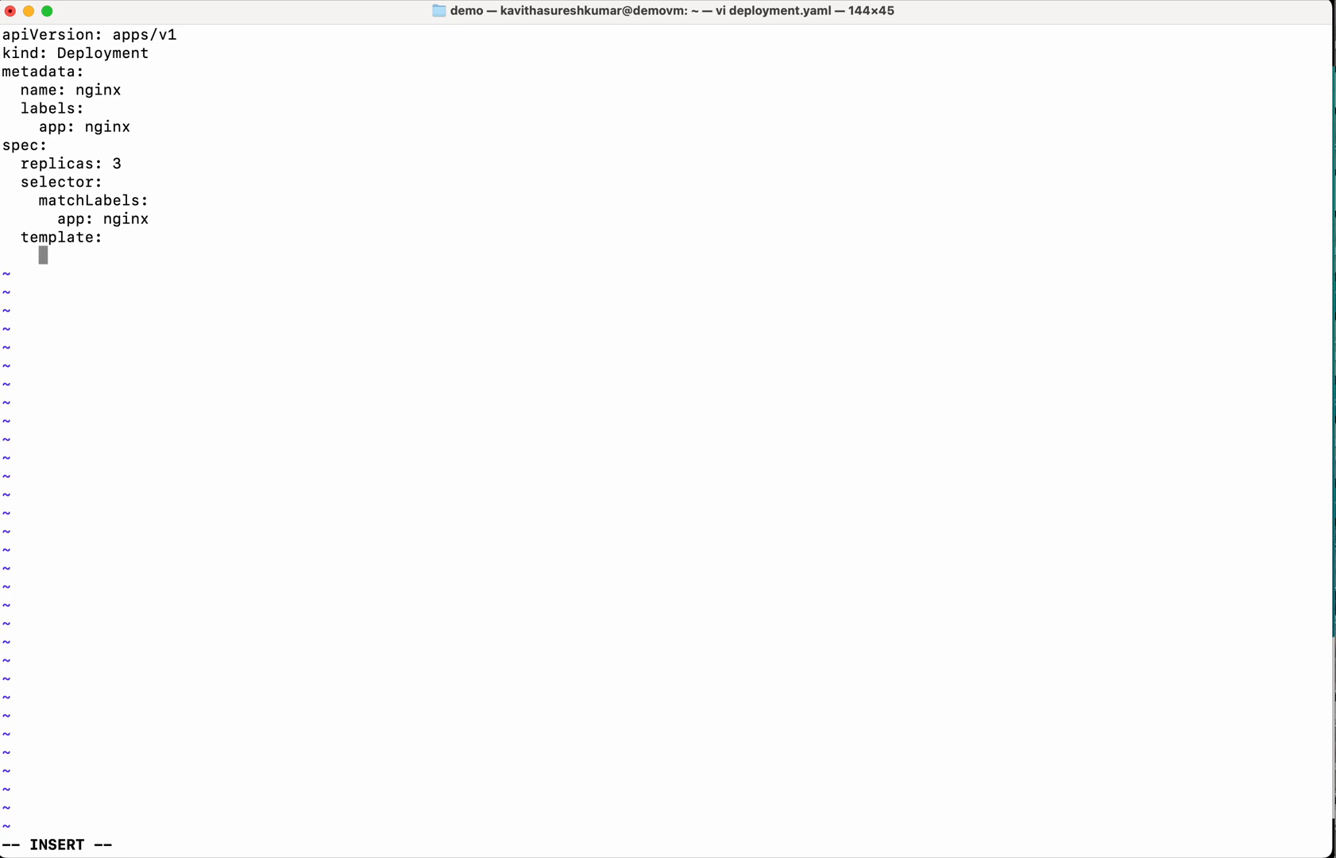
text(metadata:)
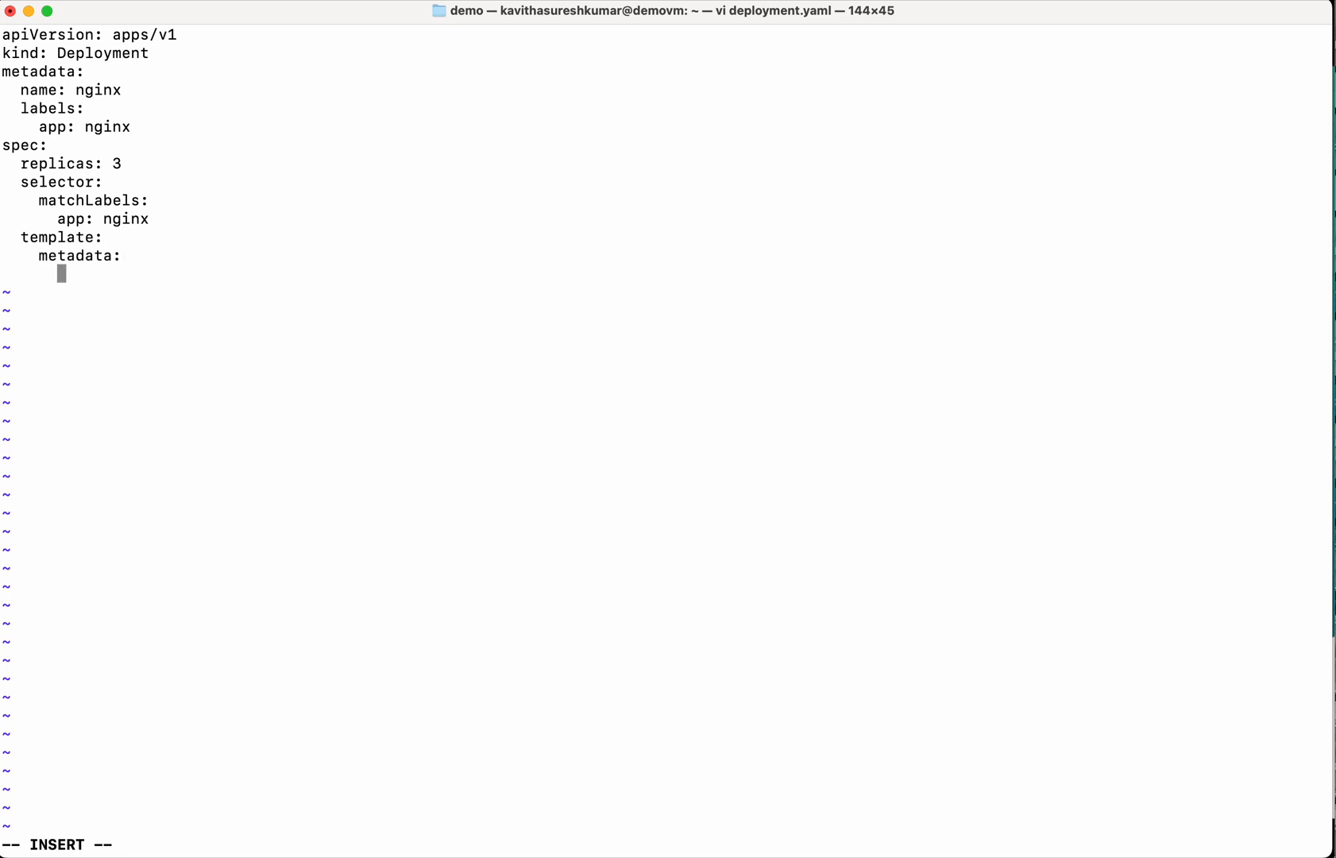
text(labels:)
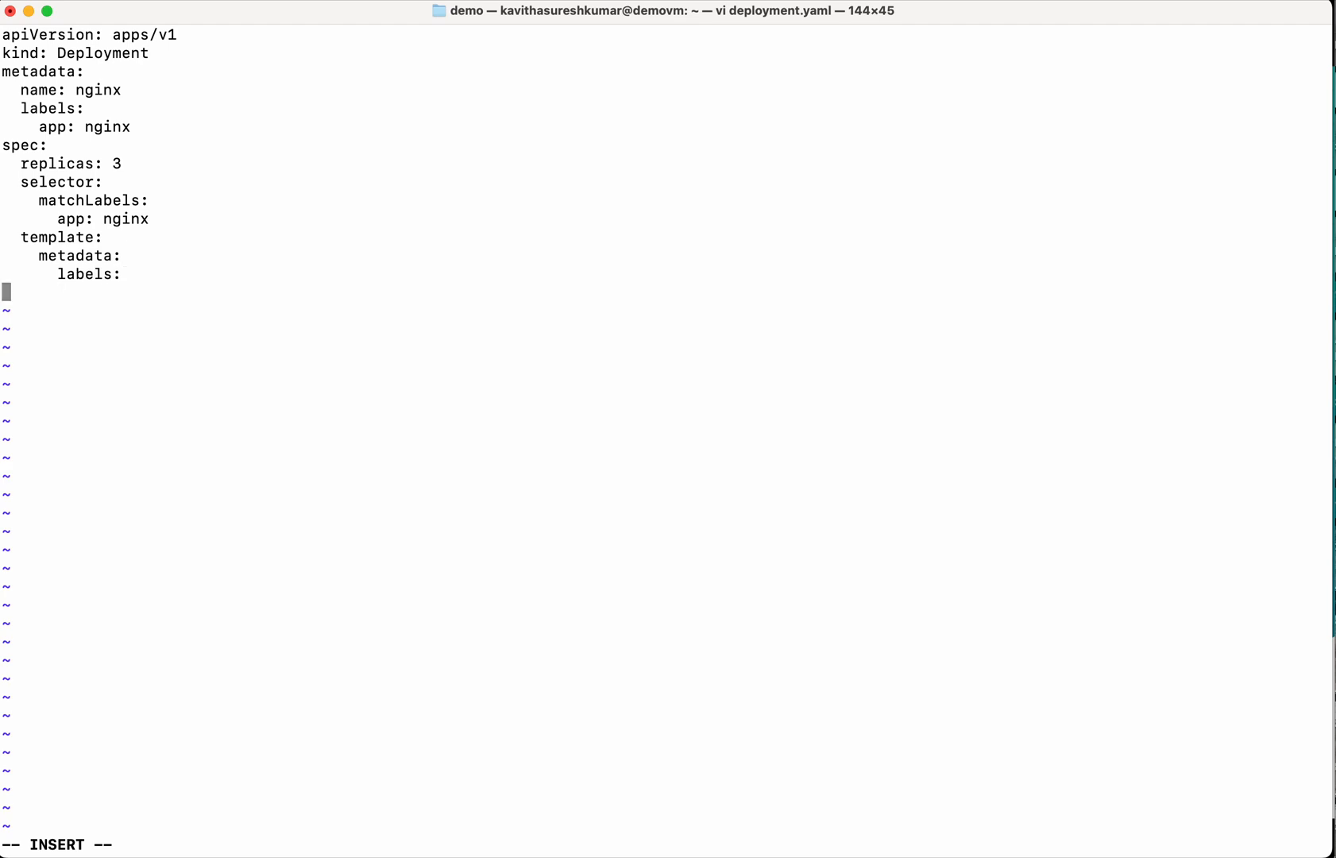
text(a)
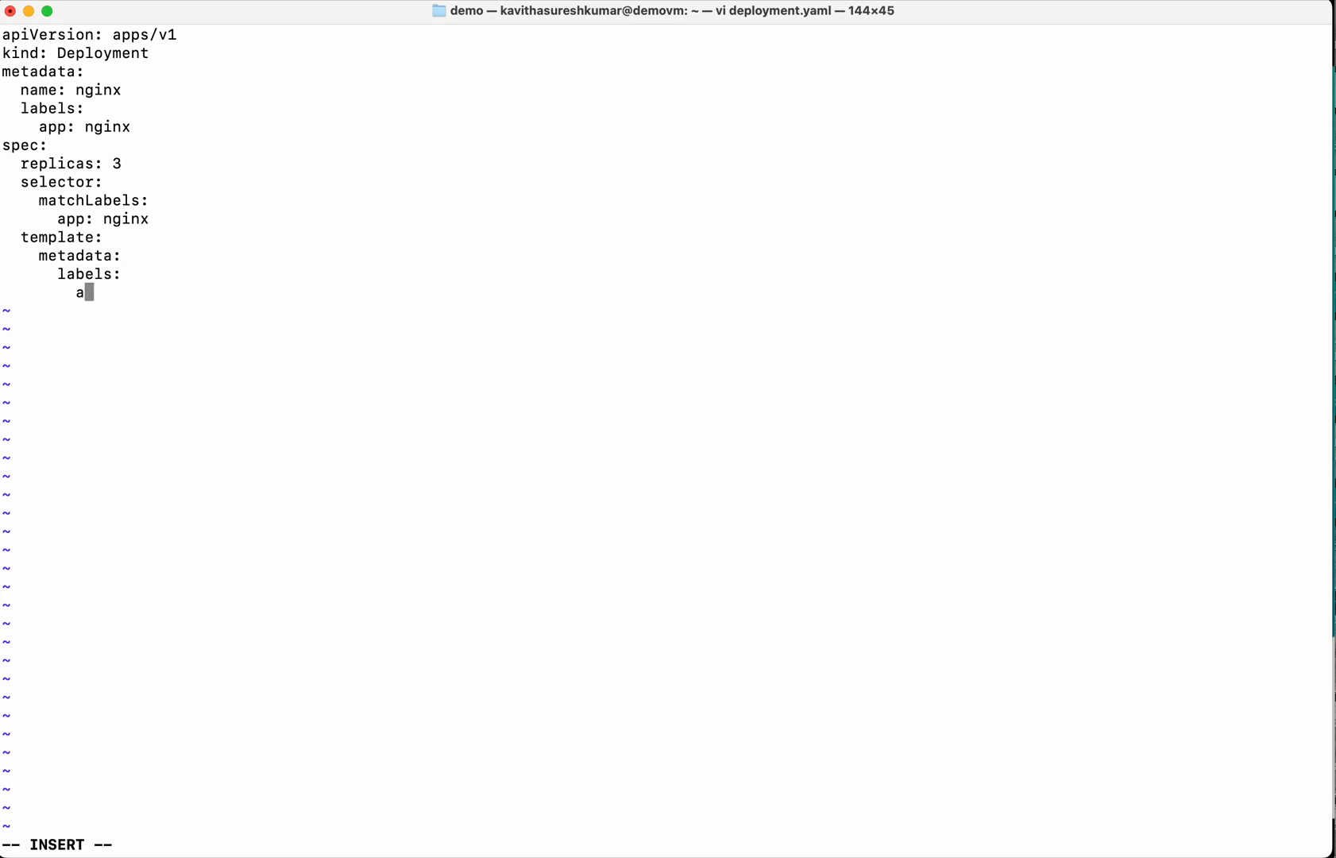
text(pp: nginx)
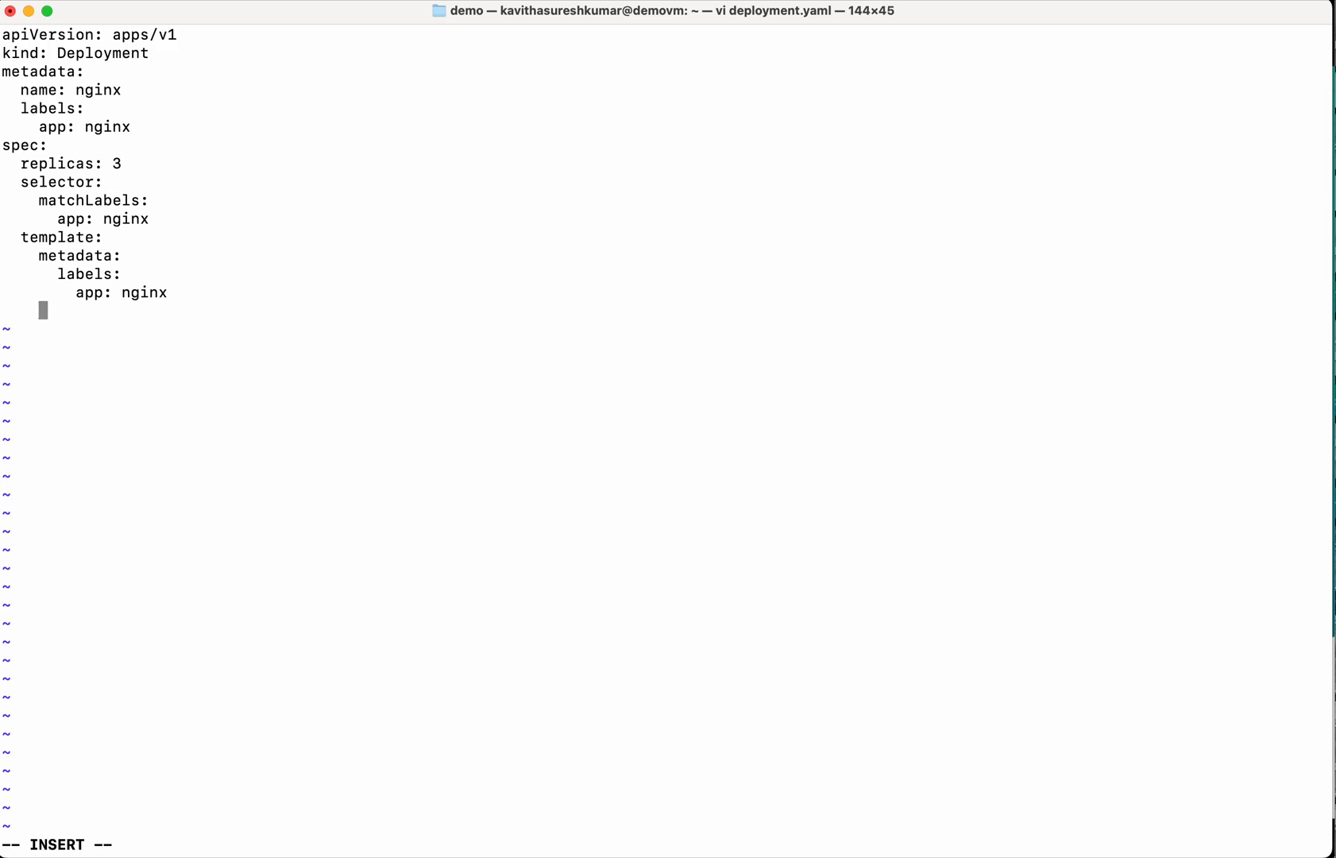
text(spec:)
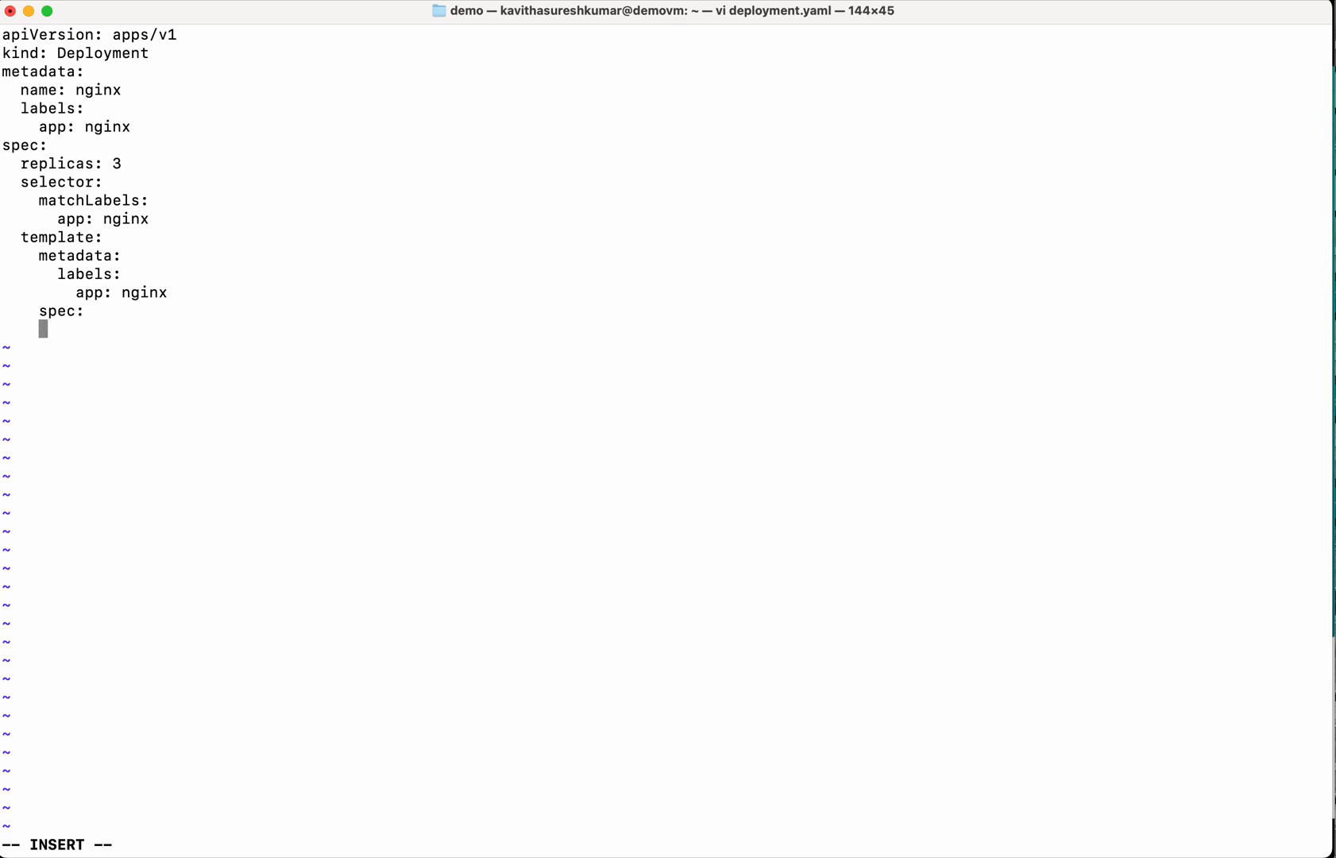
List a container named nginx with its nginx image tag under the template spec.
text(con)
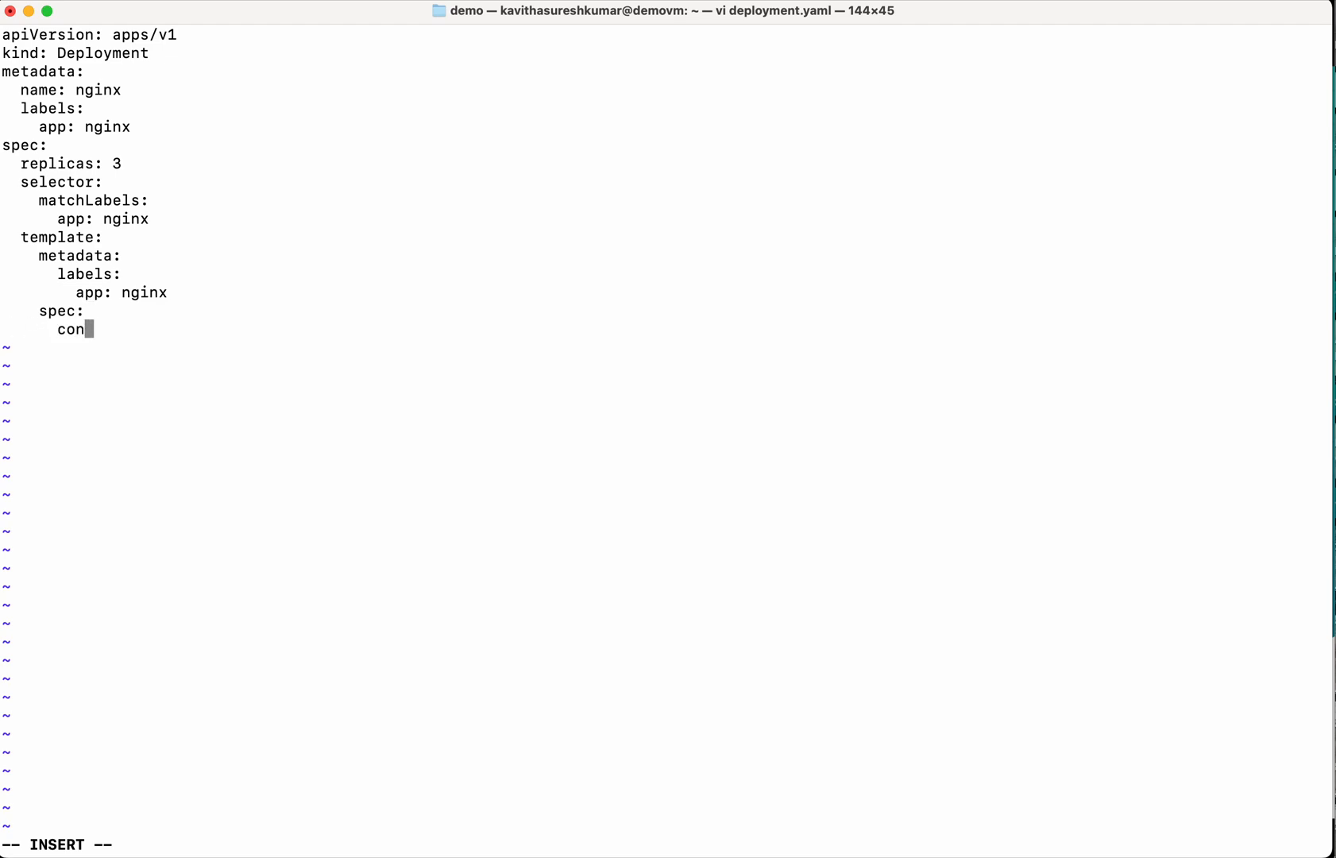
text(tainers:)
text(- name:)
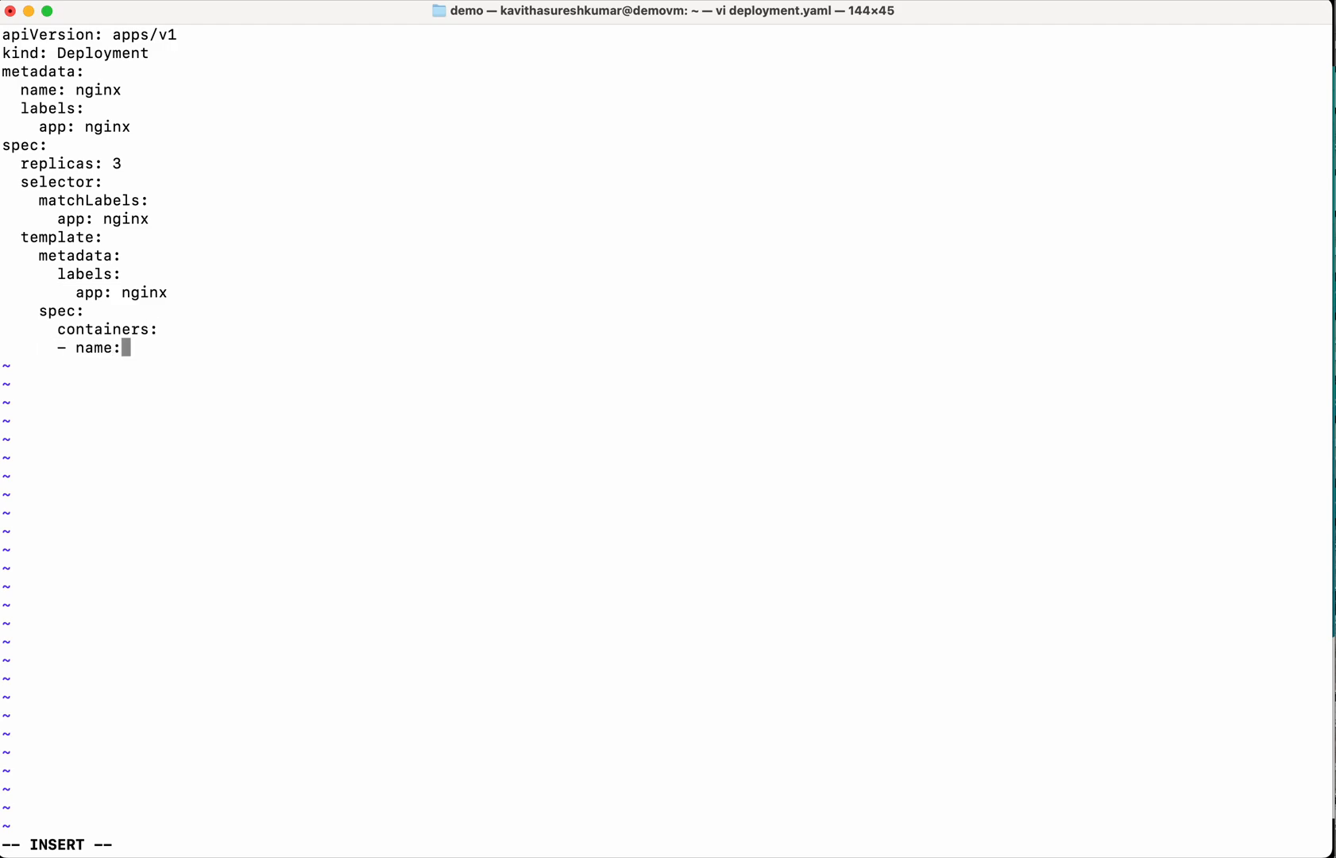
text(nginx)
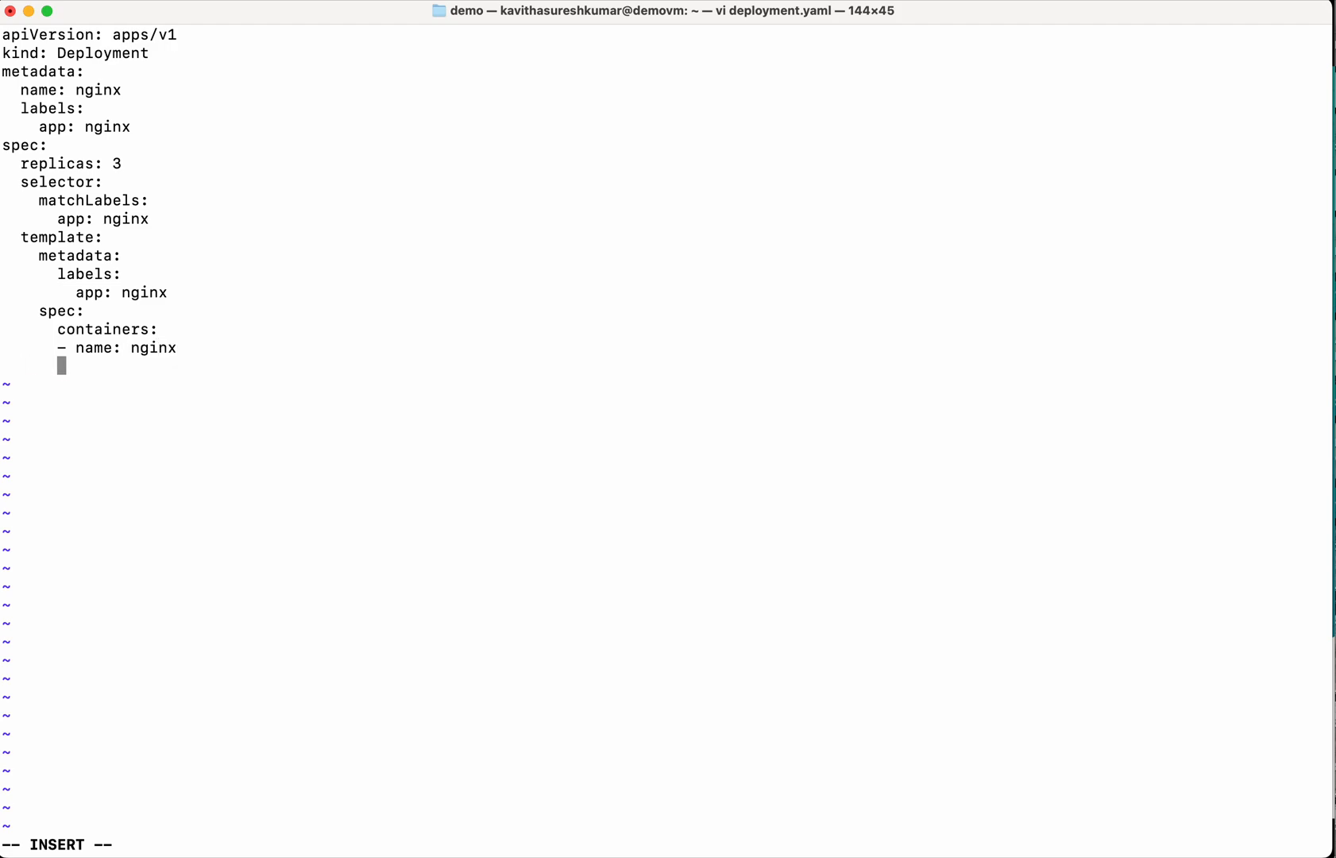
text(i)
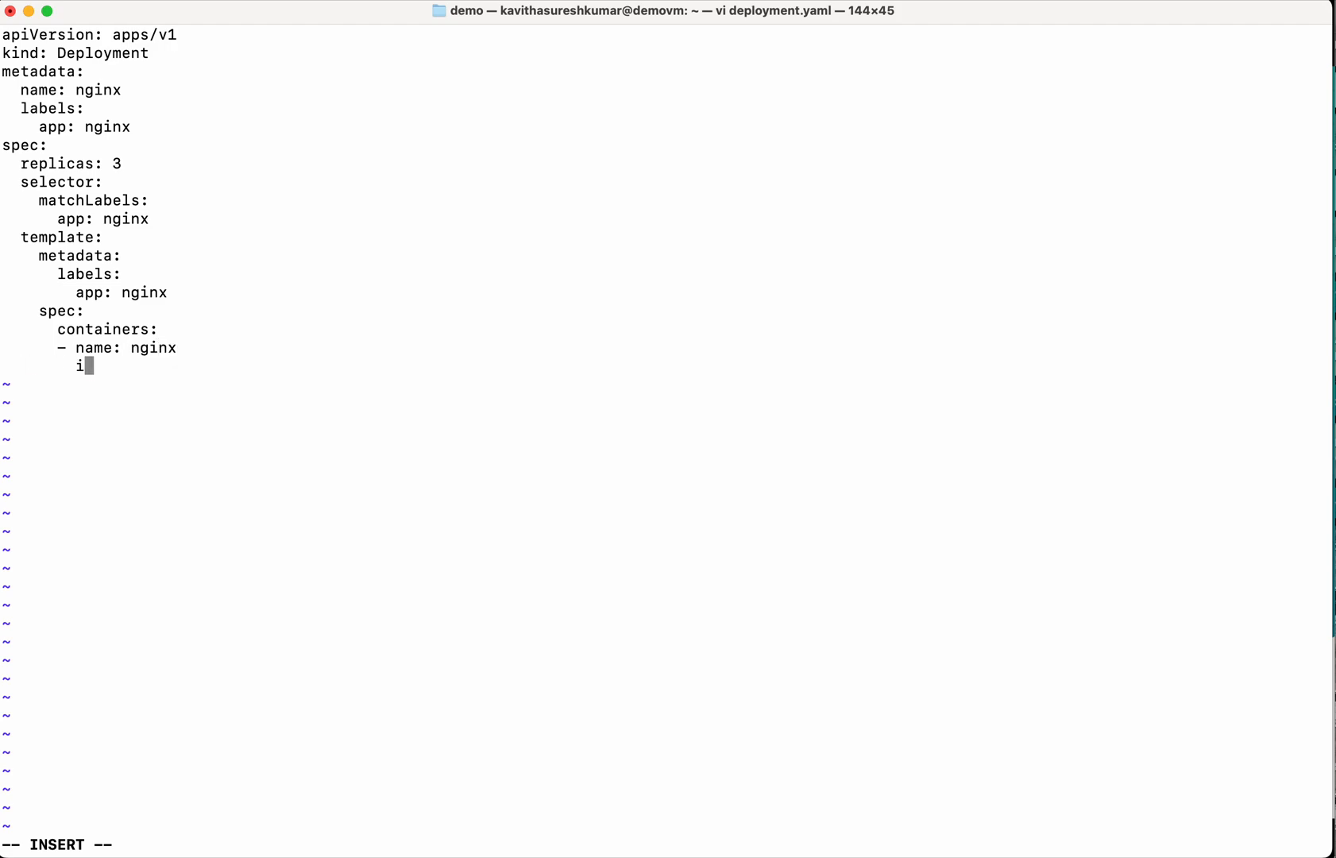
text(mage:)
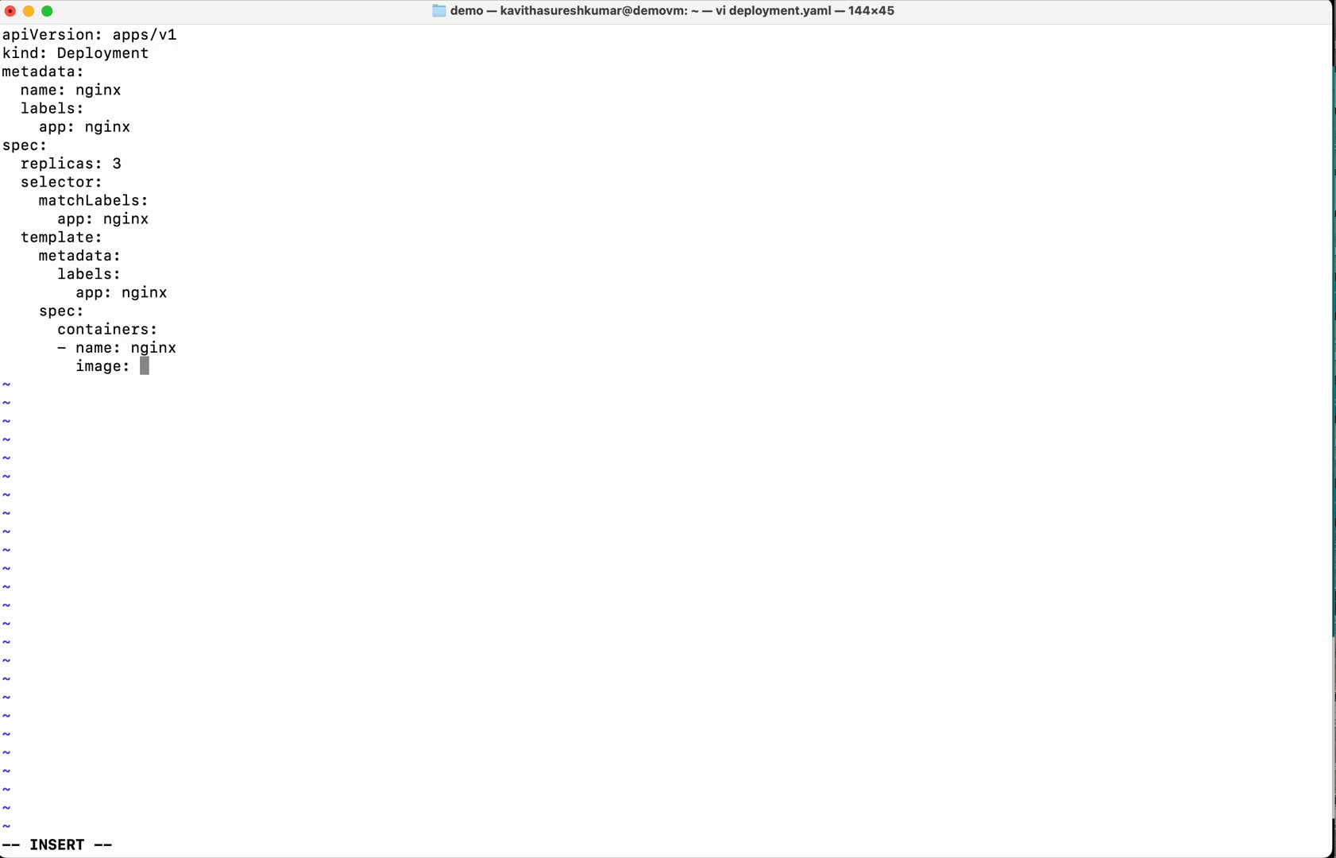
text(nginx:la)
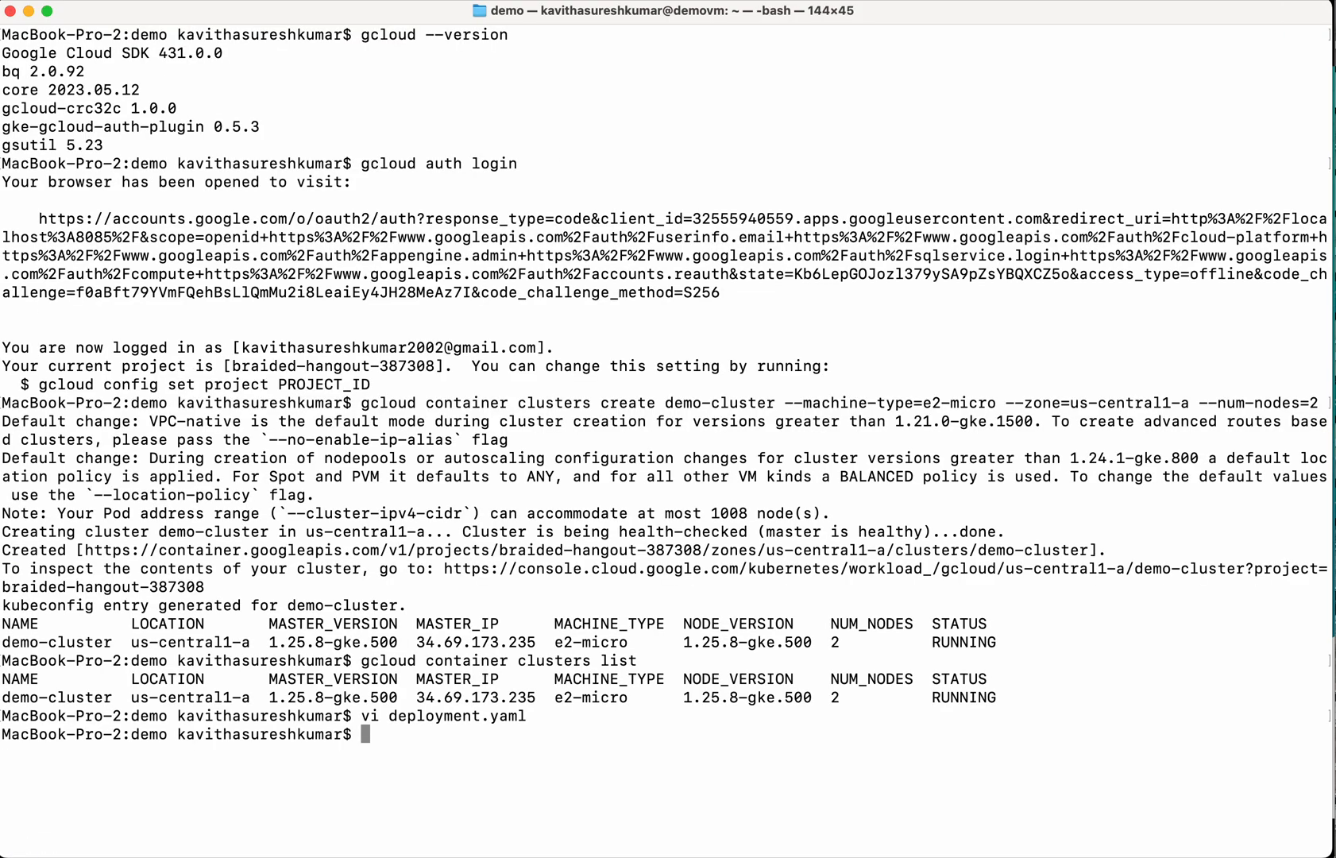
Create the nginx deployment with kubectl create -f deployment.yaml.
text(kubectl)
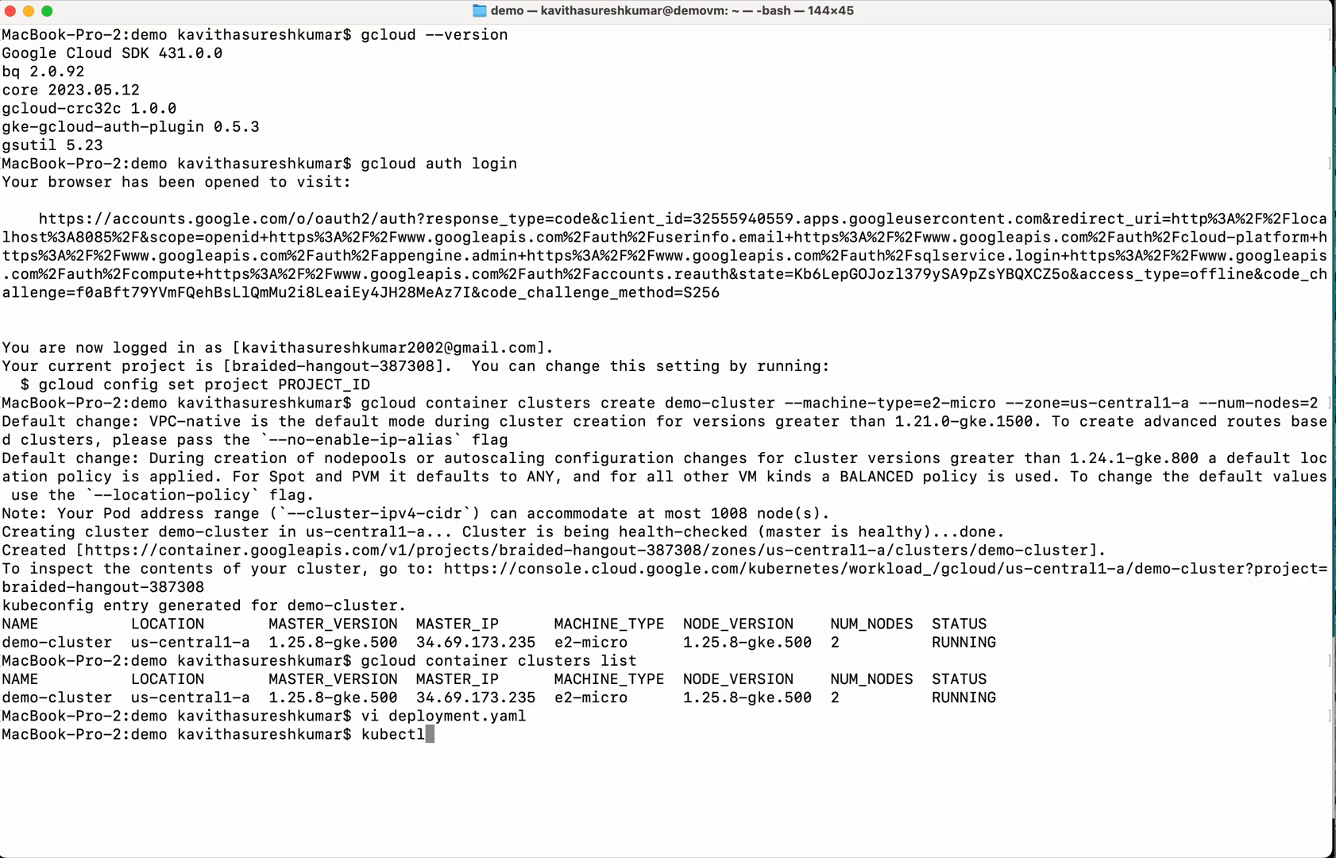
text(create)
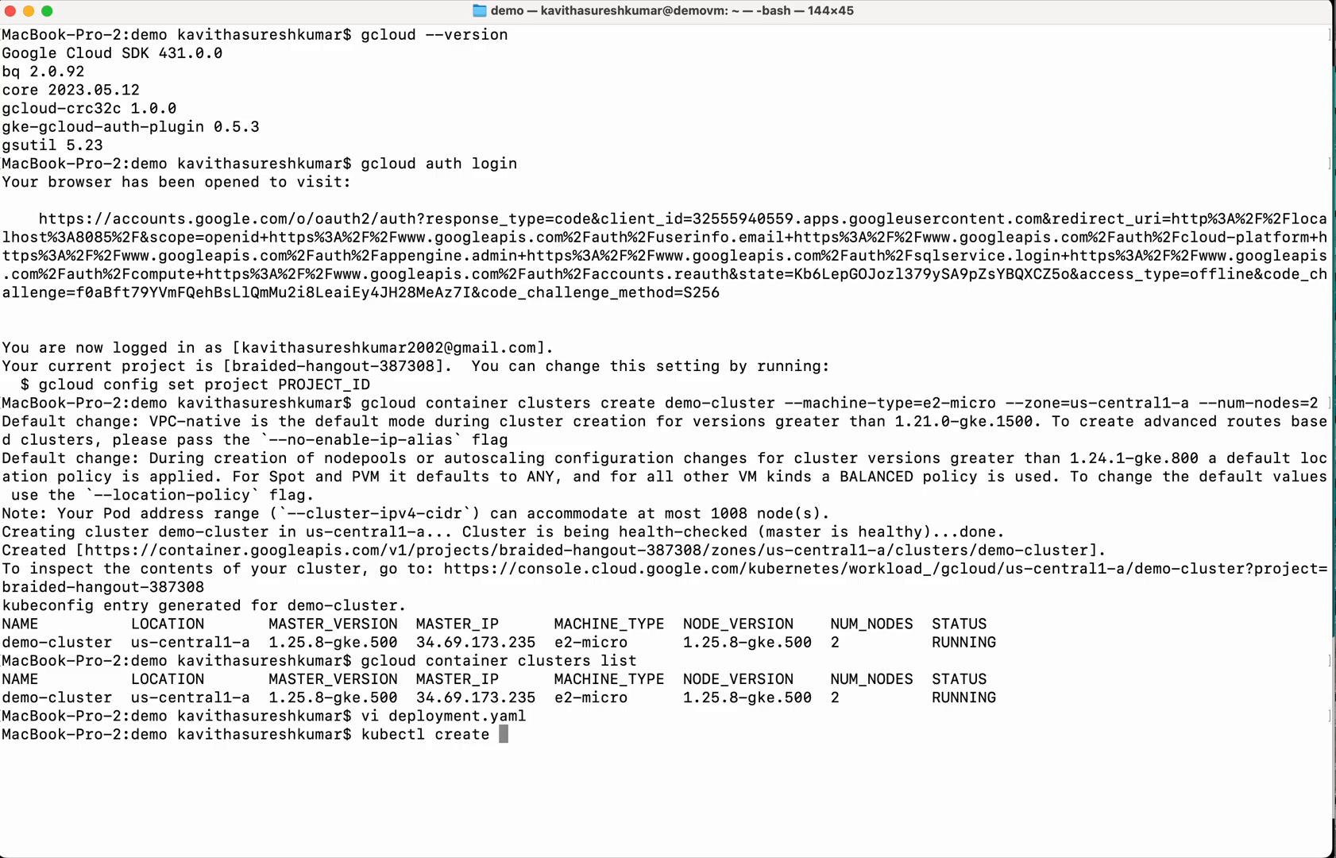
text(-f deployment.yaml)
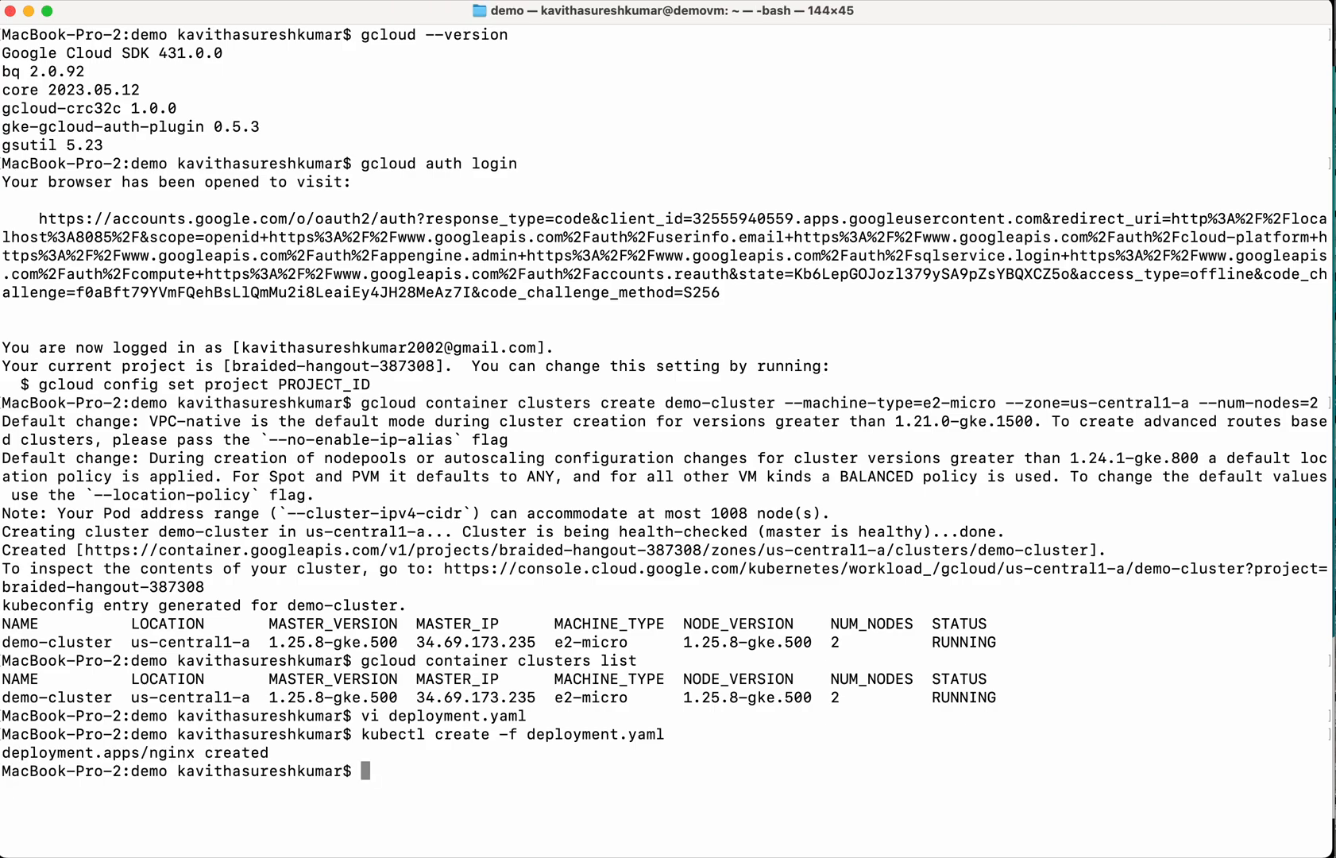
text(kubect)
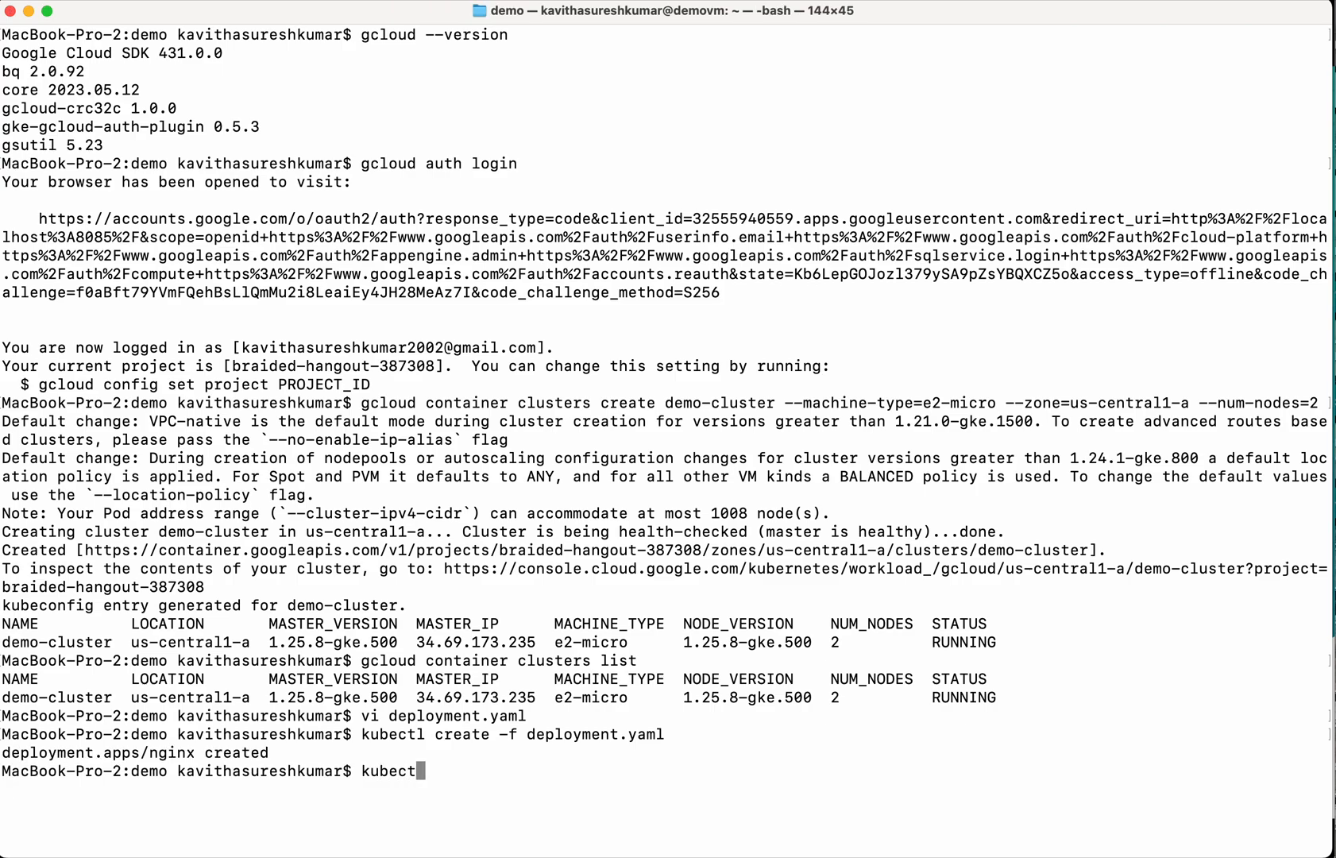
Check kubectl get pods until all three nginx pods are Running, then open service.yaml.
text(get pods)
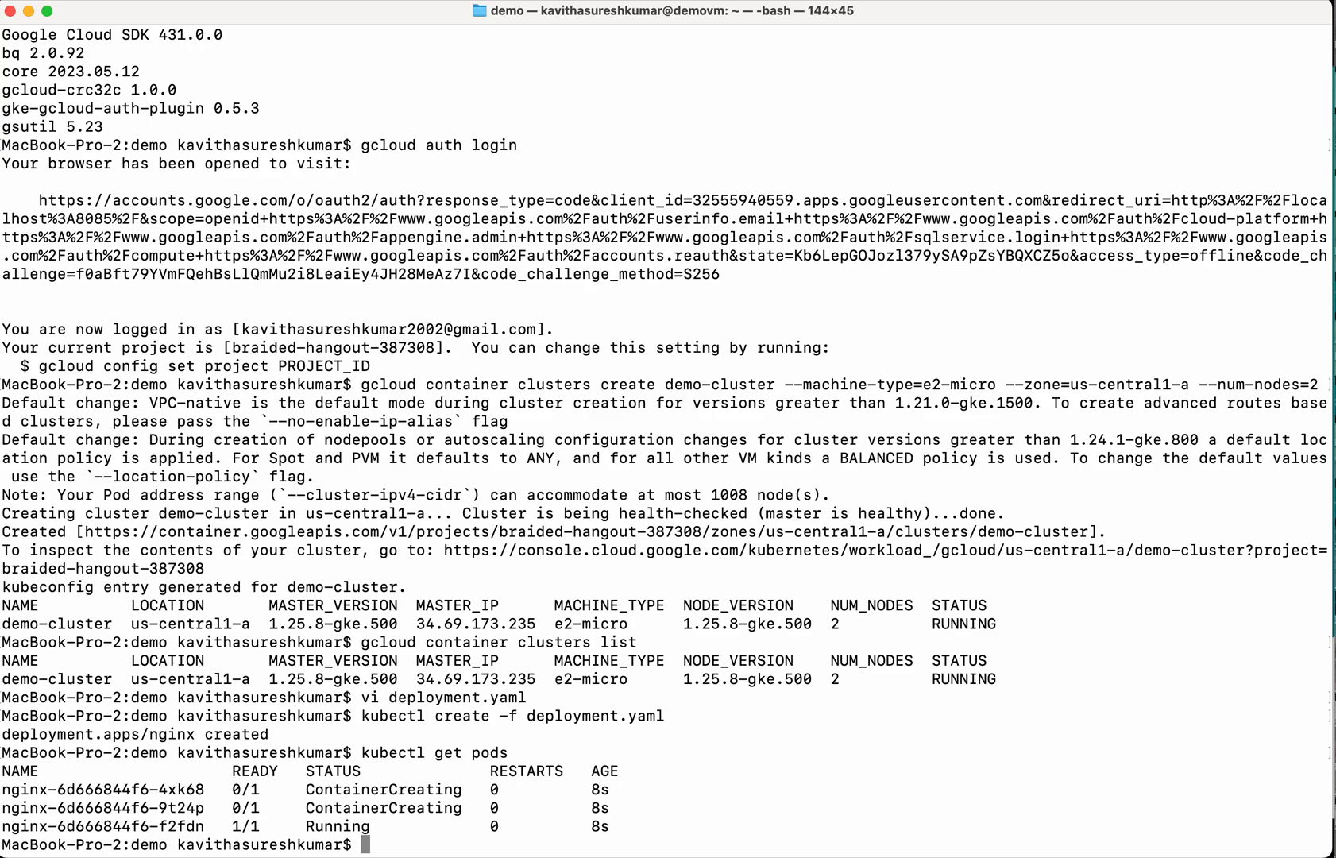
text(kubectl get pods)
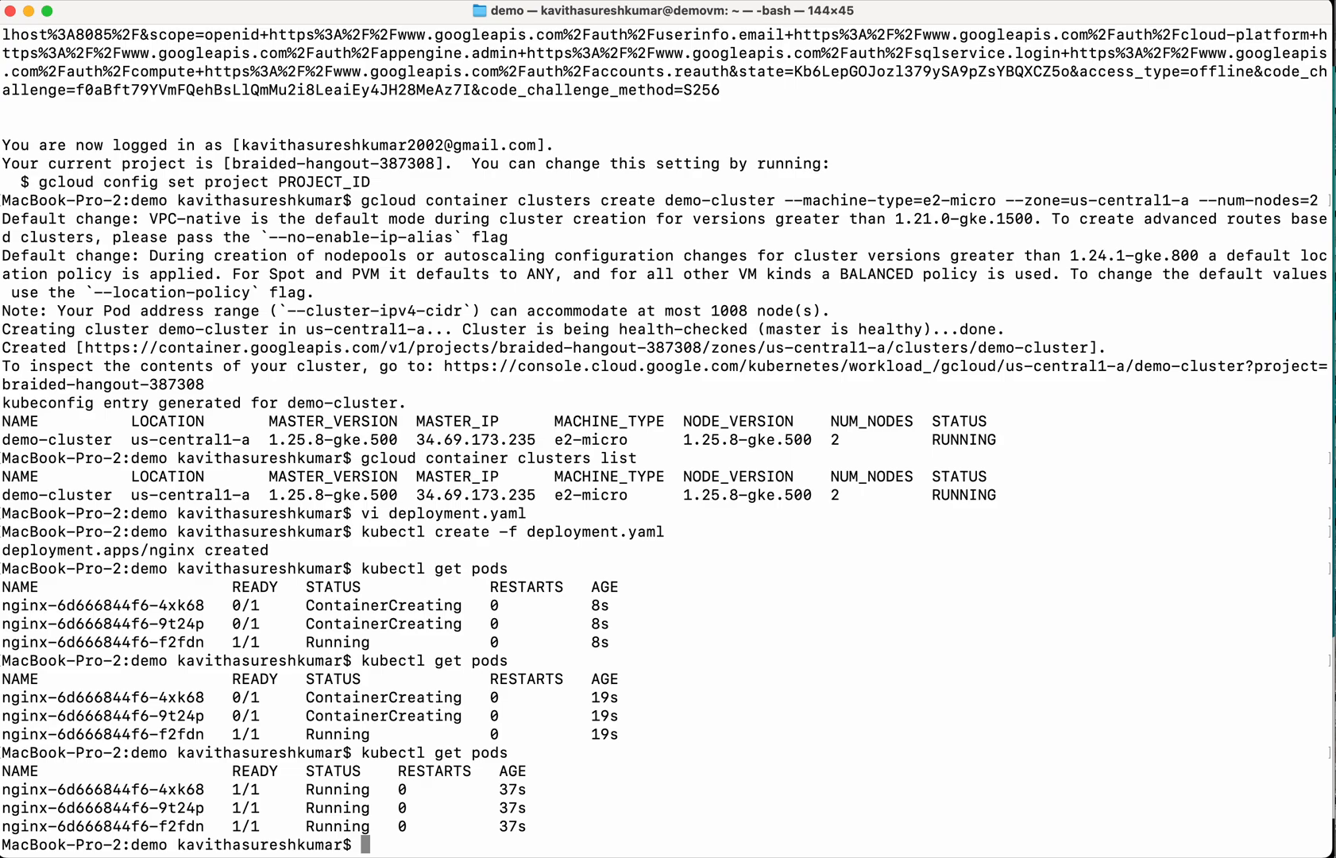
text(vi servi)
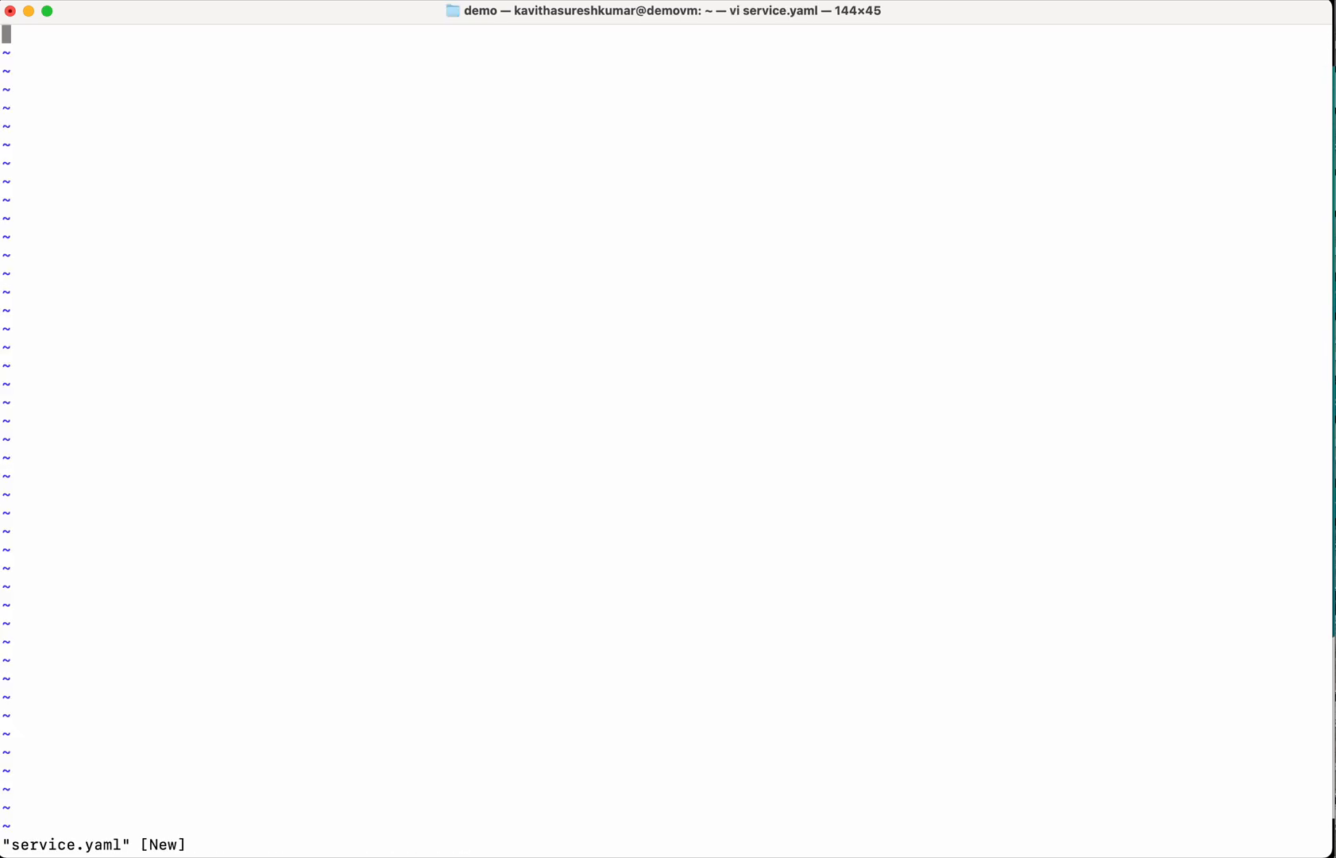
Write the Service header: apiVersion v1, kind Service, name nginx, selector app nginx.
text(api)
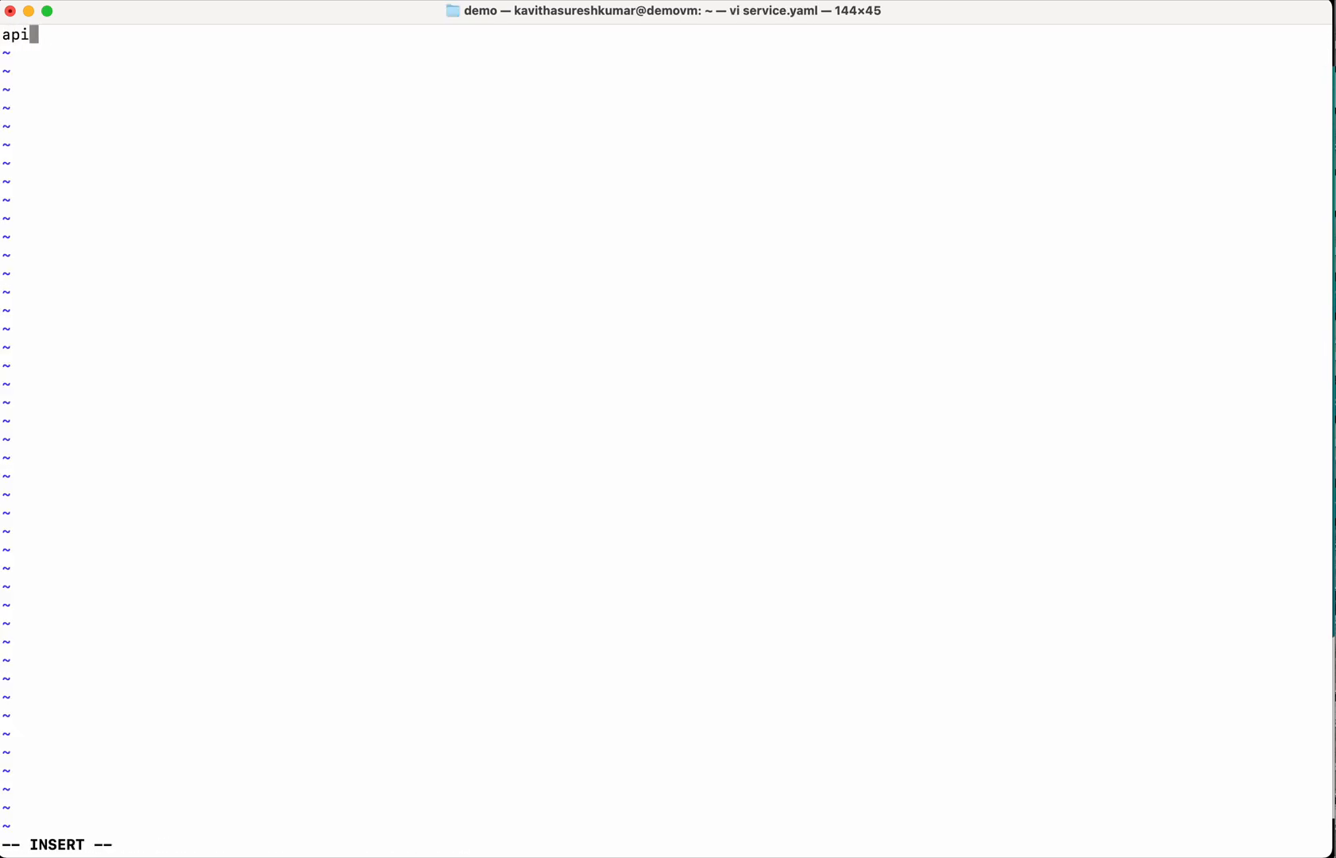
text(Version: v1)
text(kind:)
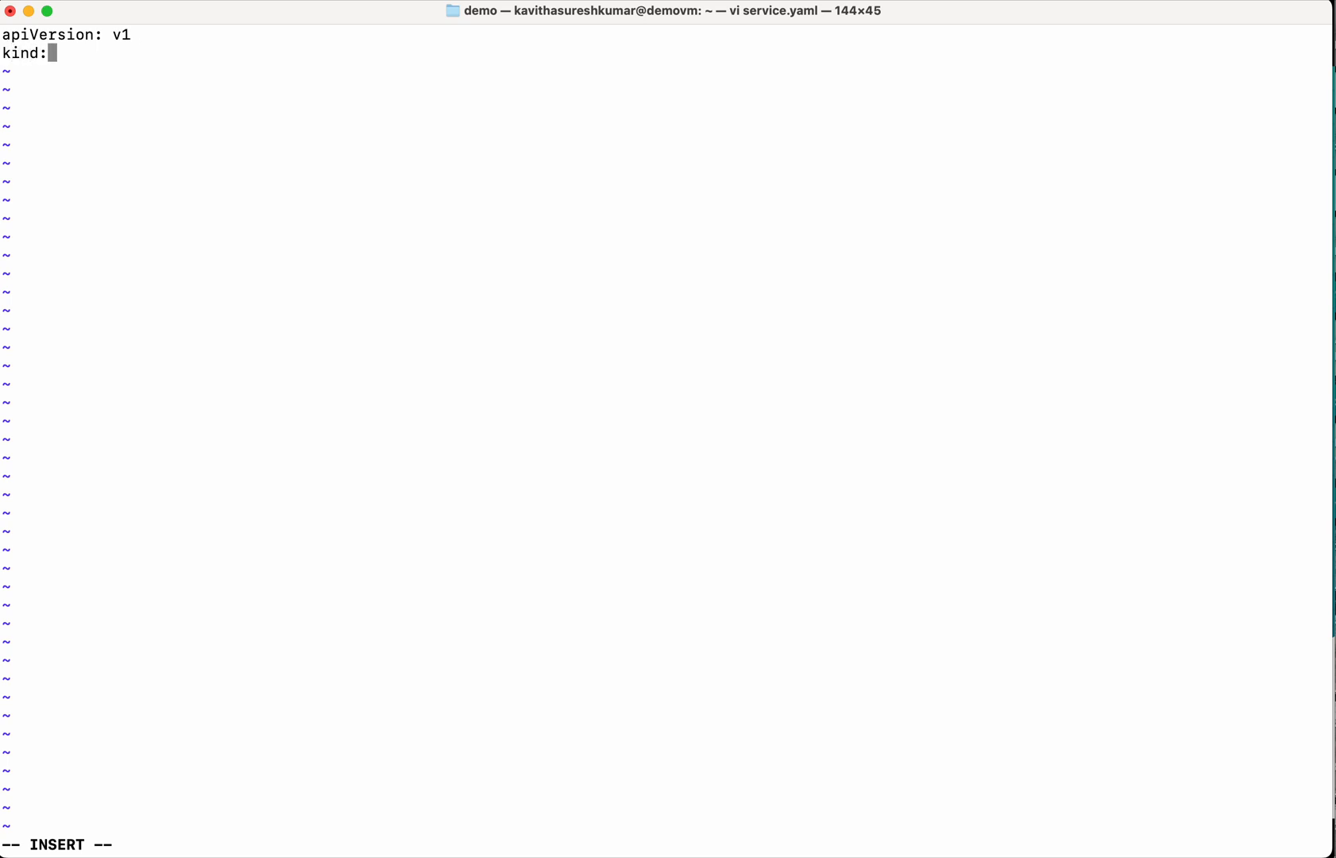
text(Service)
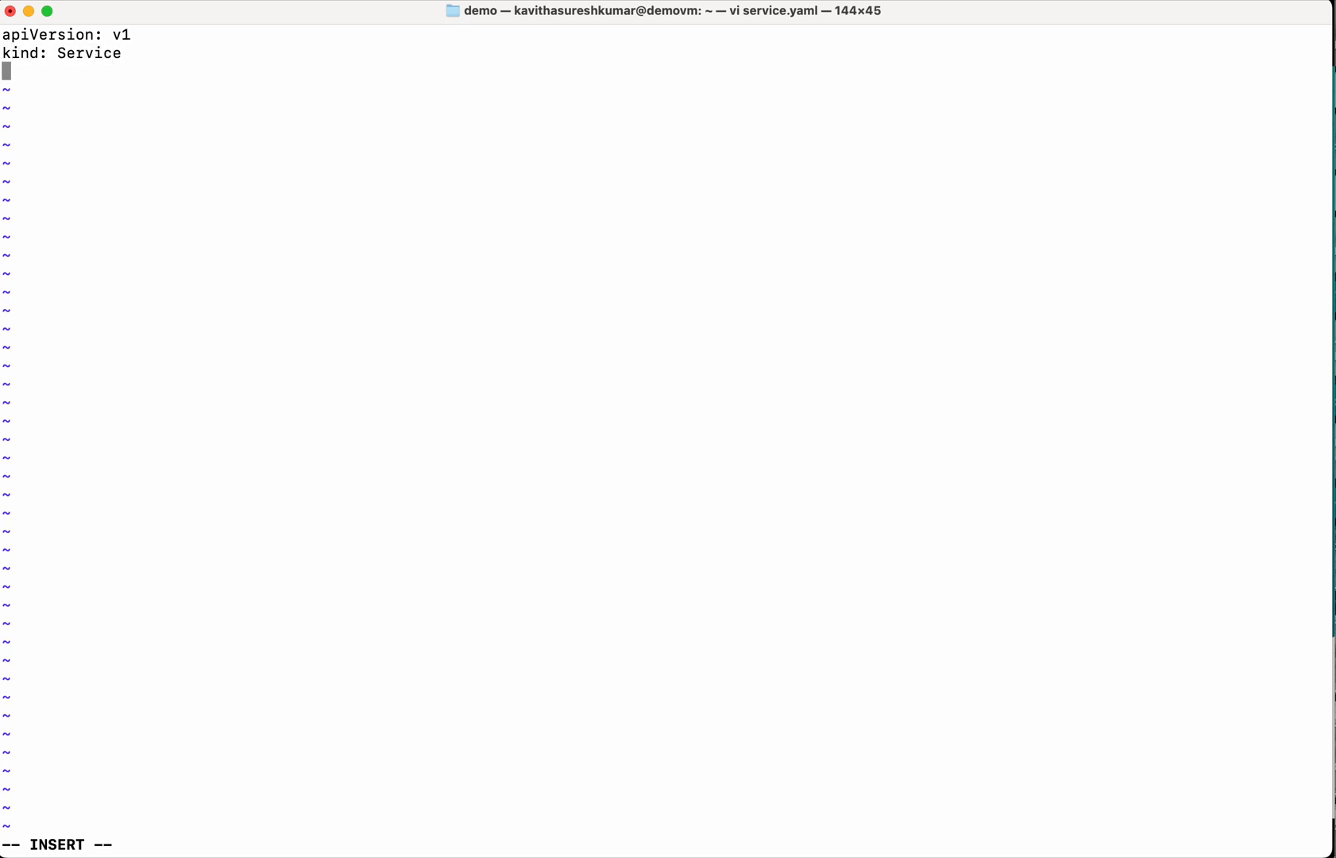
text(metadata:)
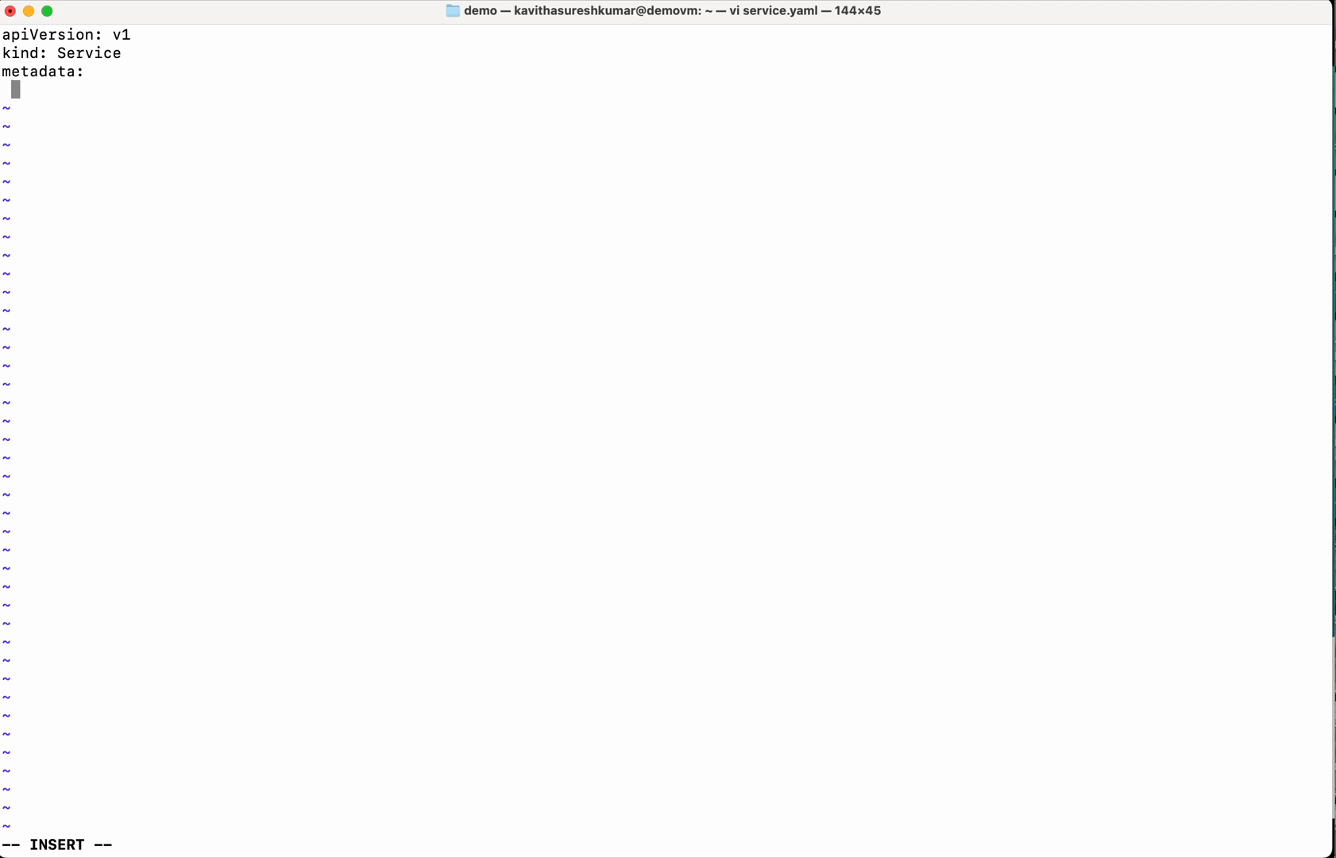
text(name:)
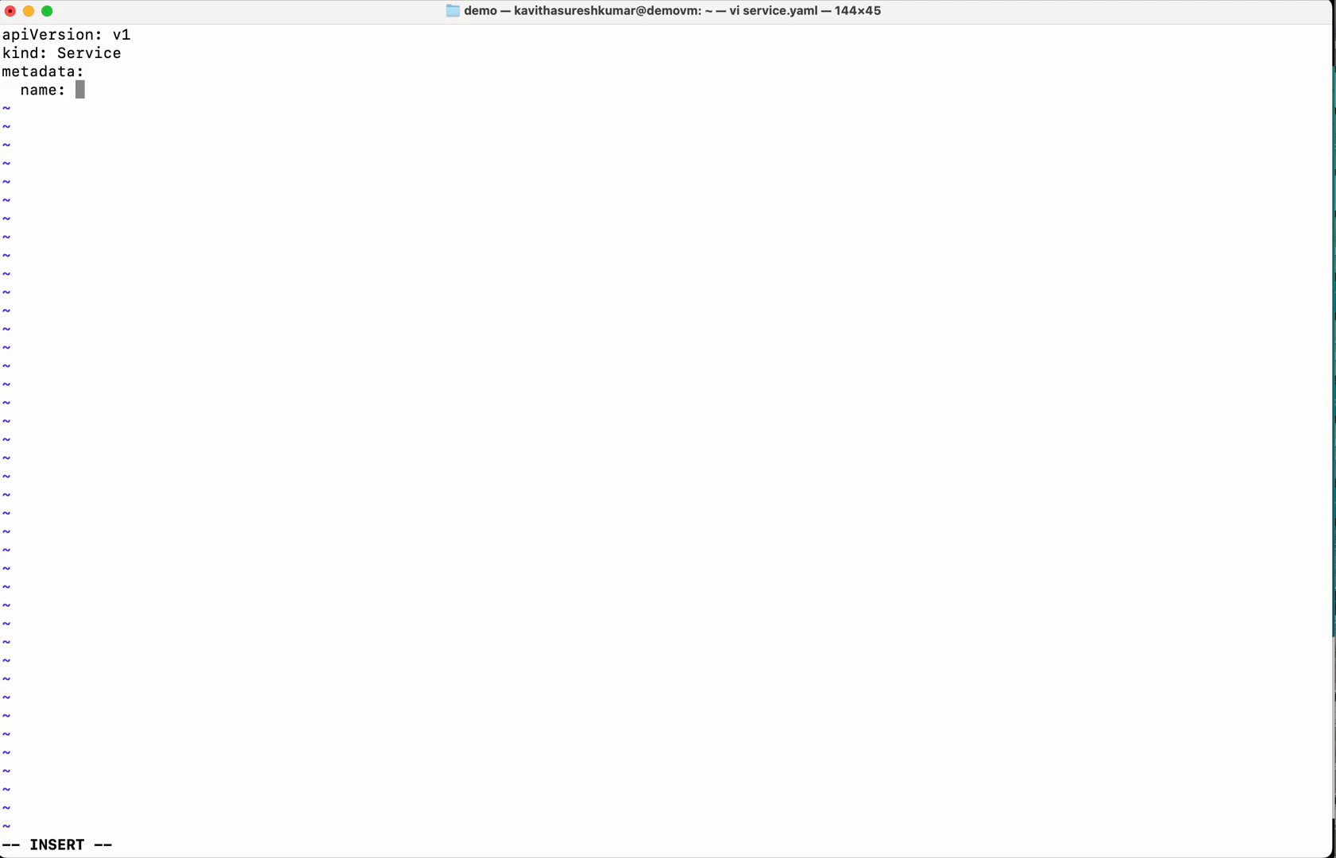
text(ngin)
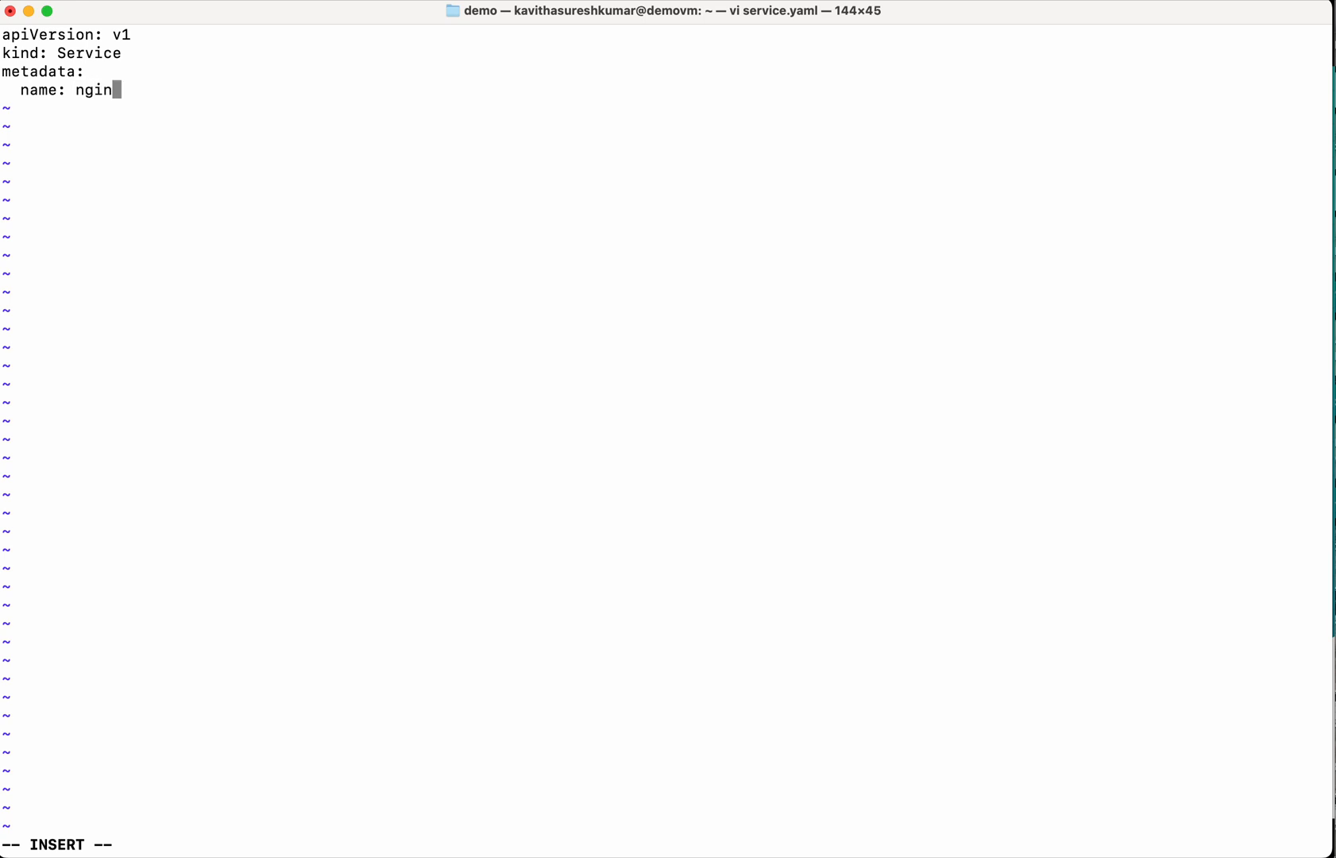
text(x)
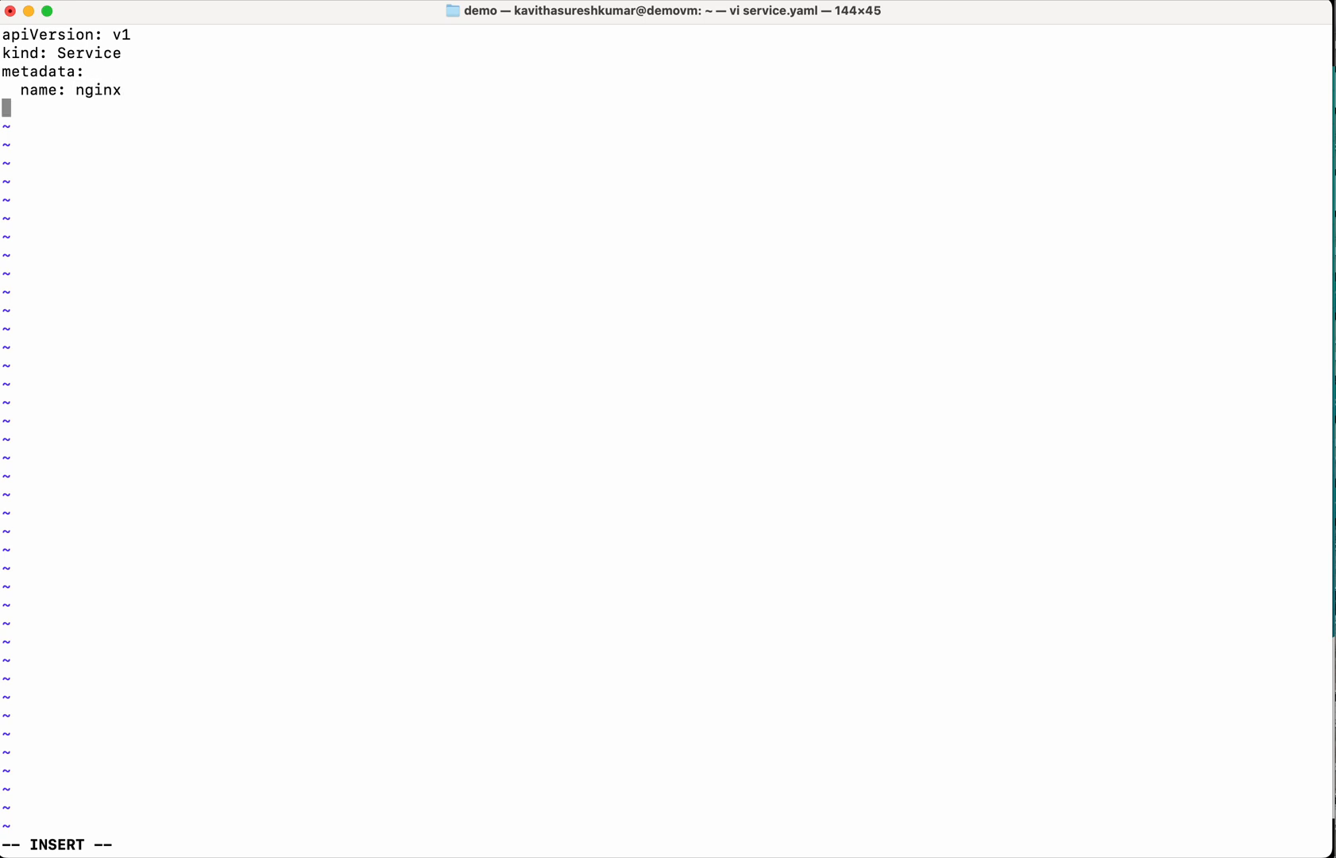
text(spec:)
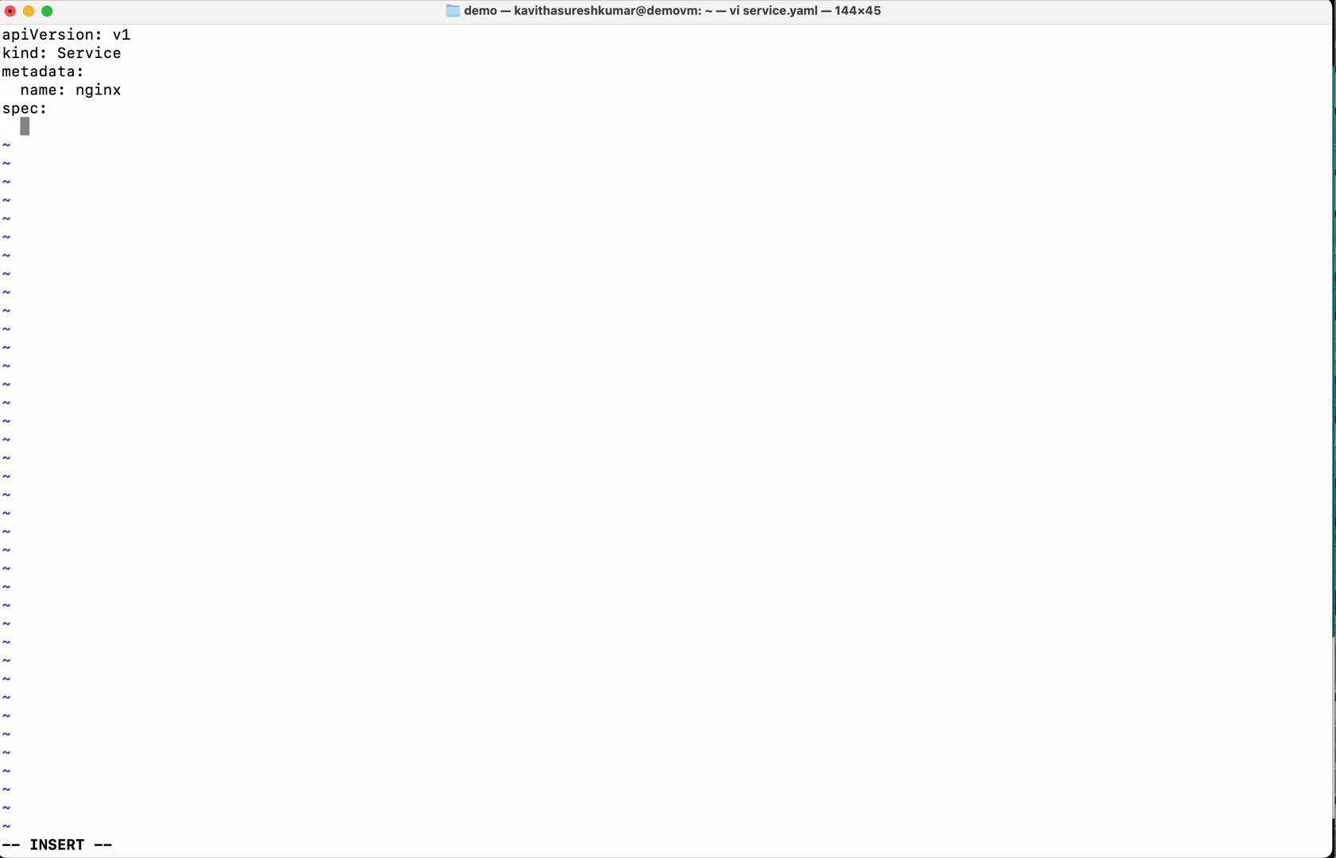
text(selector:)
text(a)
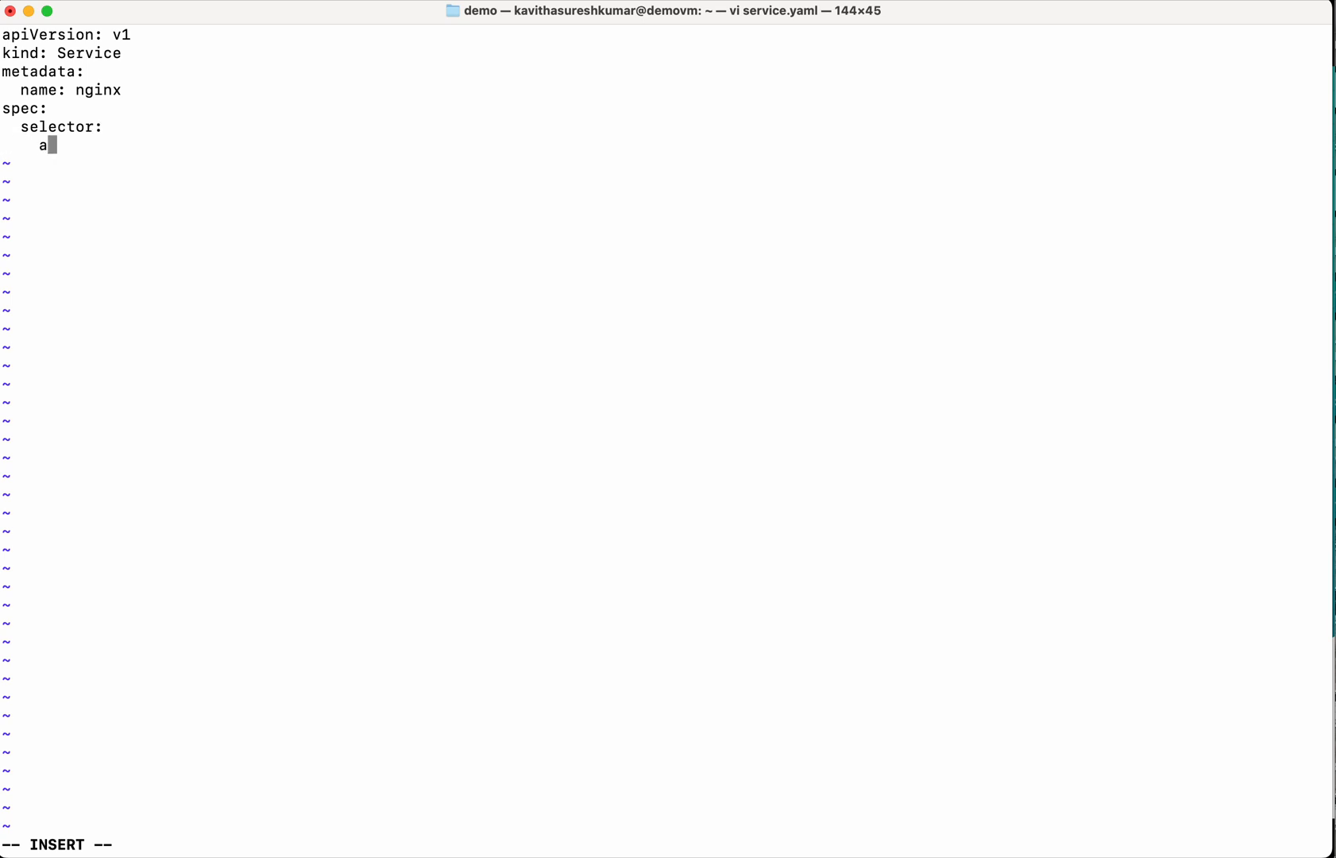
text(pp: nginx)
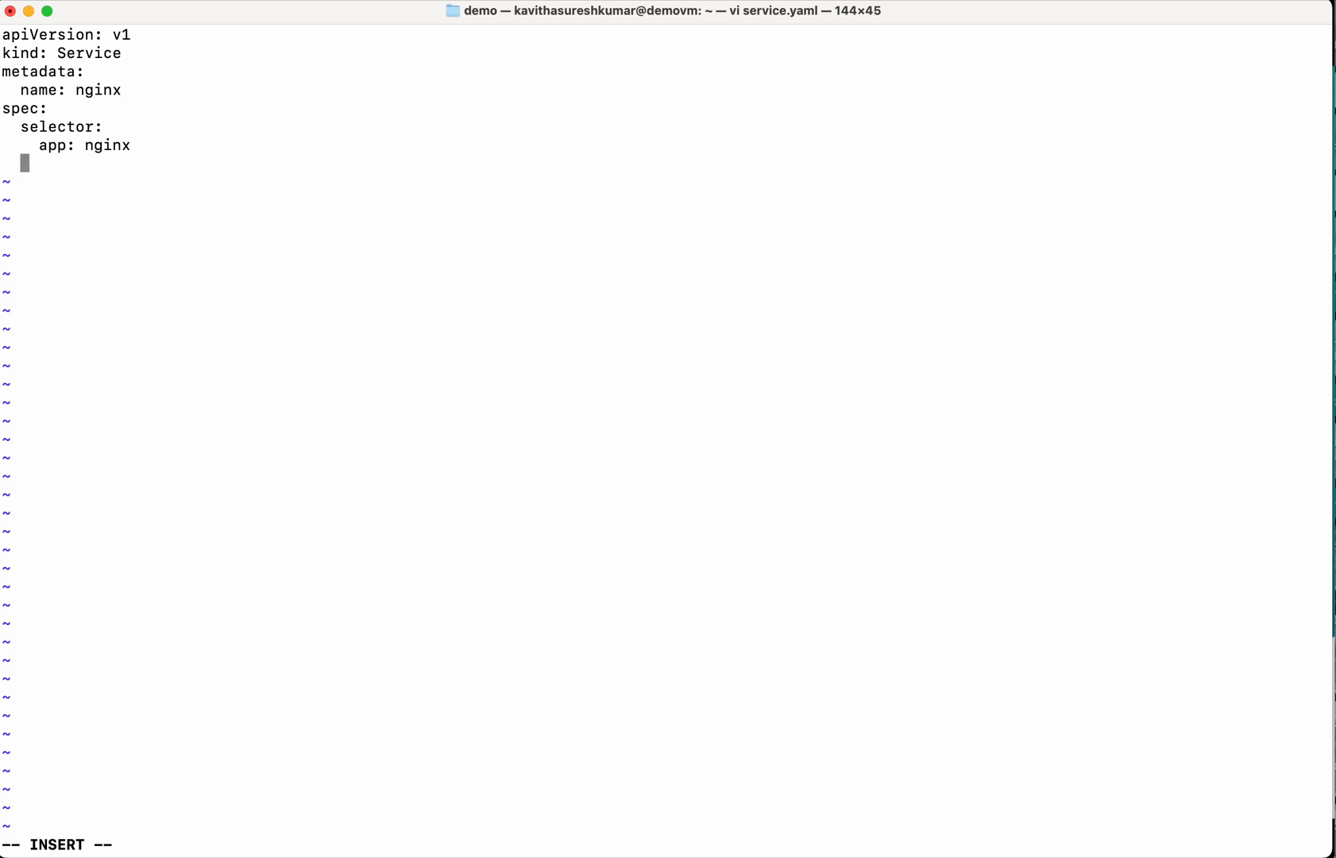
Add a TCP port 80 to targetPort 80 mapping and type LoadBalancer.
text(po)
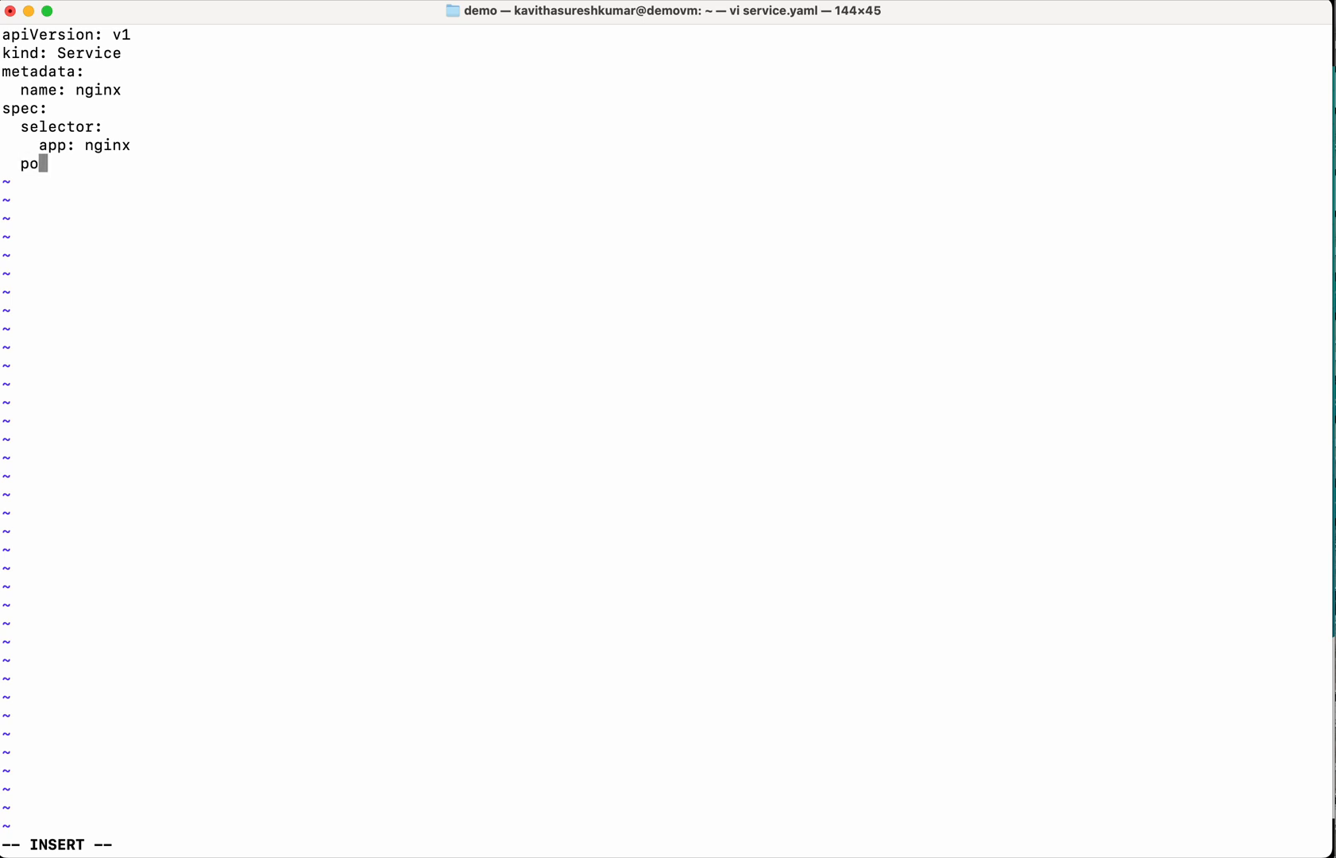
text(rts:)
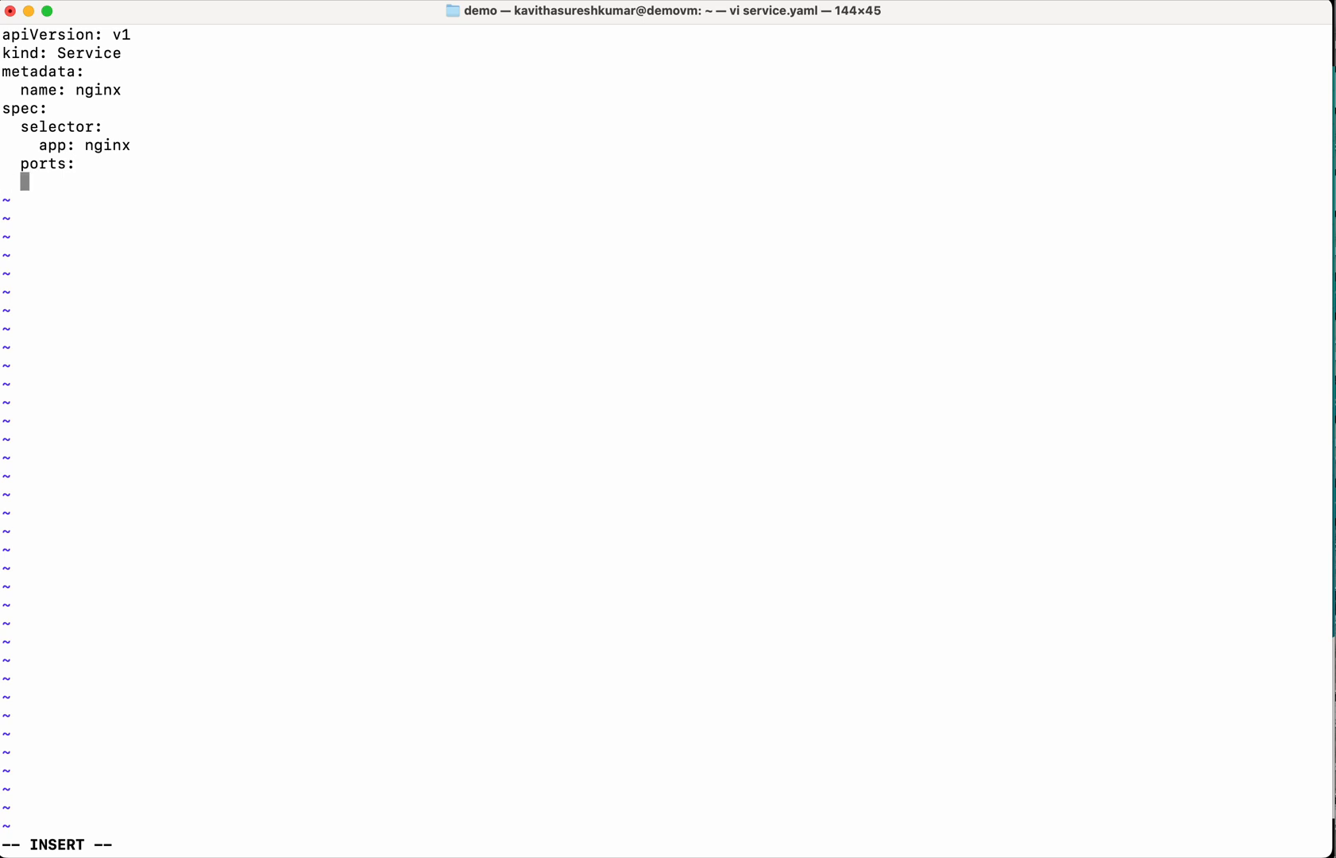
text(- protoco)
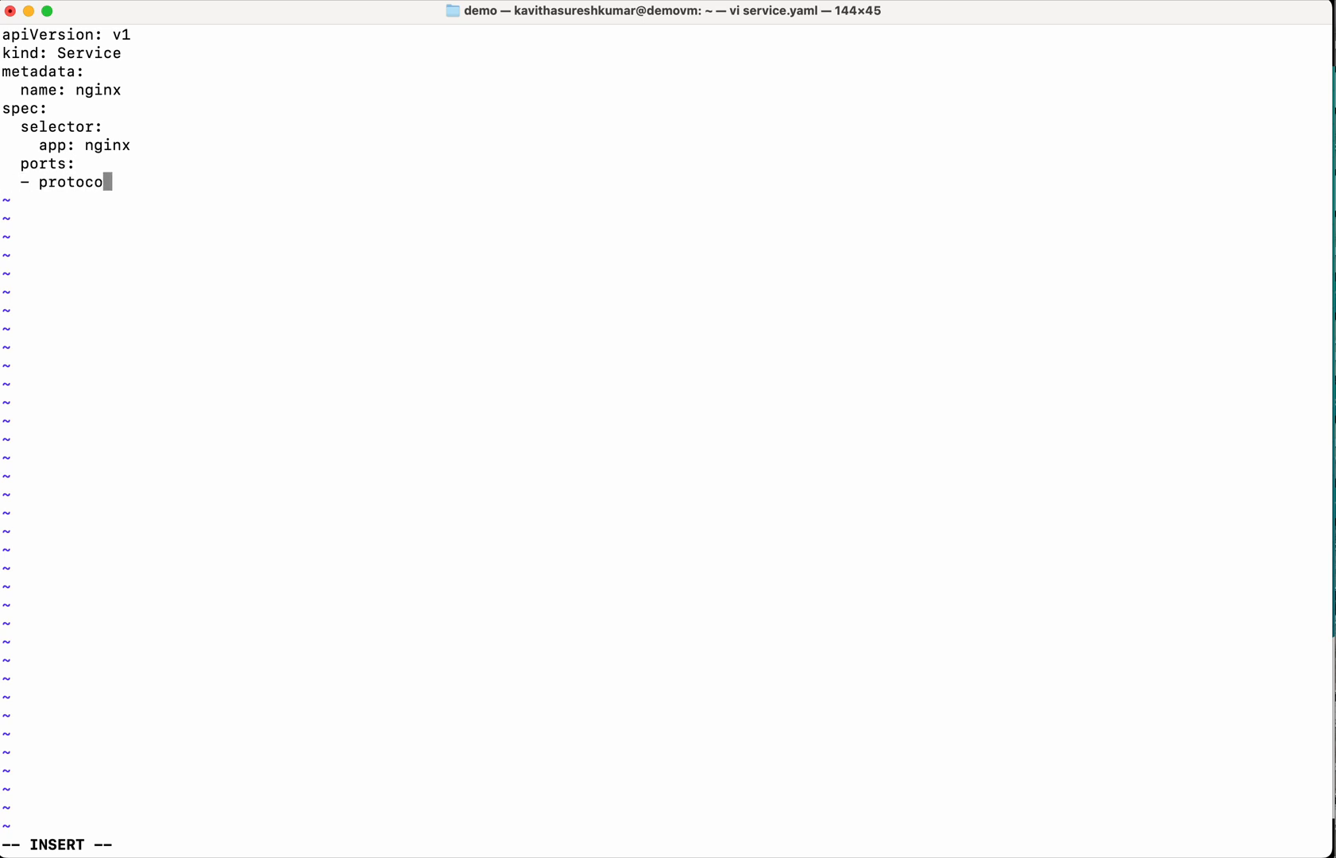
text(l: TCP)
text(po)
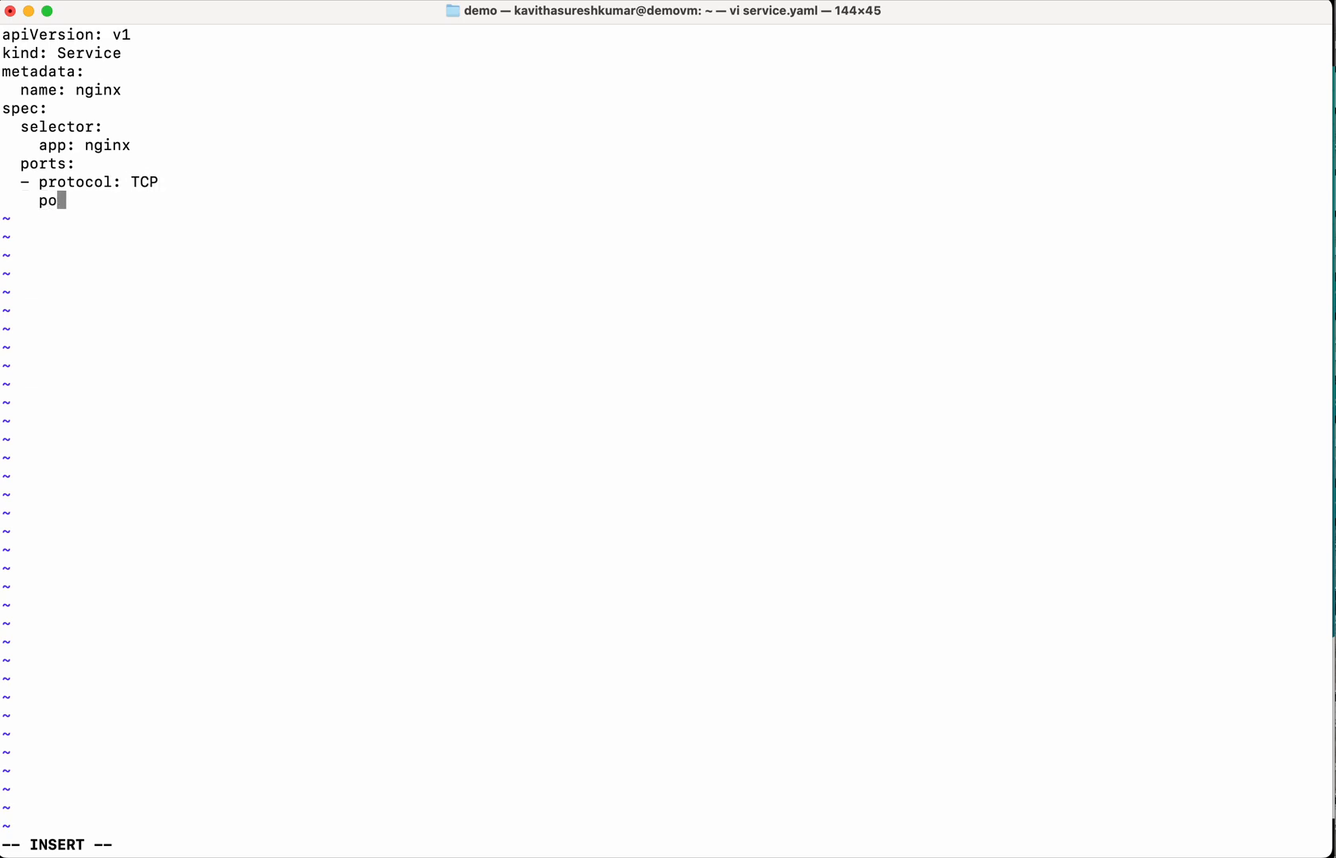
text(rt: 80)
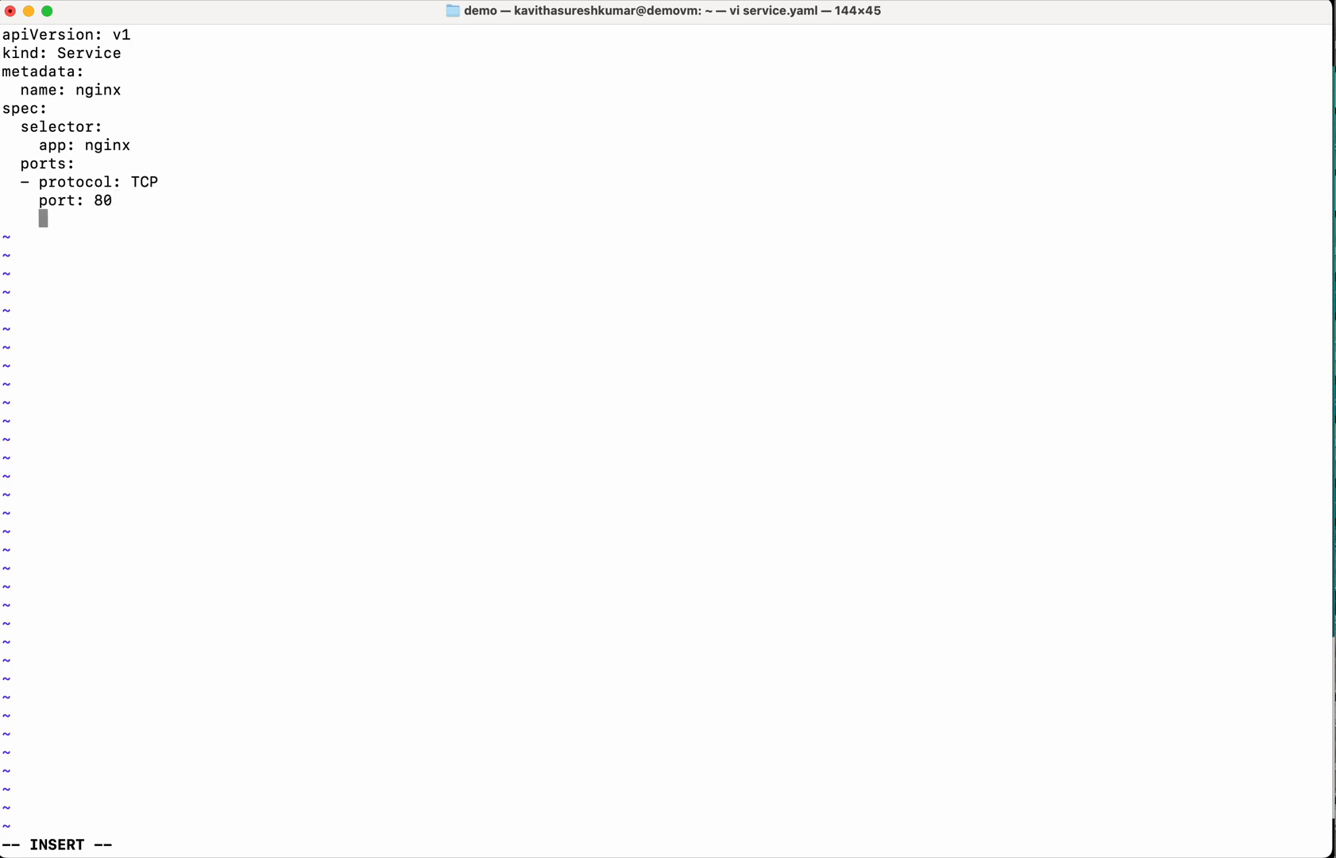
text(targetPo)
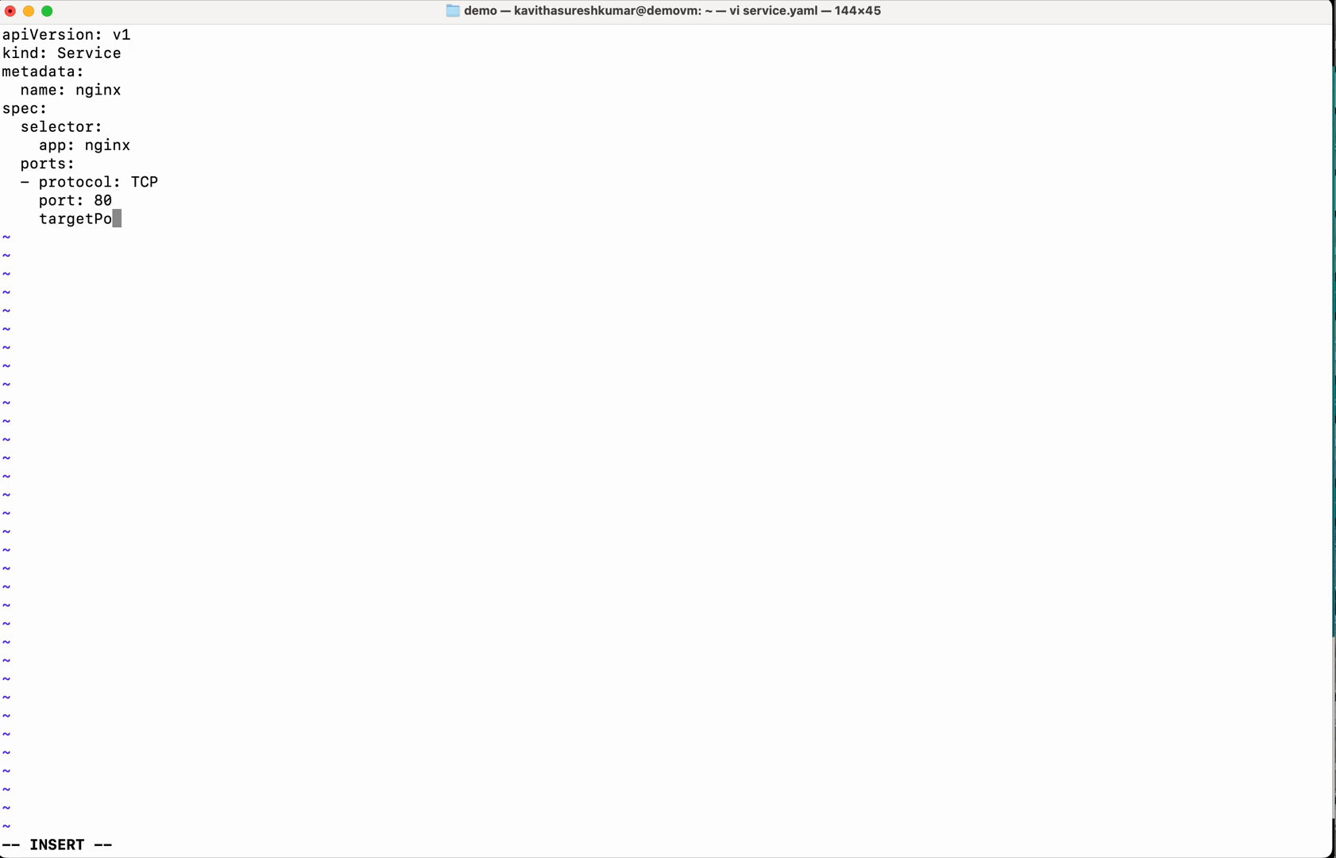
text(rt: 80)
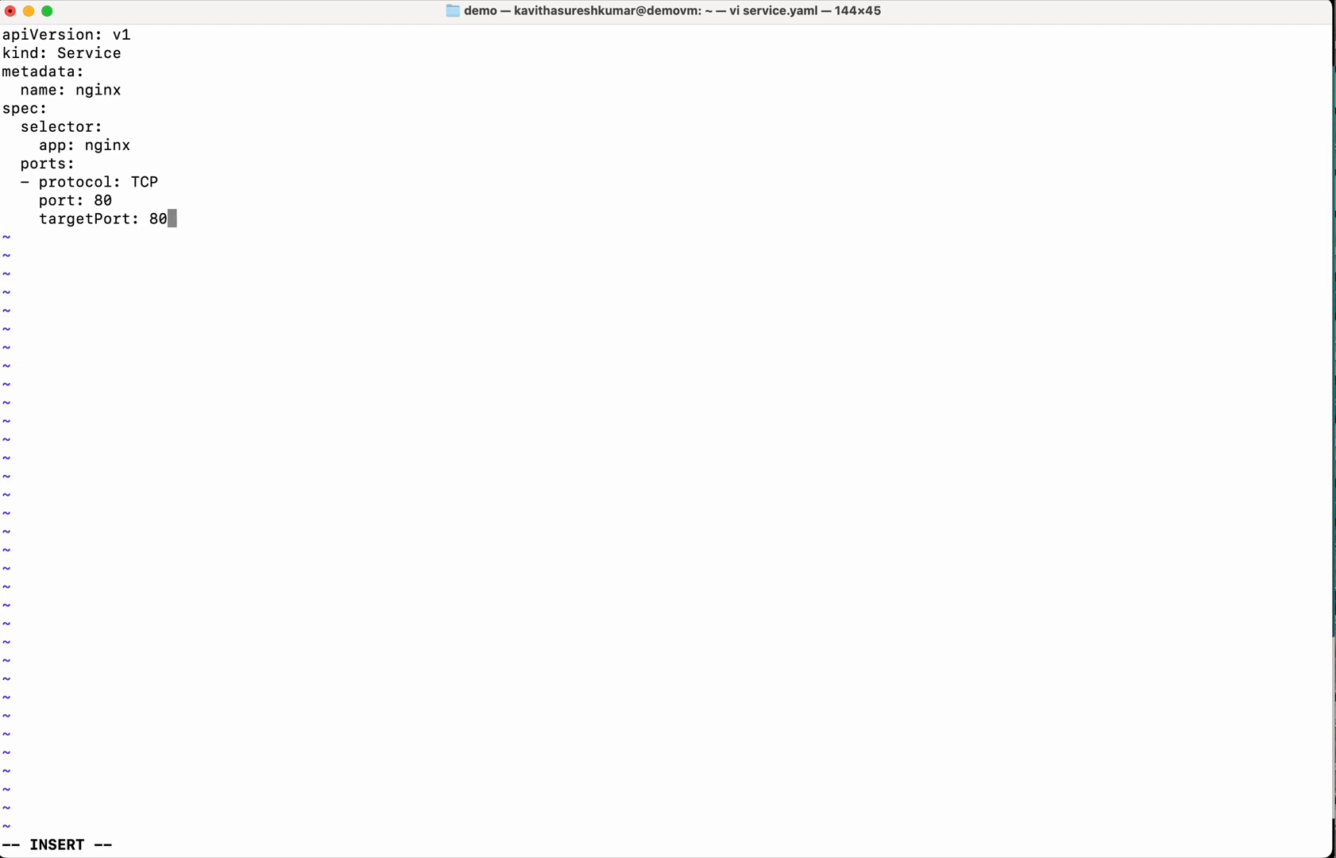
text(ty)
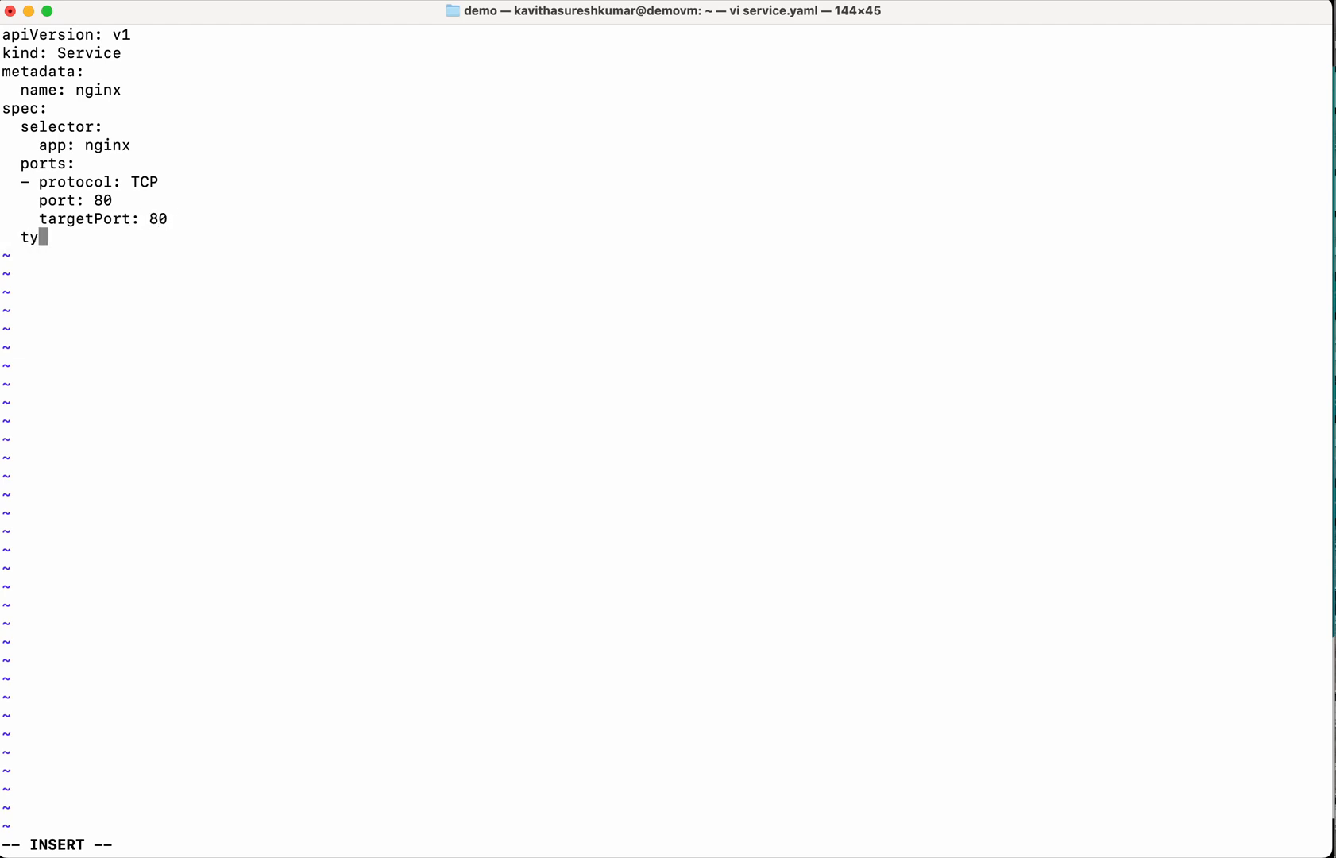
text(pe:)
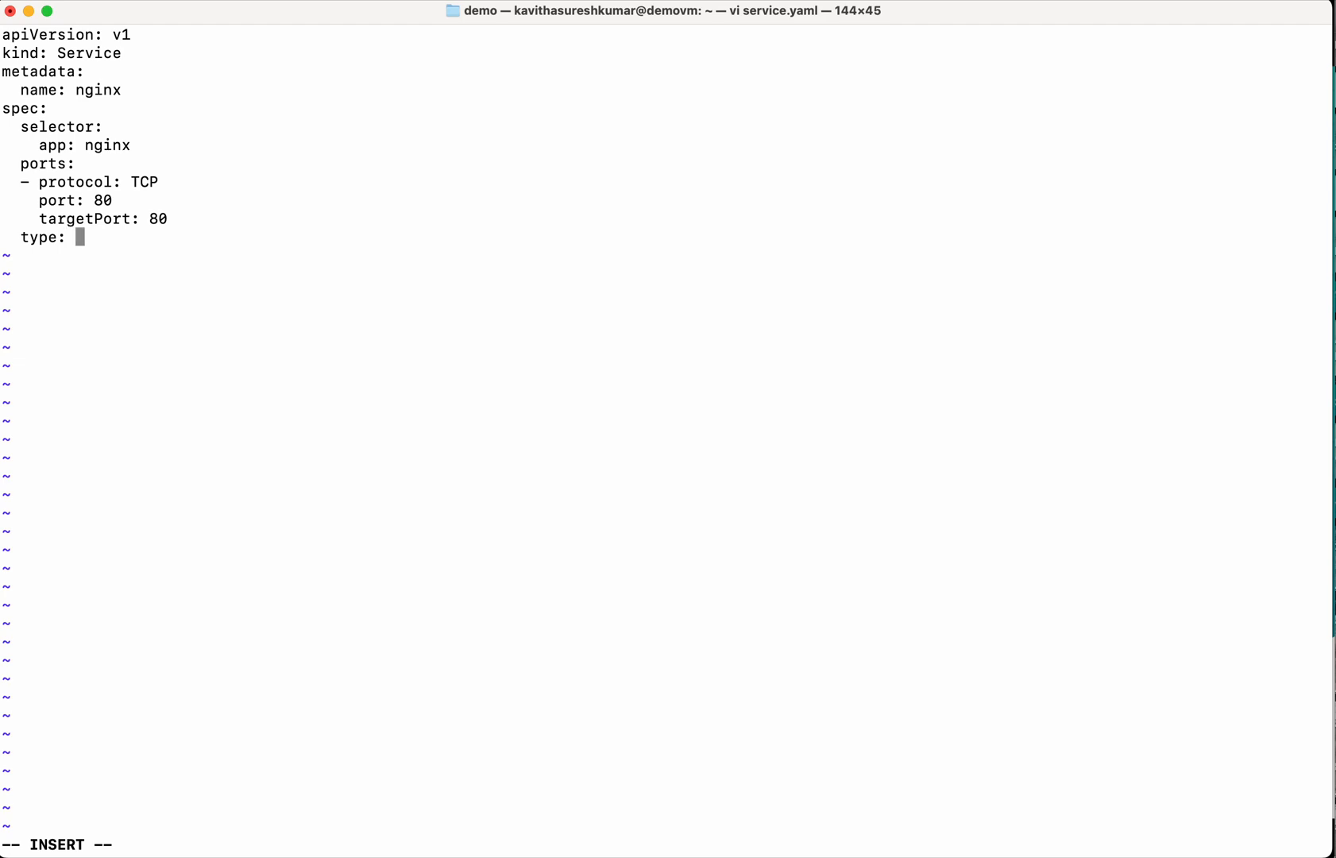
text(Load)
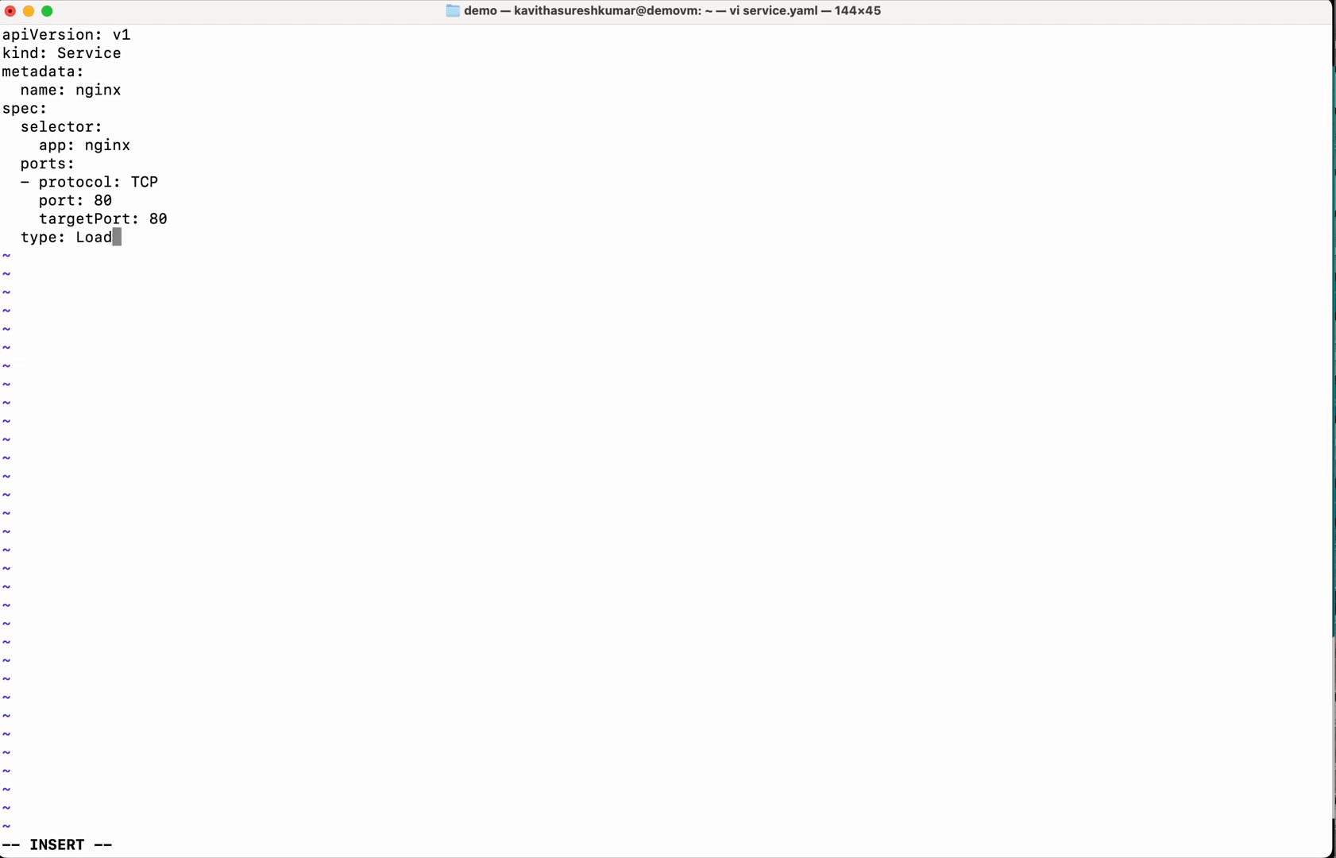
text(B)
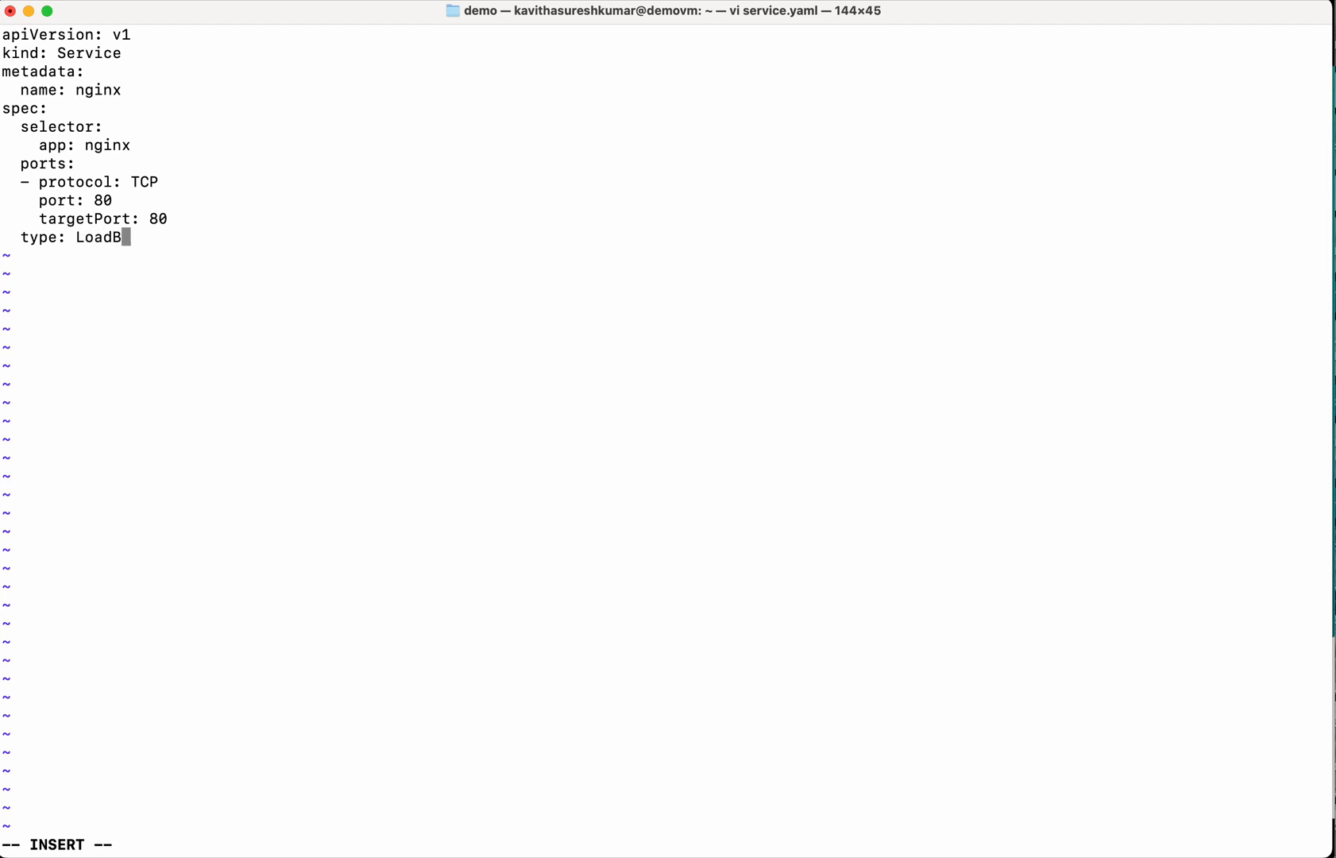
text(alancer)
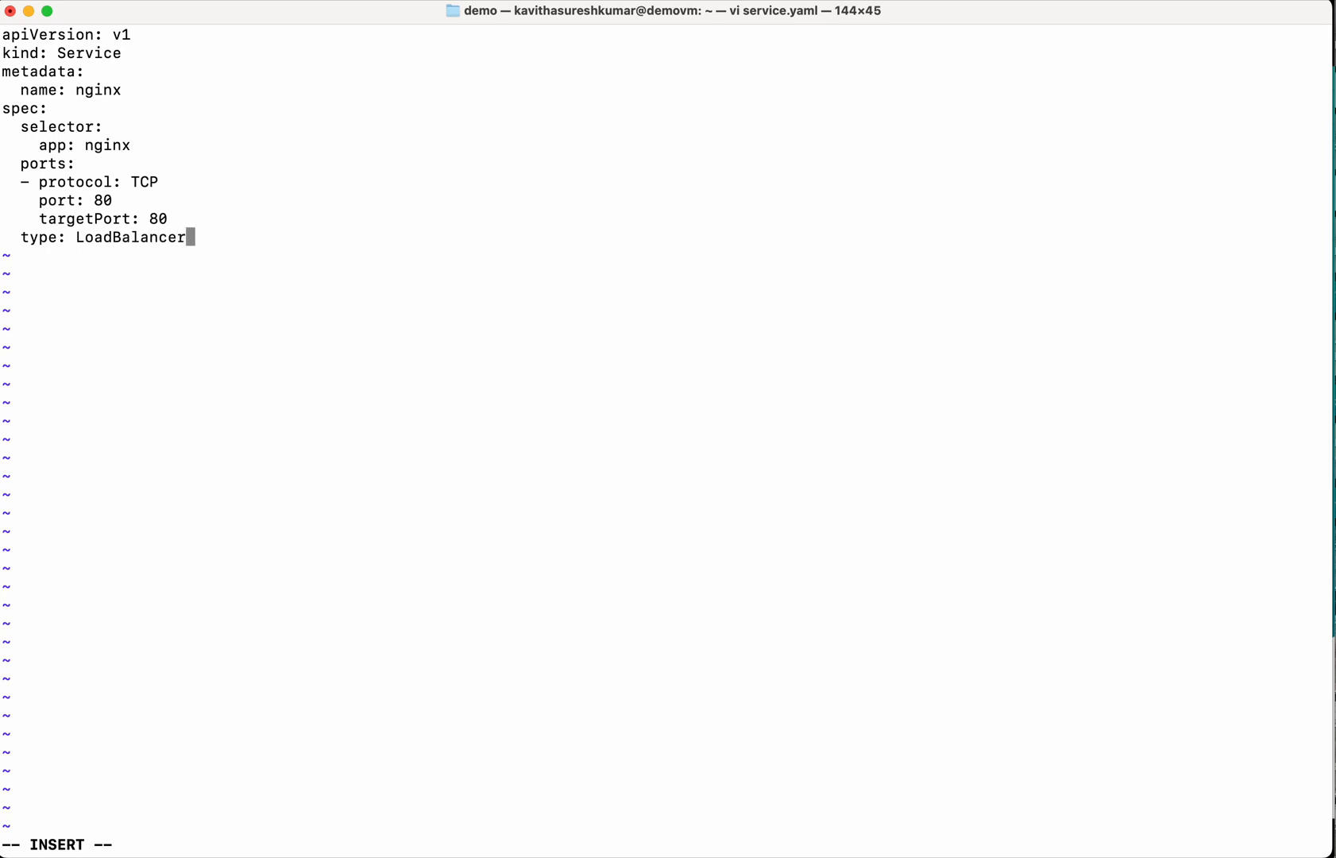
Save service.yaml, create the nginx service, and select its external IP 34.170.207.2.
key(Escape)
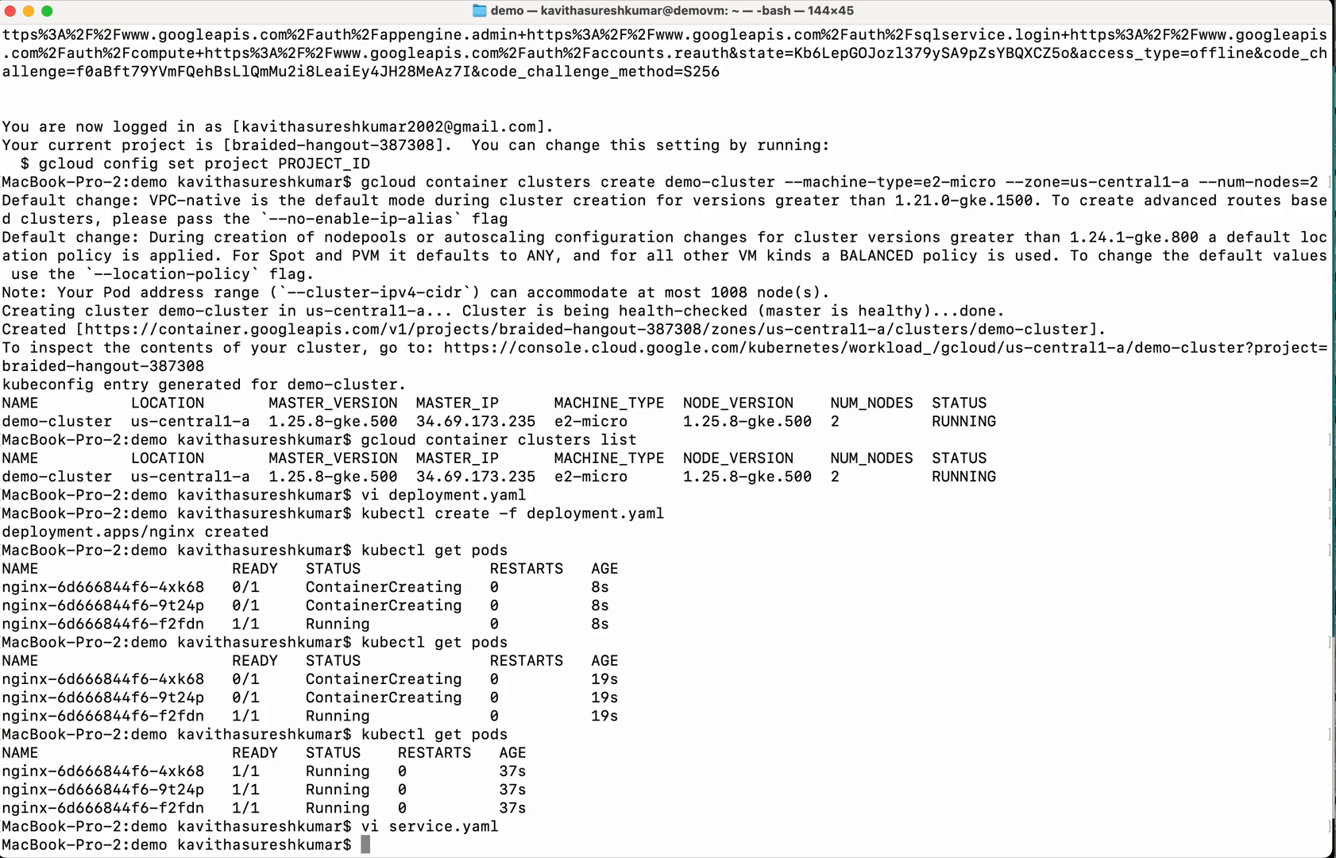
text(kubectl create -f service.yaml)
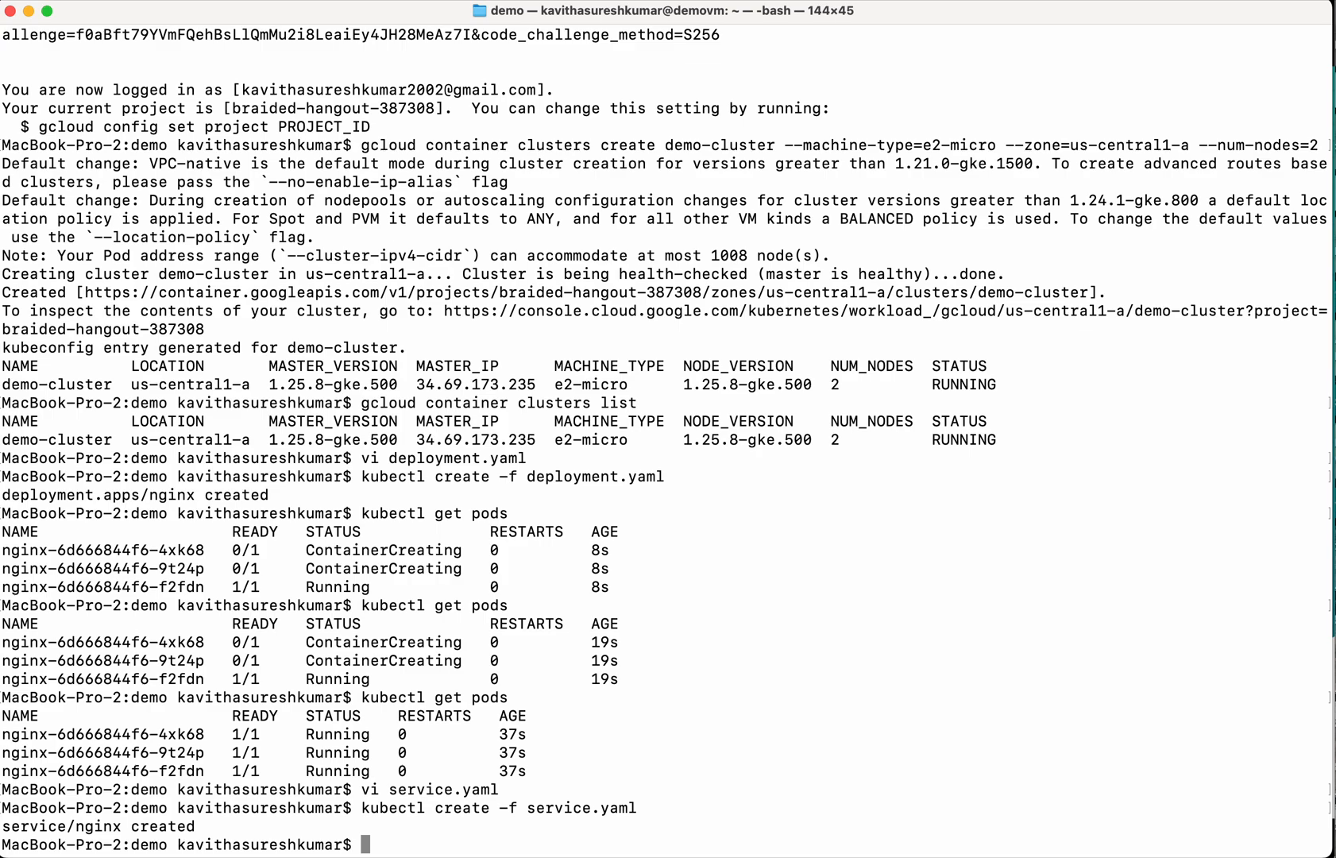
text(kubectl get svc)
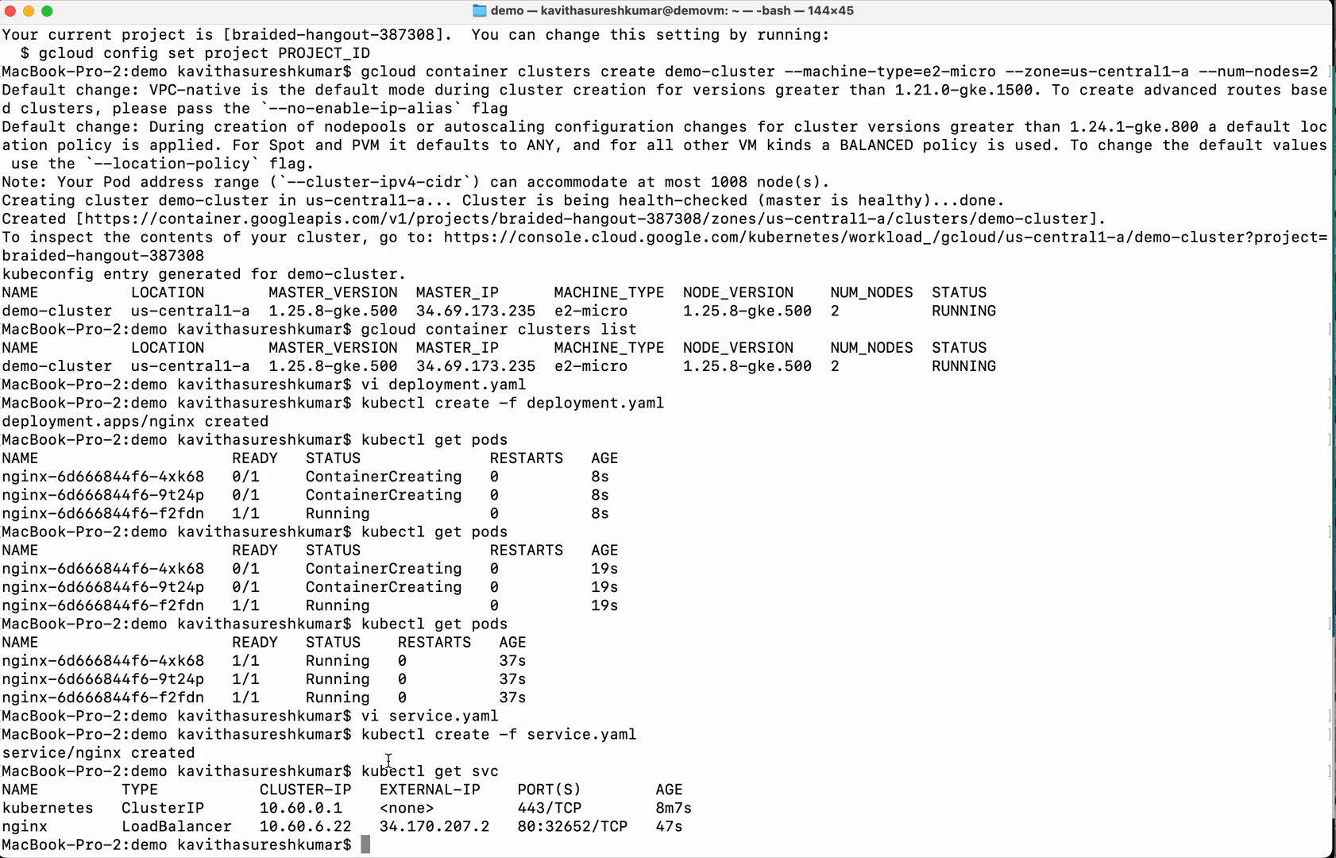
drag(382, 826, 493, 826)
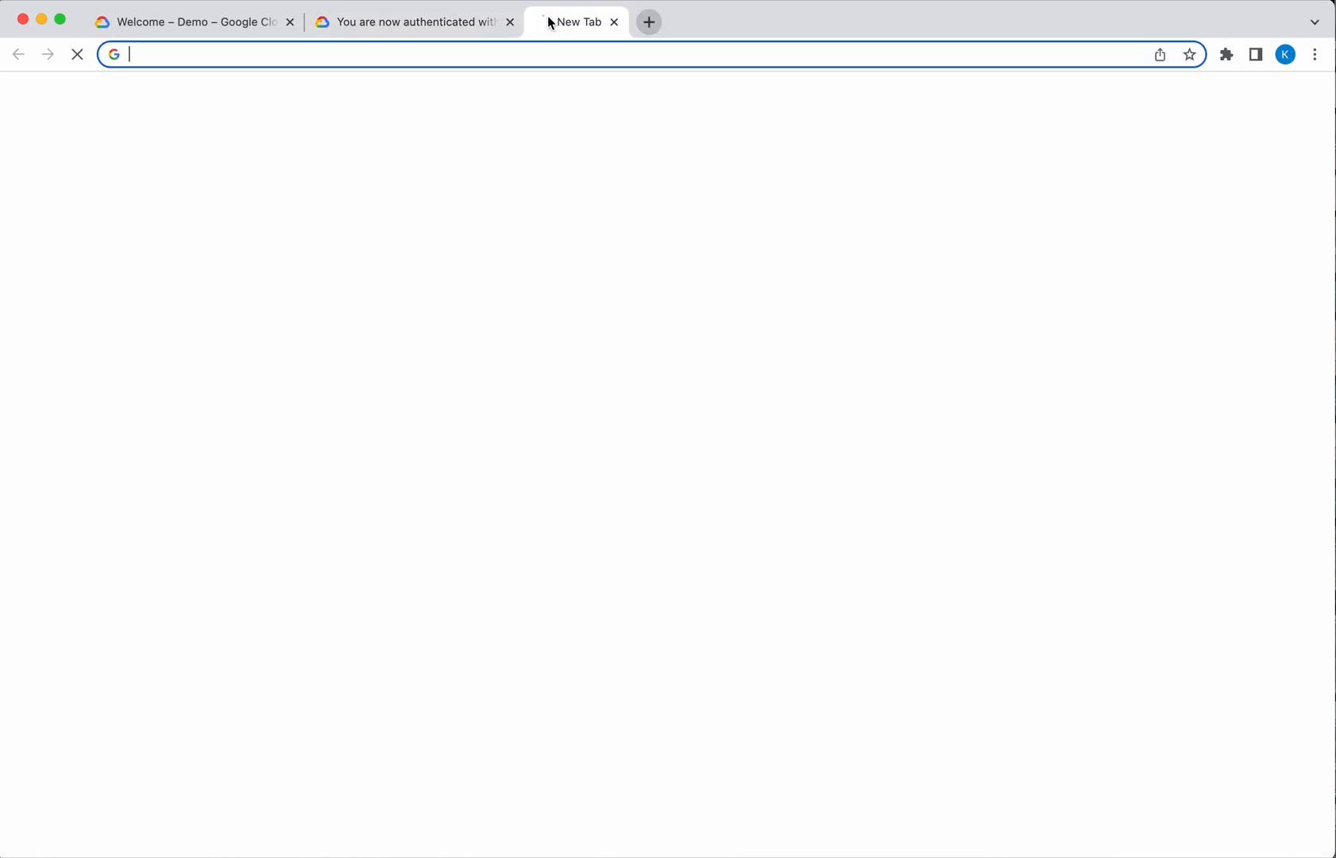
text(http://35.226.83.197)
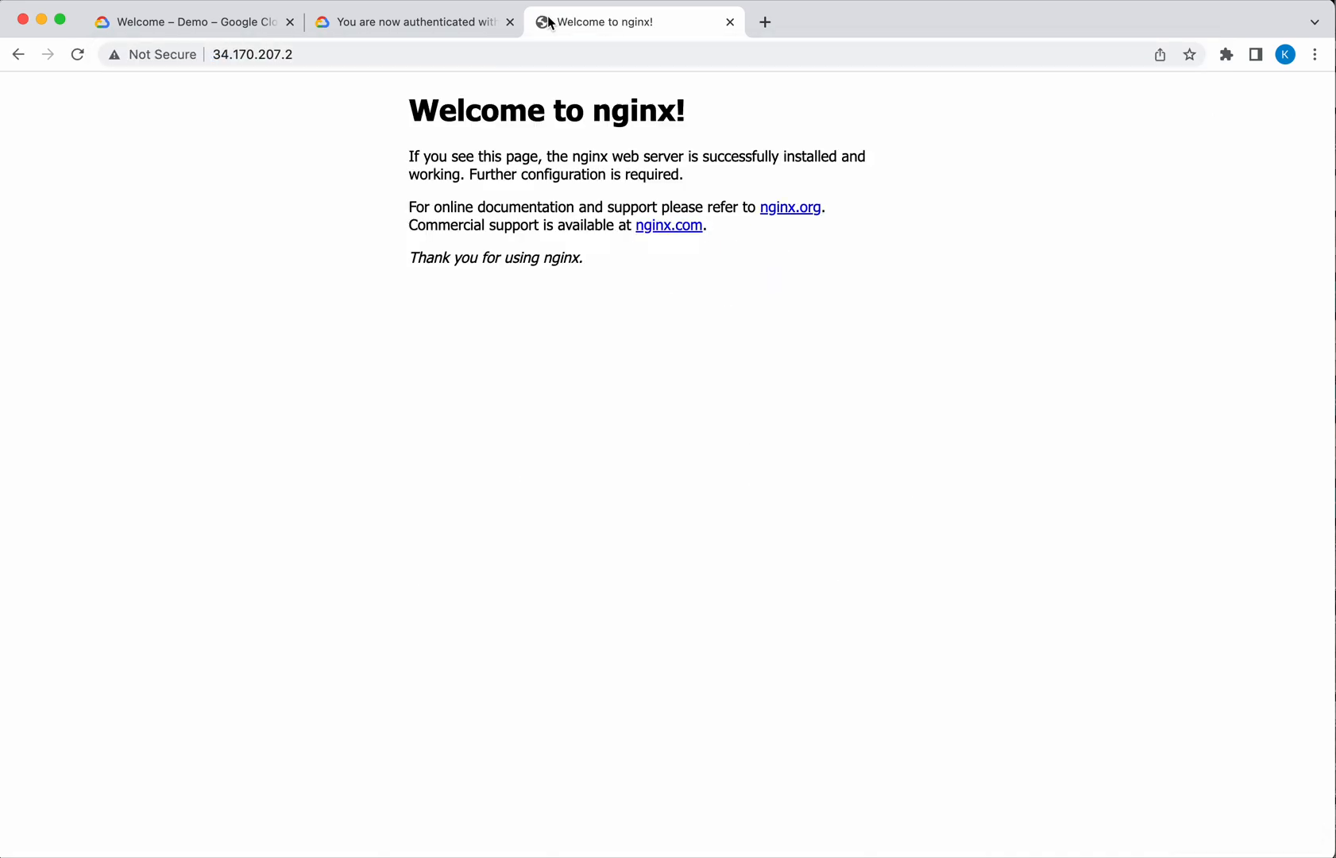
mouse_move(636, 339)
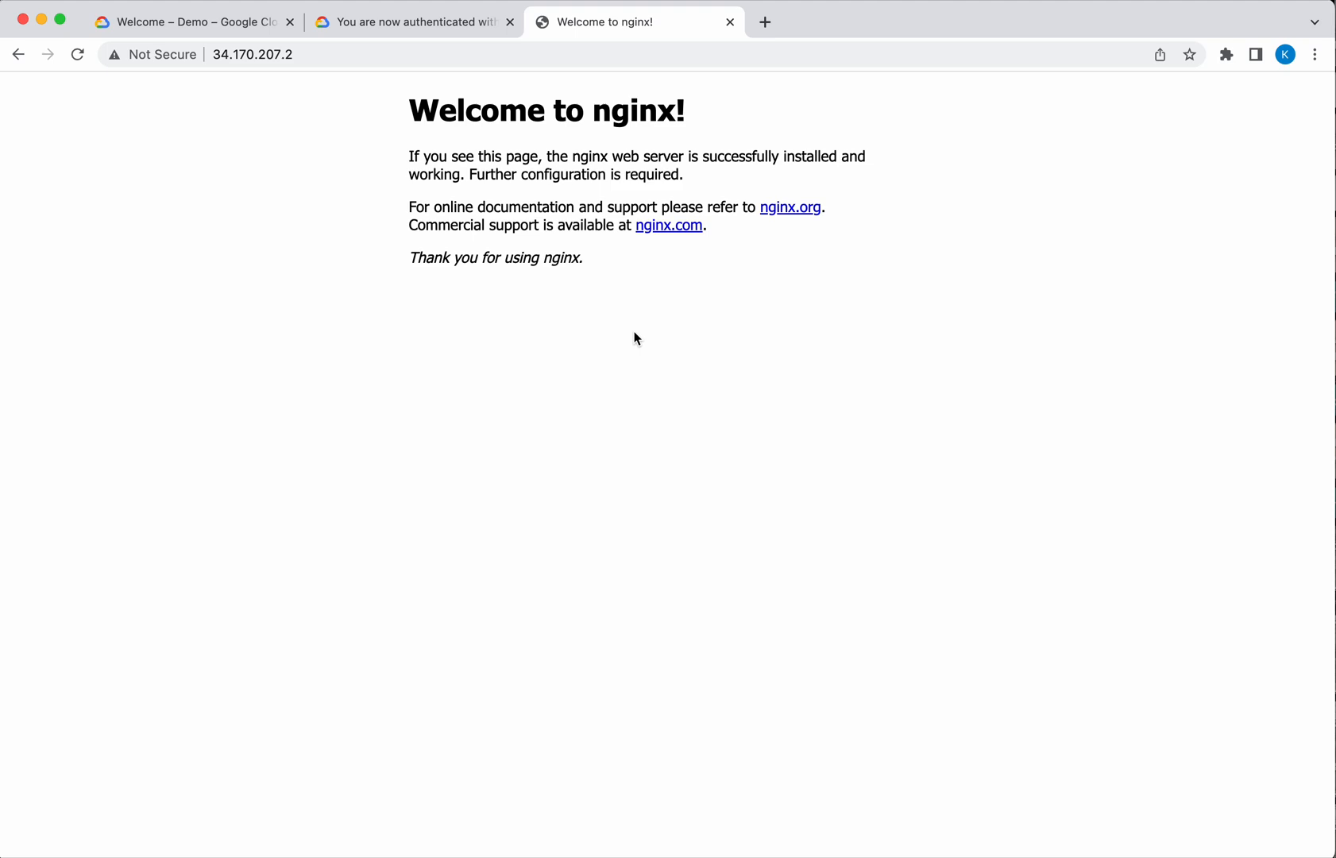
mouse_move(351, 327)
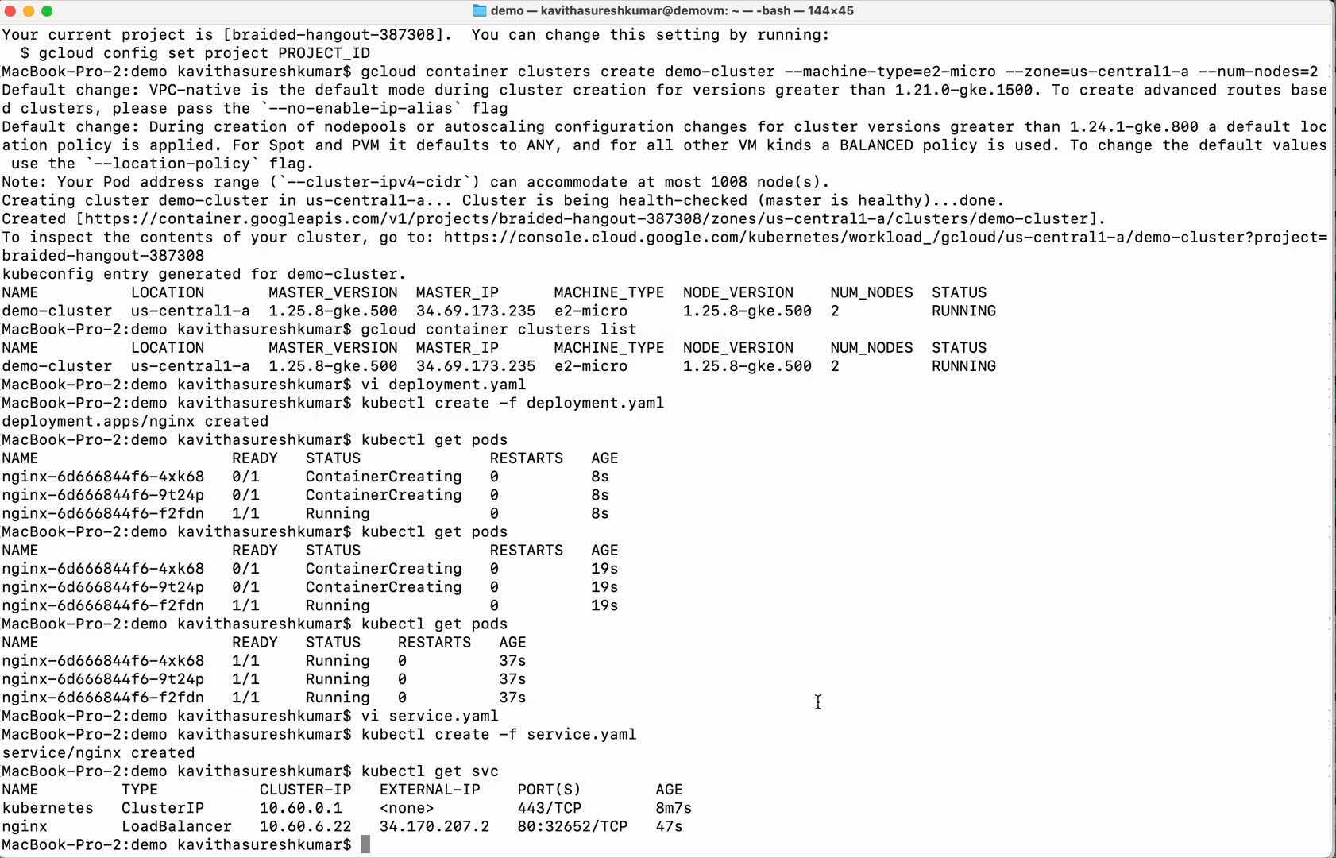
Delete demo-cluster in zone us-central1-a, confirming with Y at the prompt.
text(gcloud)
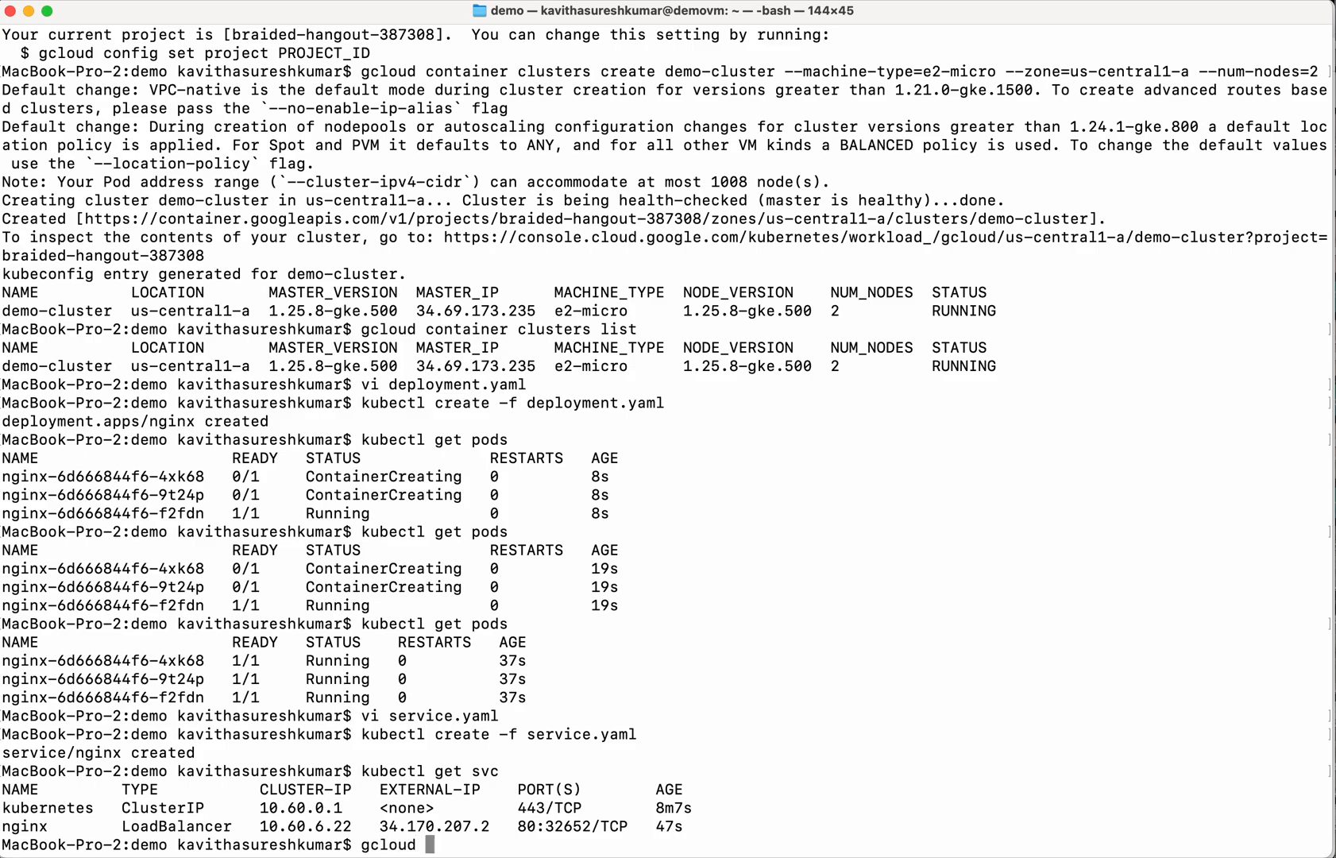
text(container clusters)
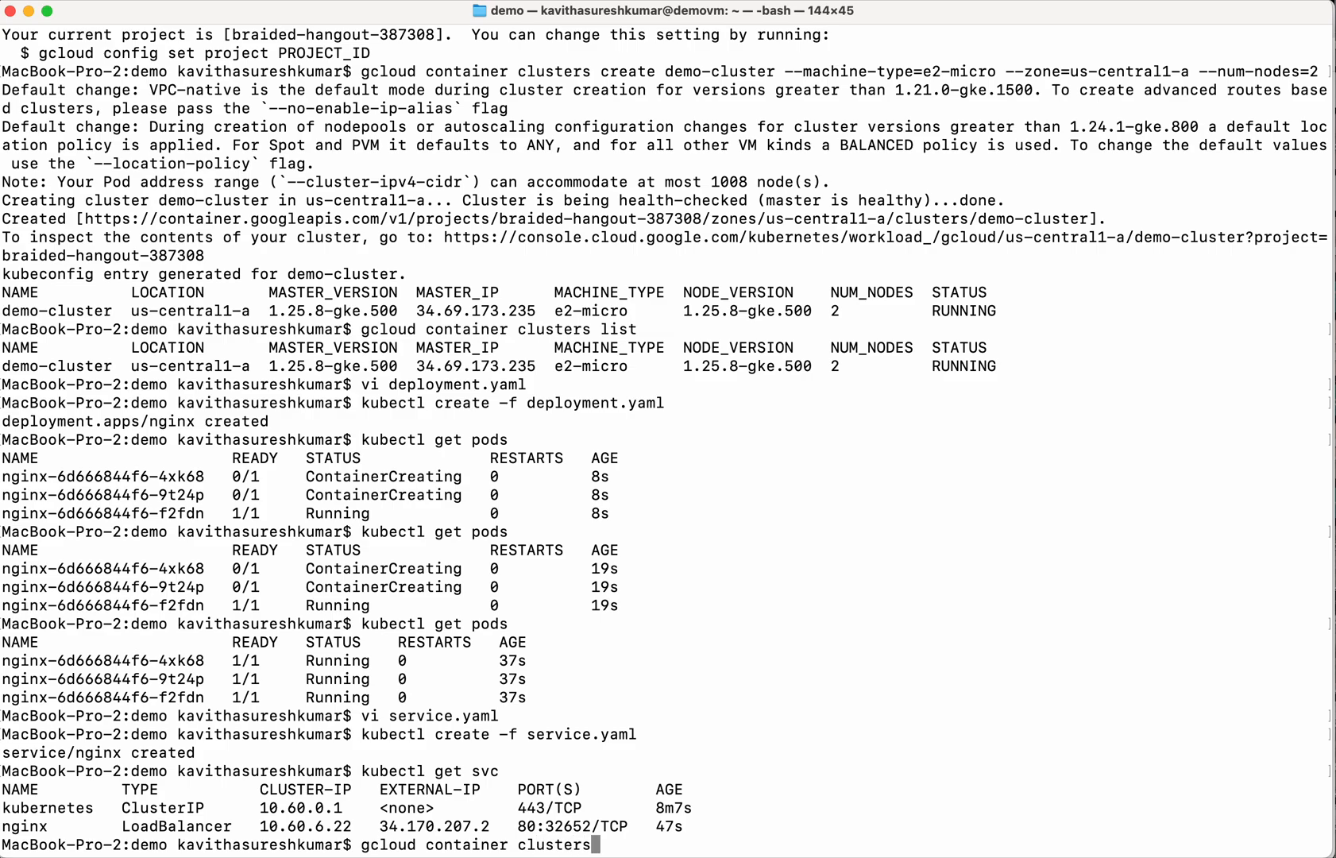
text(delete demo)
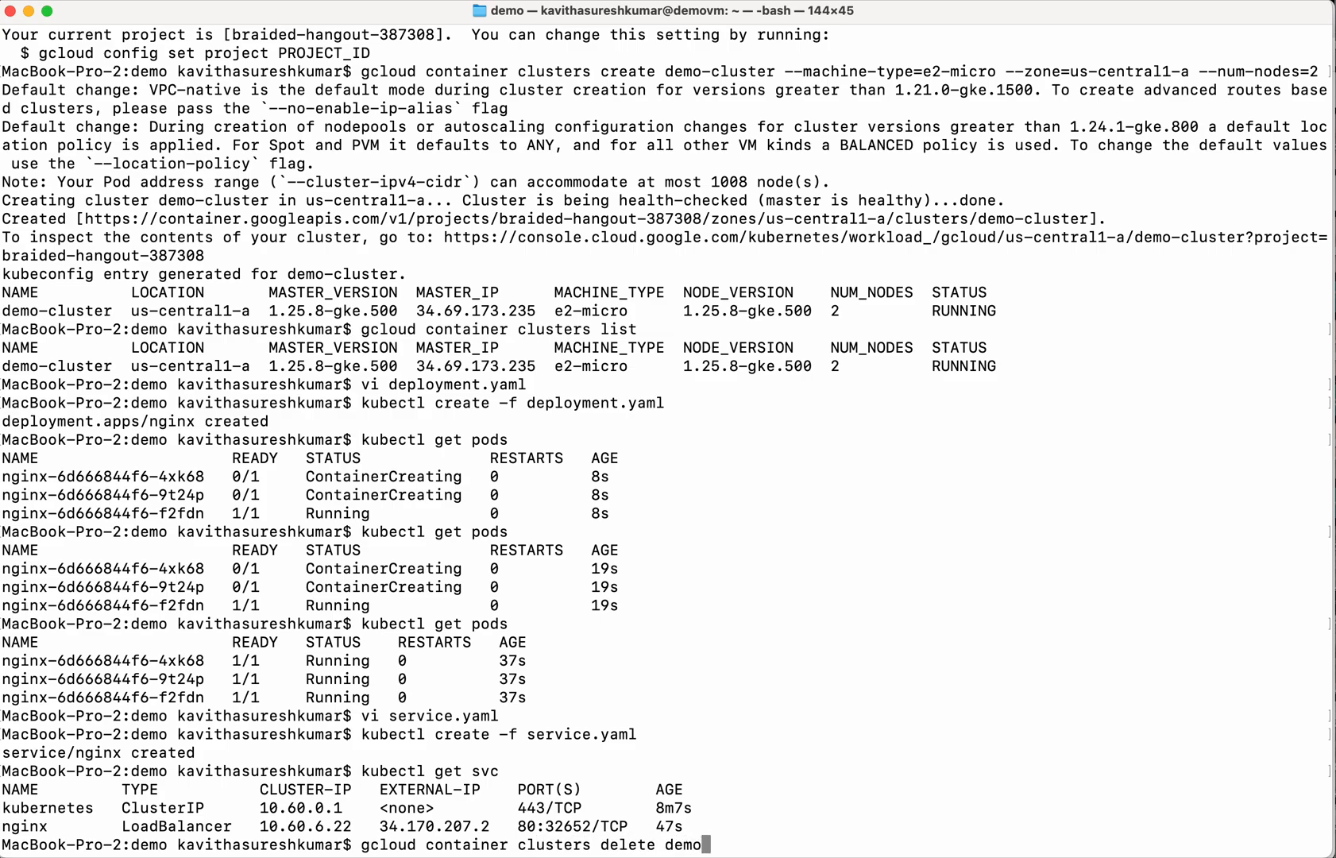
text(-cluster --zone=)
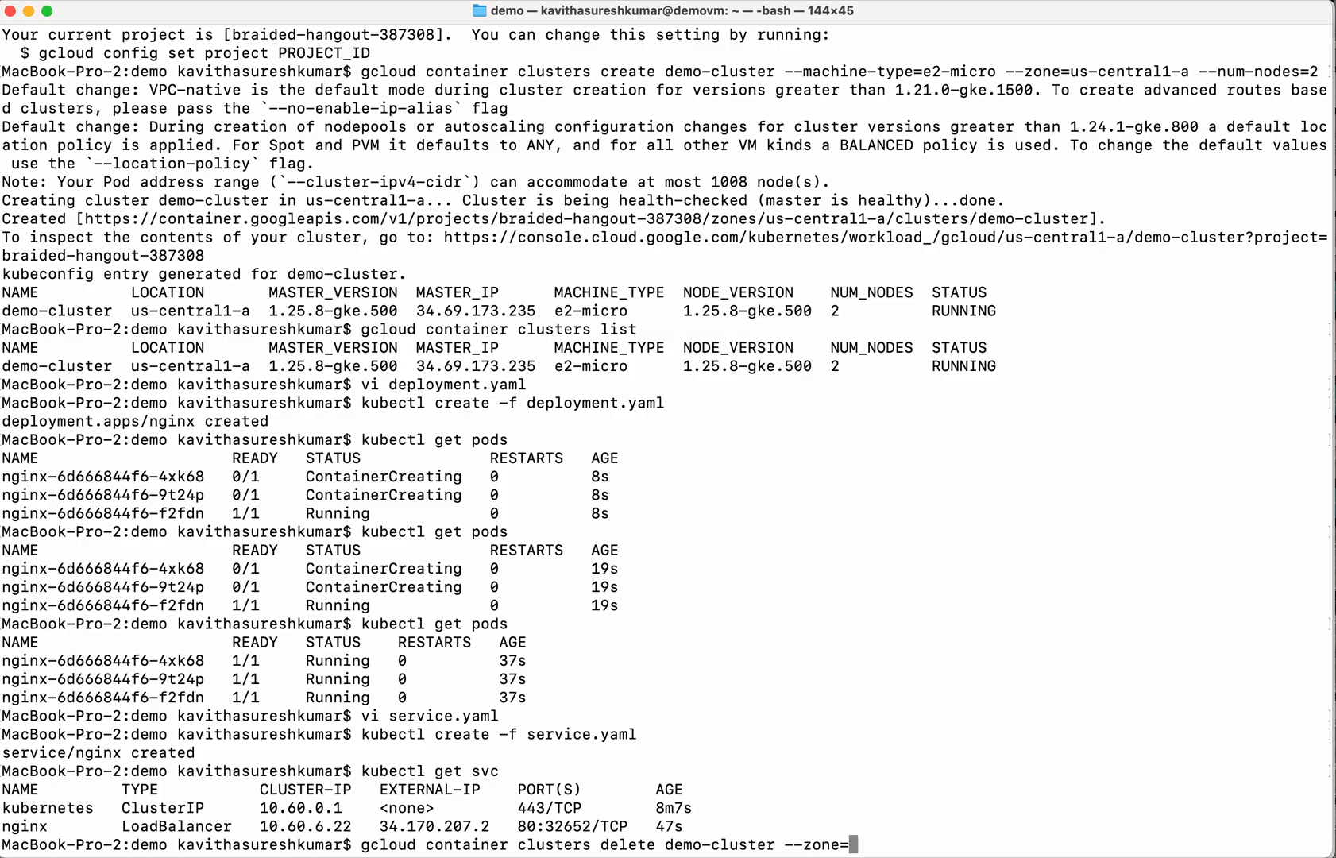
text(us-central1-a)
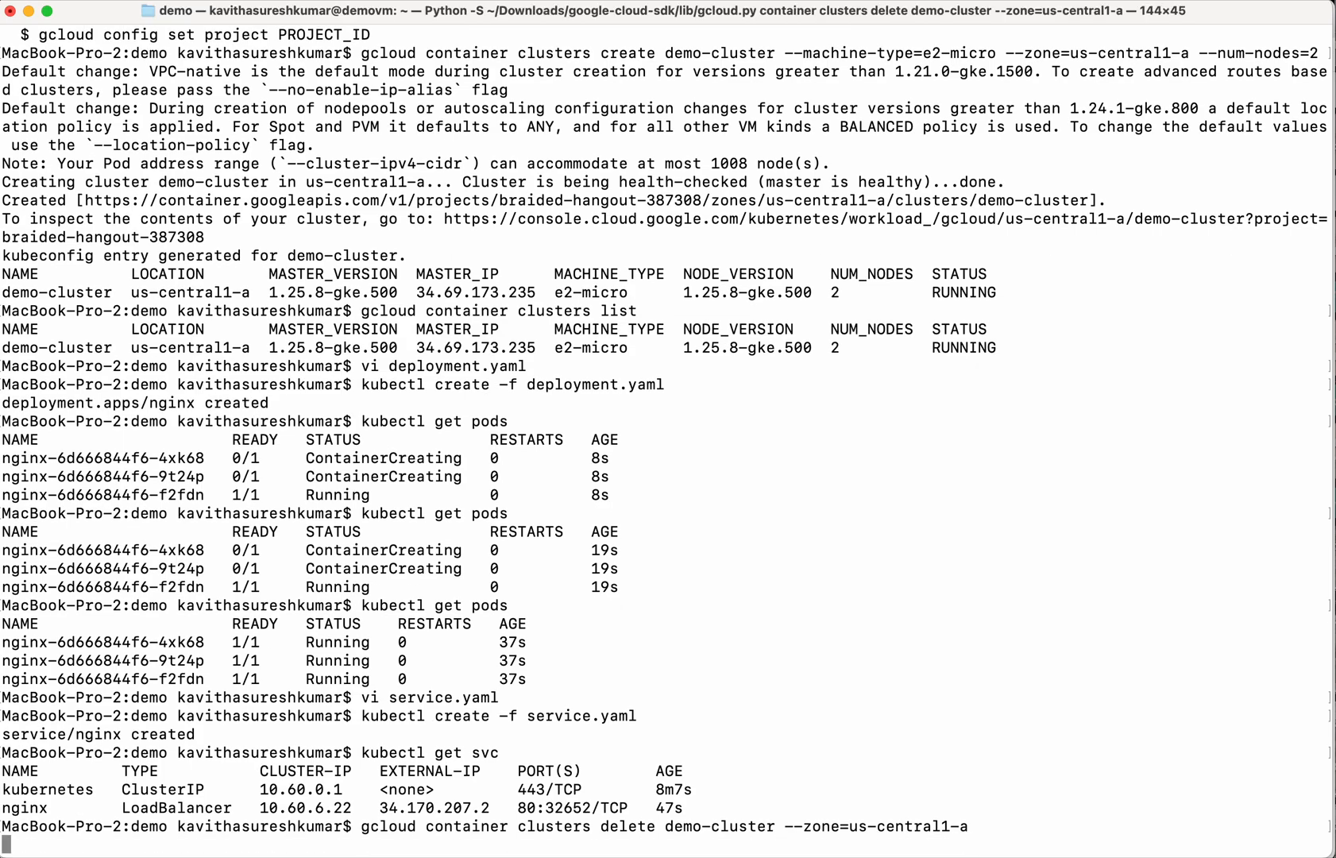
text(Y/n)?  Y)
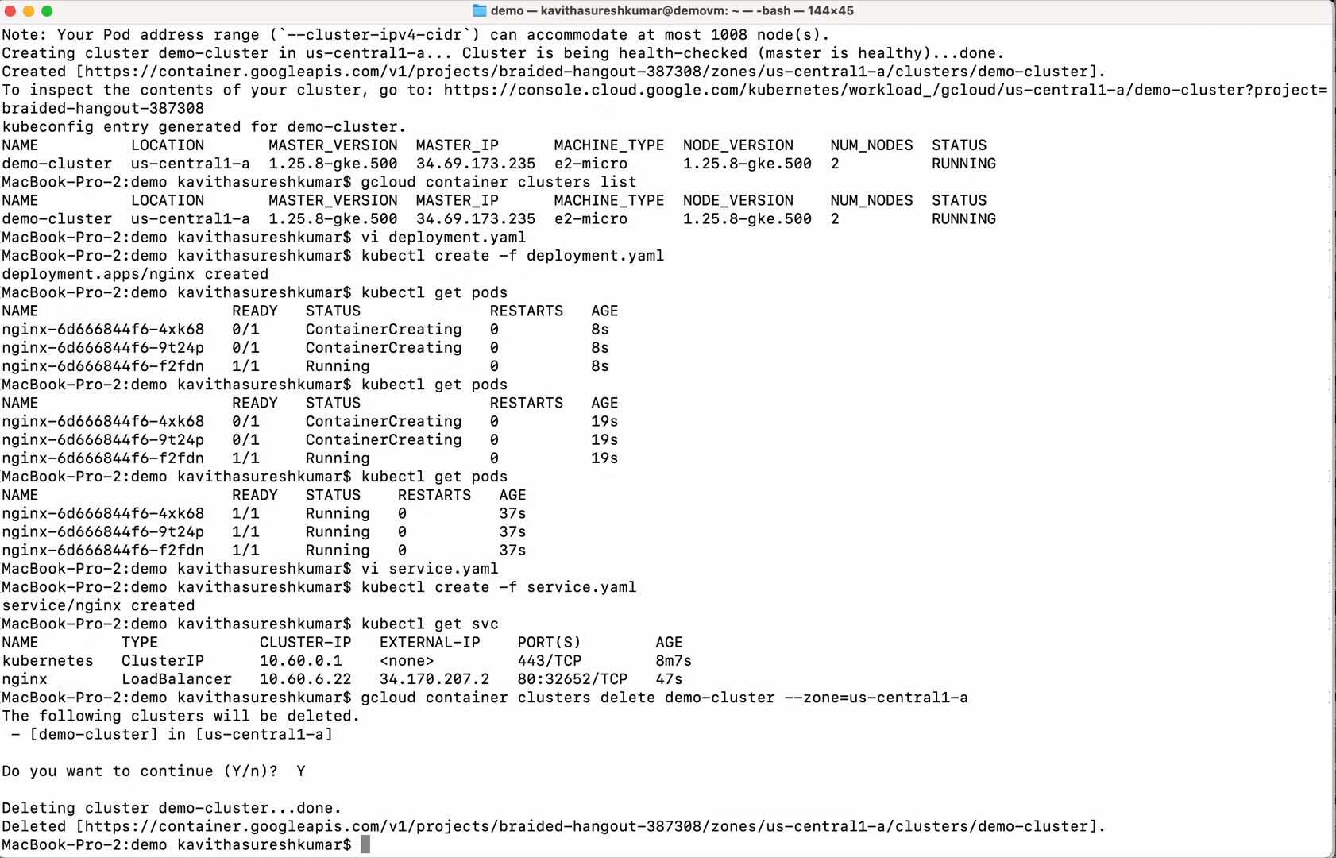
mouse_move(724, 852)
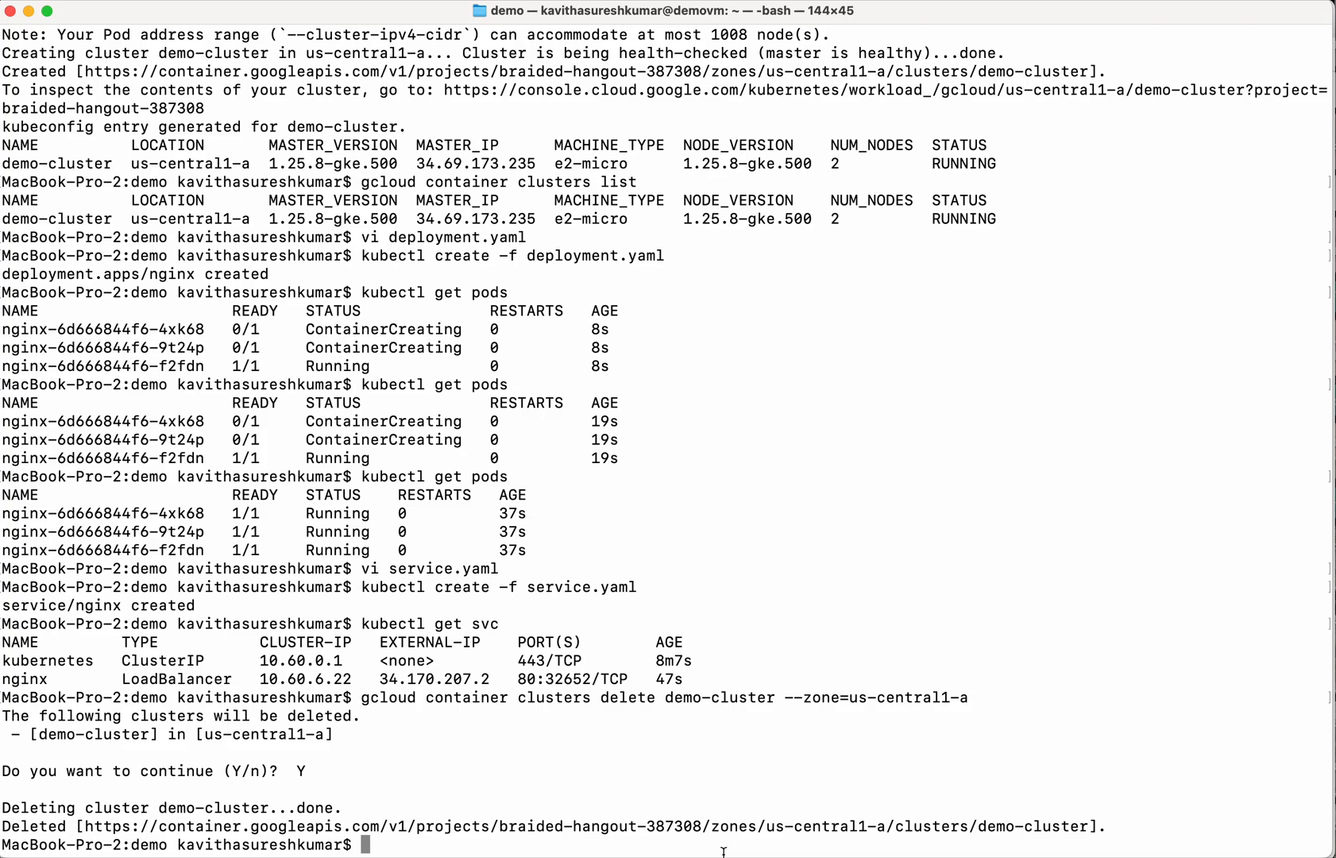
text(gcloud container c)
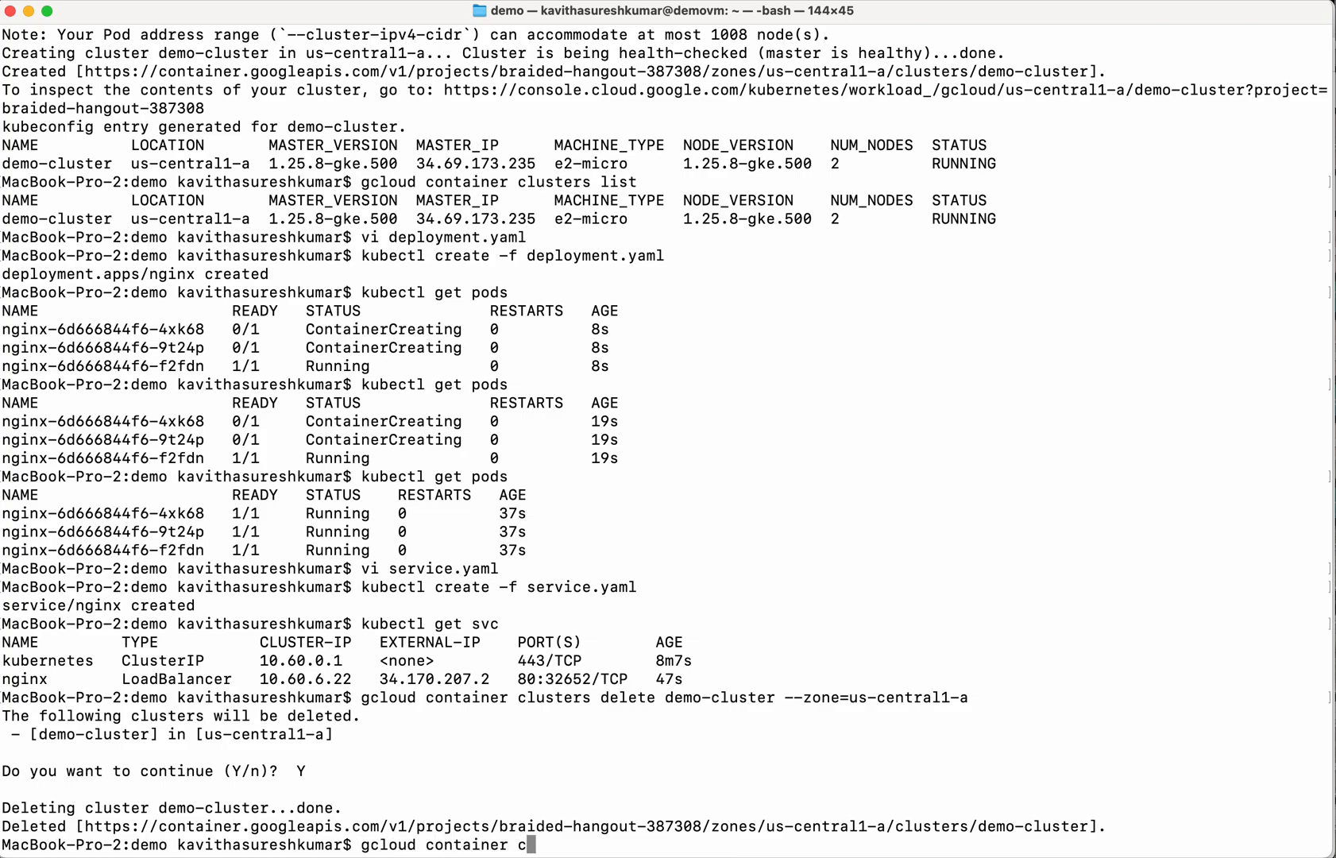
Extend the new command at the prompt to read 'gcloud container clusters'.
text(lusters)
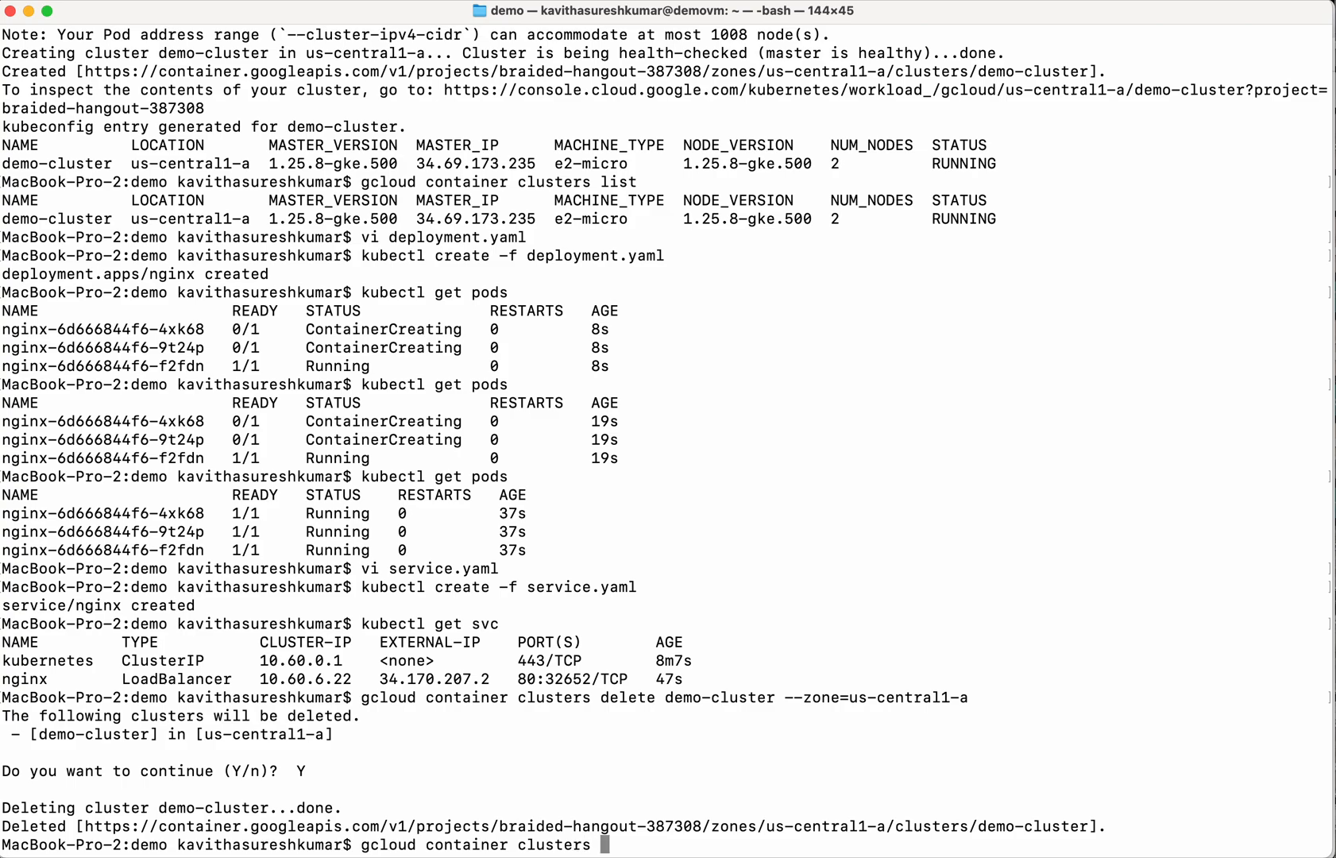